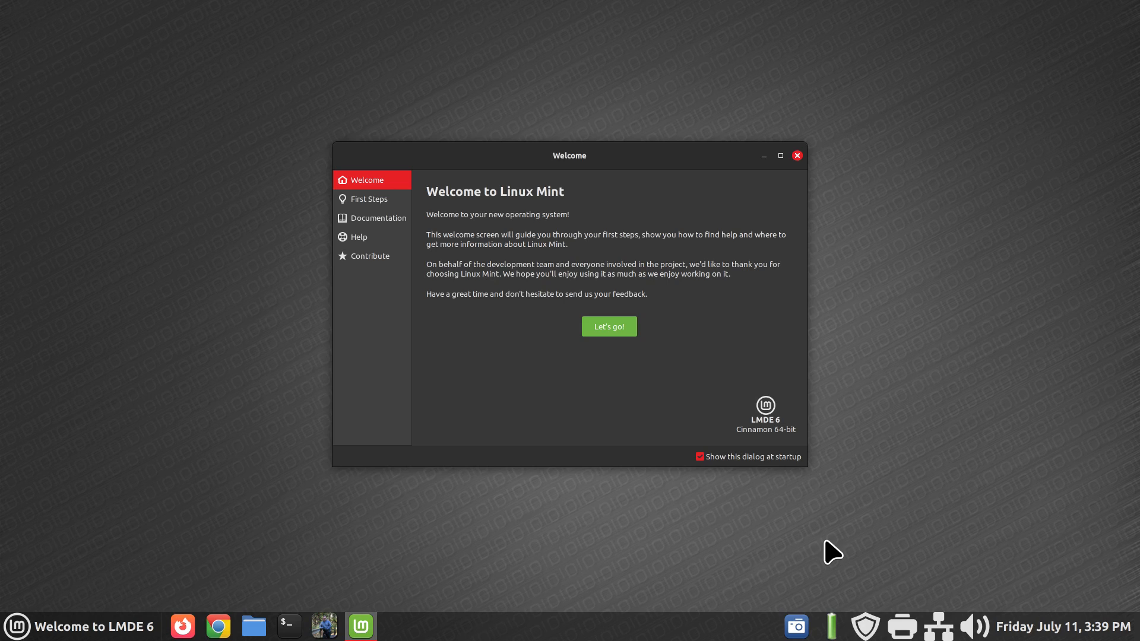
mouse_move(254, 625)
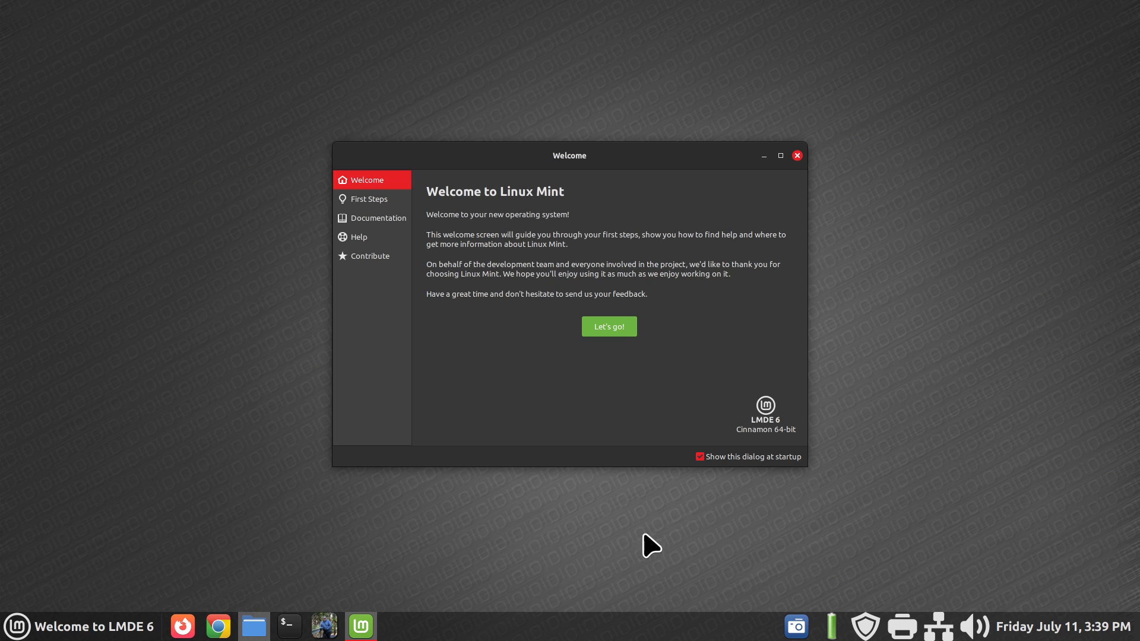
mouse_move(649, 521)
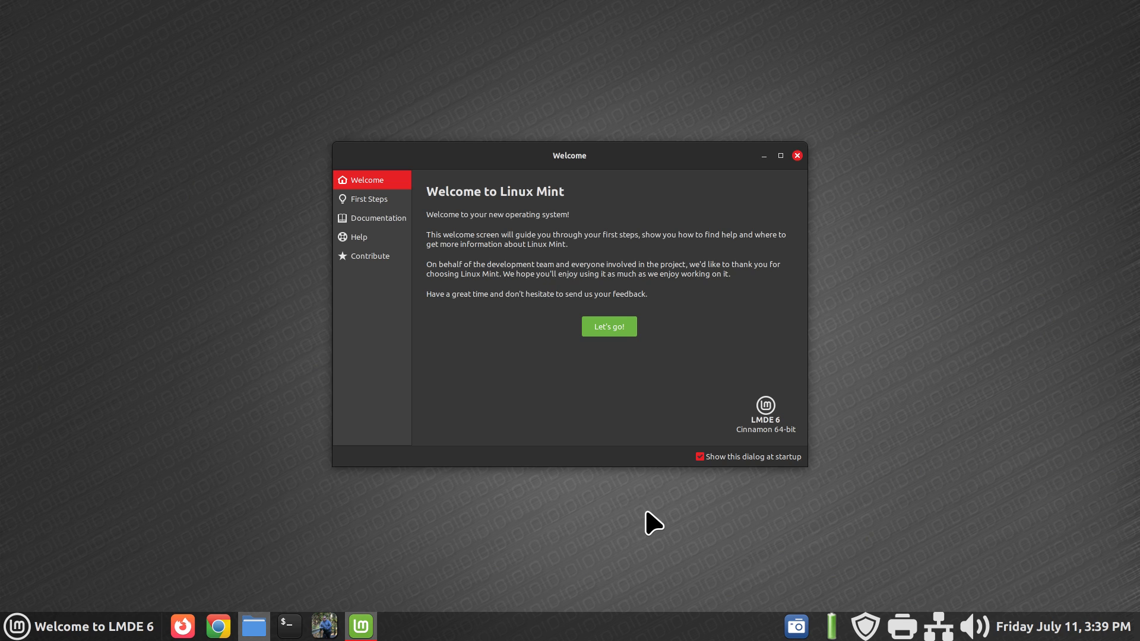
mouse_move(810, 215)
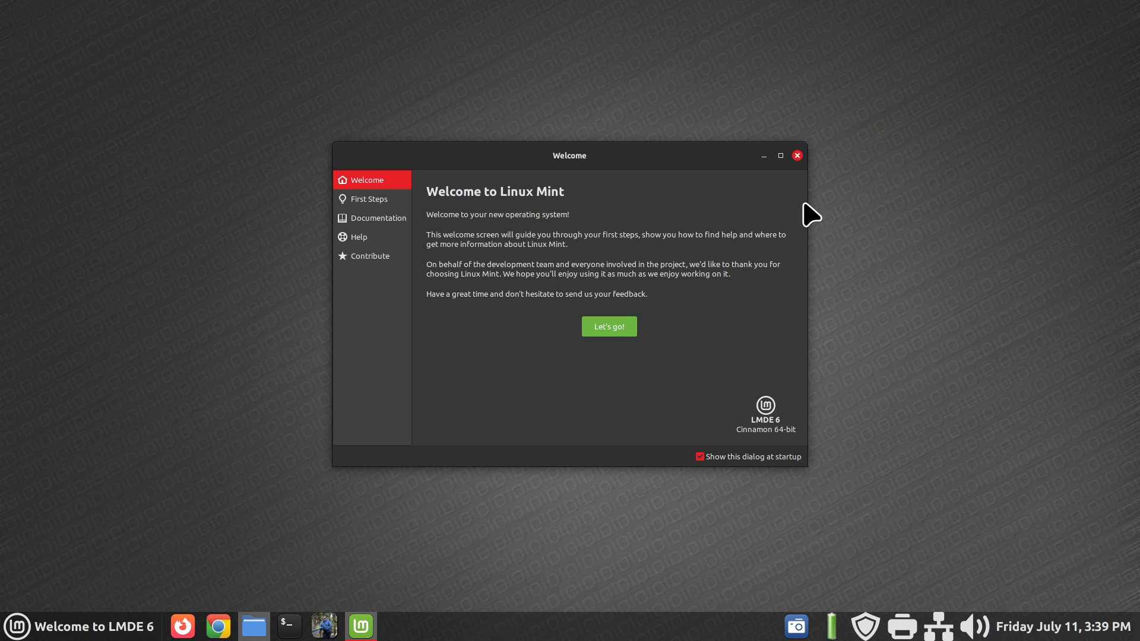
Close the Linux Mint Welcome window and open the Files manager on Home.
left_click(797, 156)
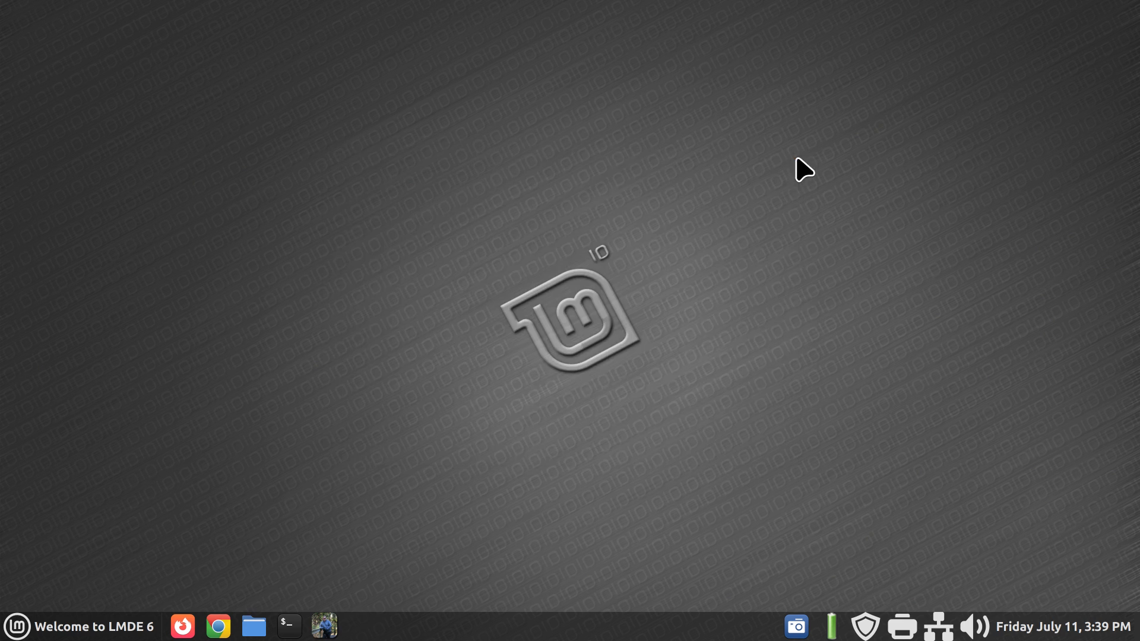
mouse_move(537, 529)
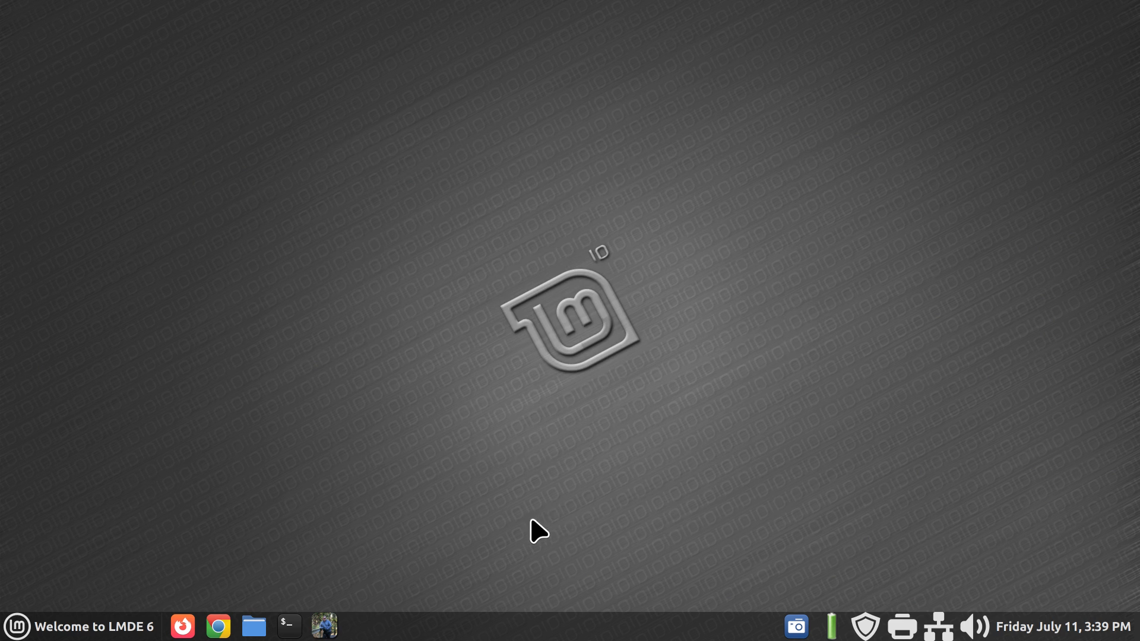
mouse_move(365, 528)
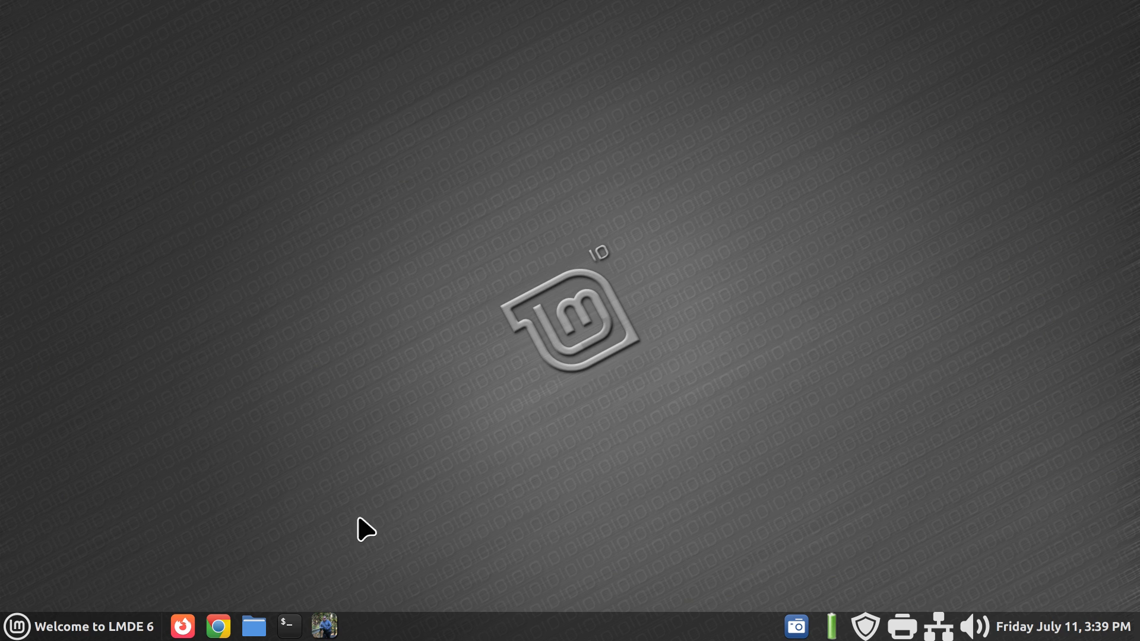
left_click(253, 626)
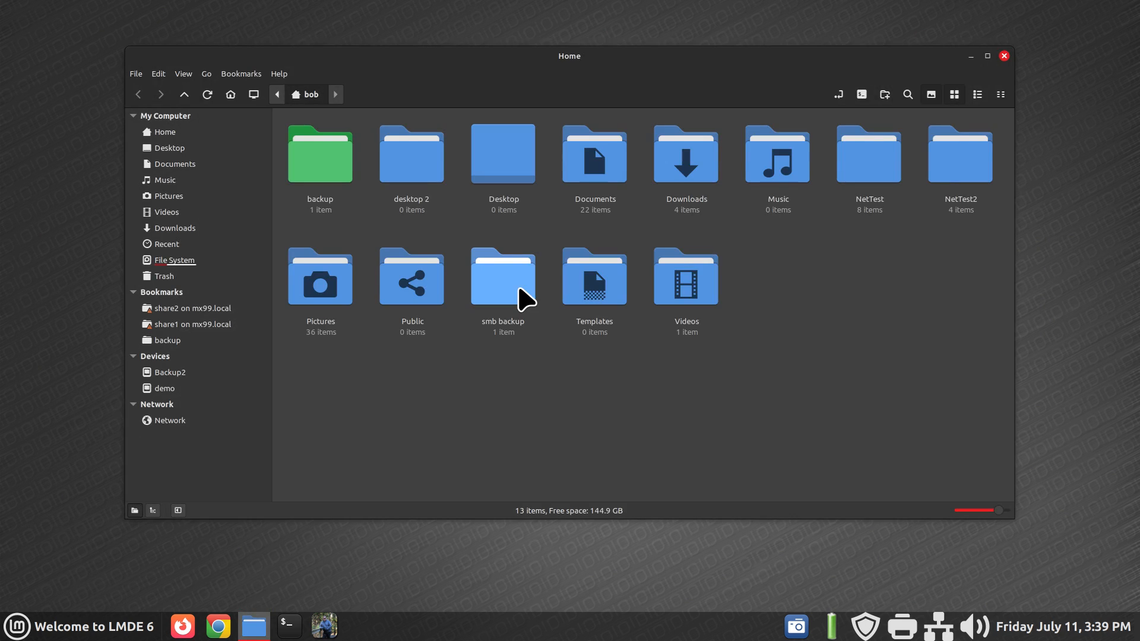
mouse_move(869, 152)
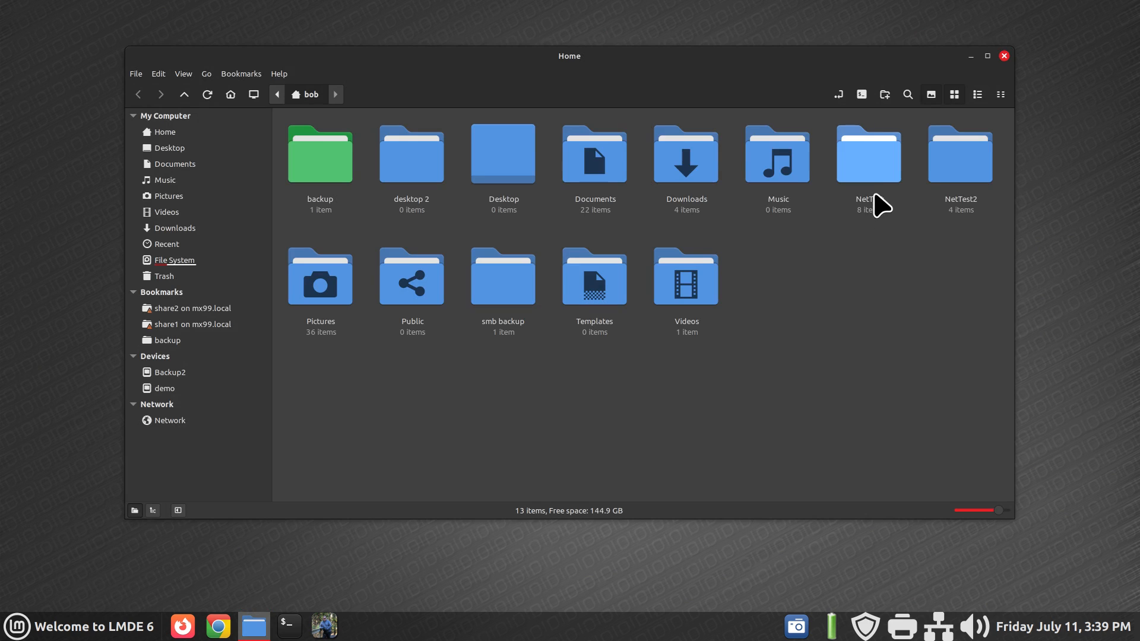
left_click(959, 153)
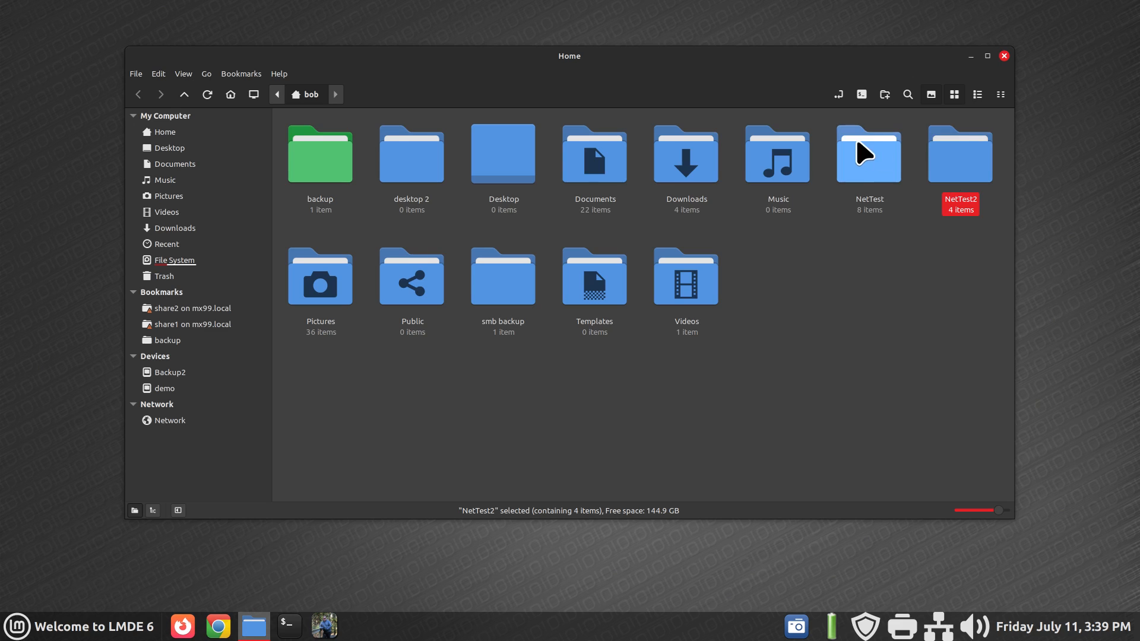
double_click(868, 152)
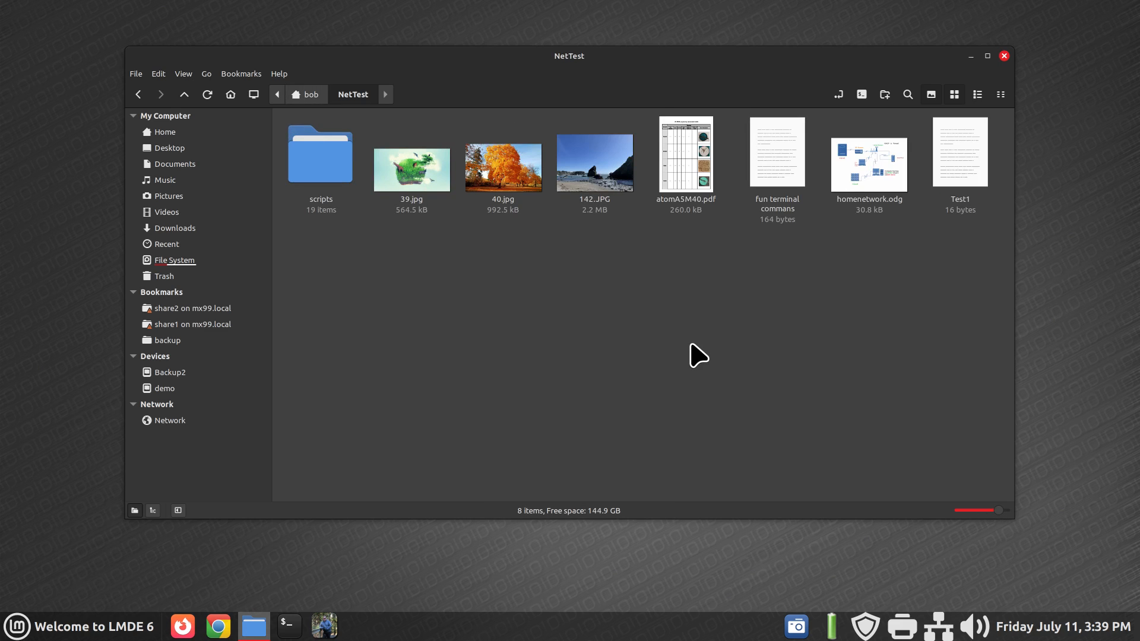
left_click(165, 132)
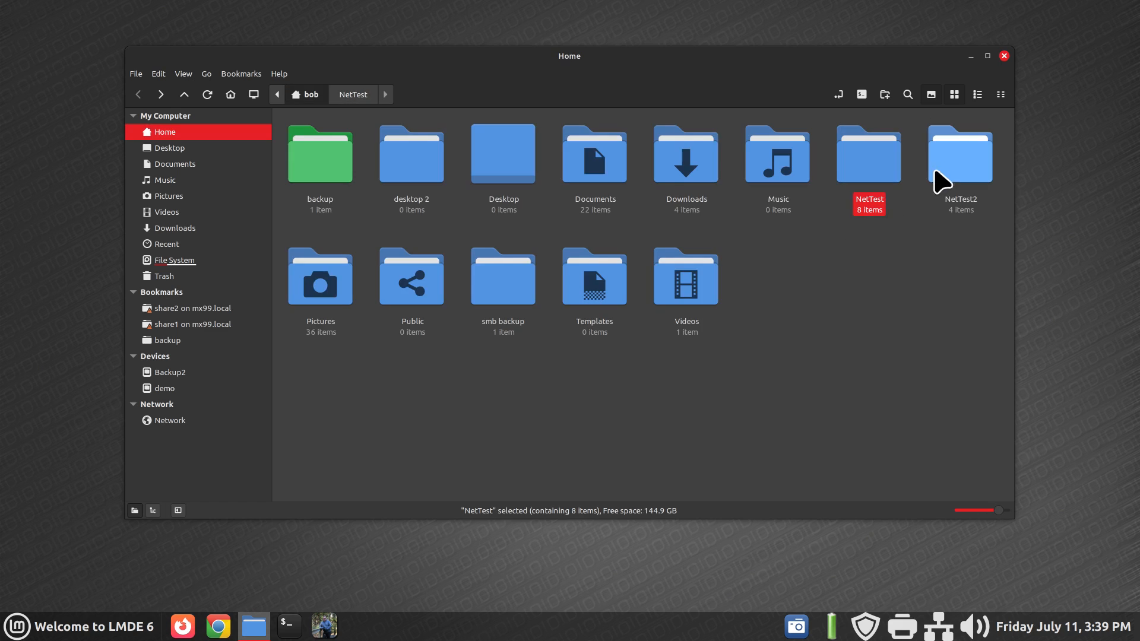
double_click(958, 153)
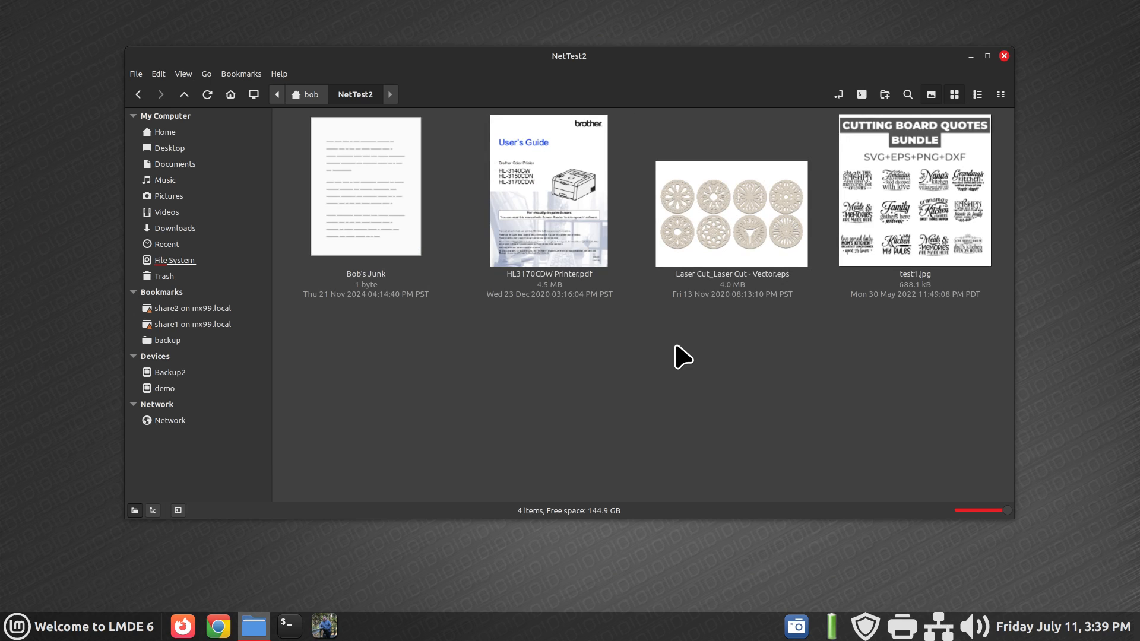
mouse_move(729, 418)
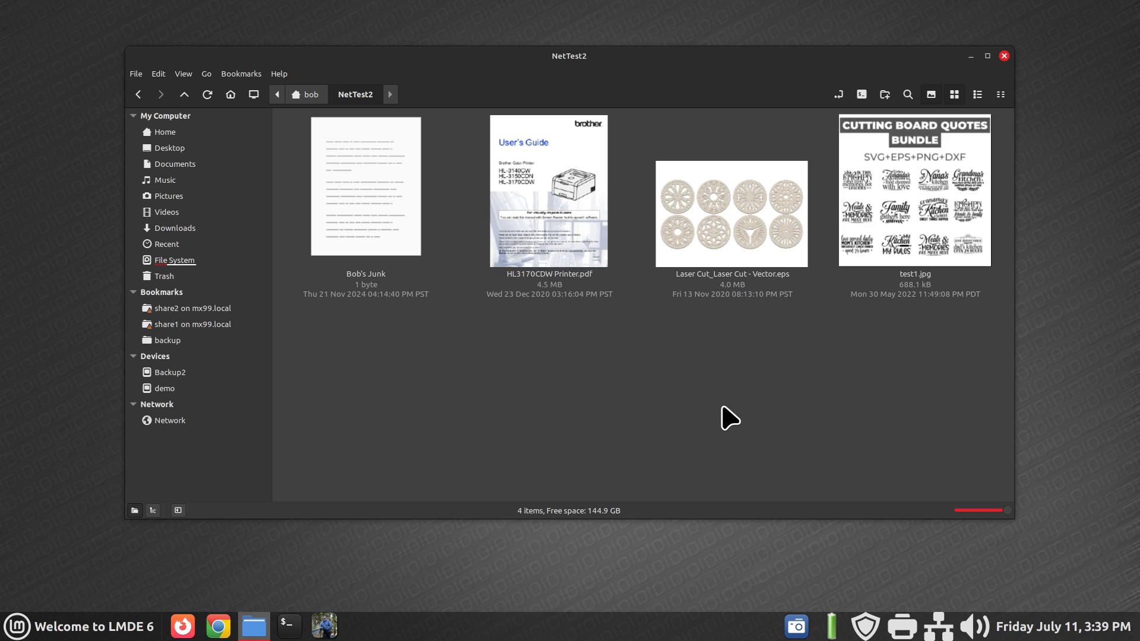
mouse_move(307, 94)
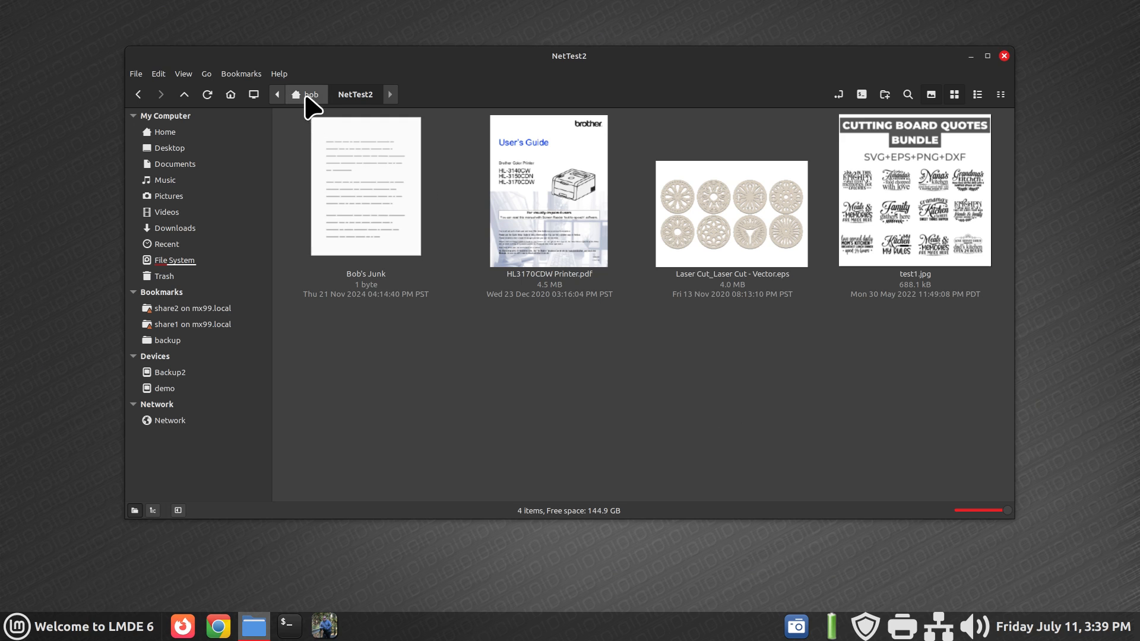
left_click(311, 94)
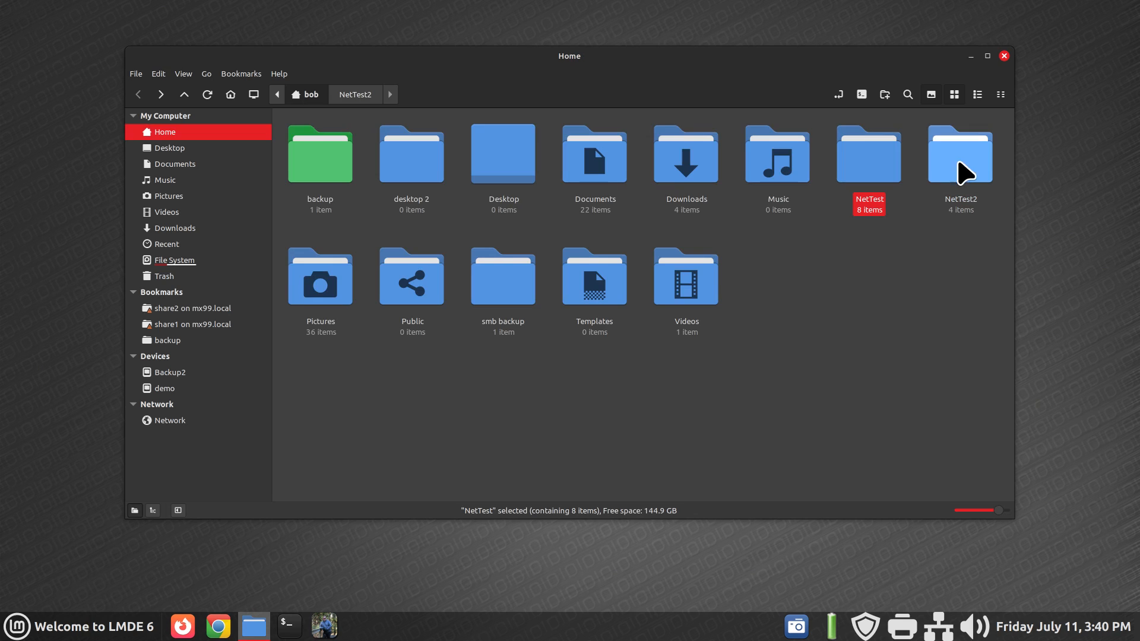
mouse_move(877, 281)
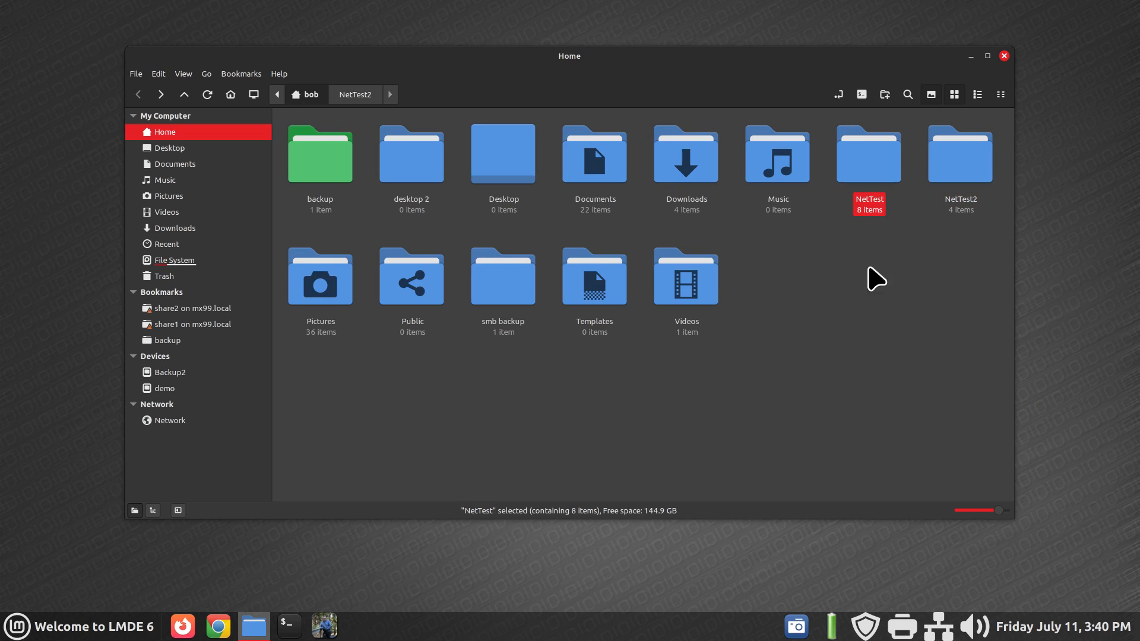
mouse_move(868, 316)
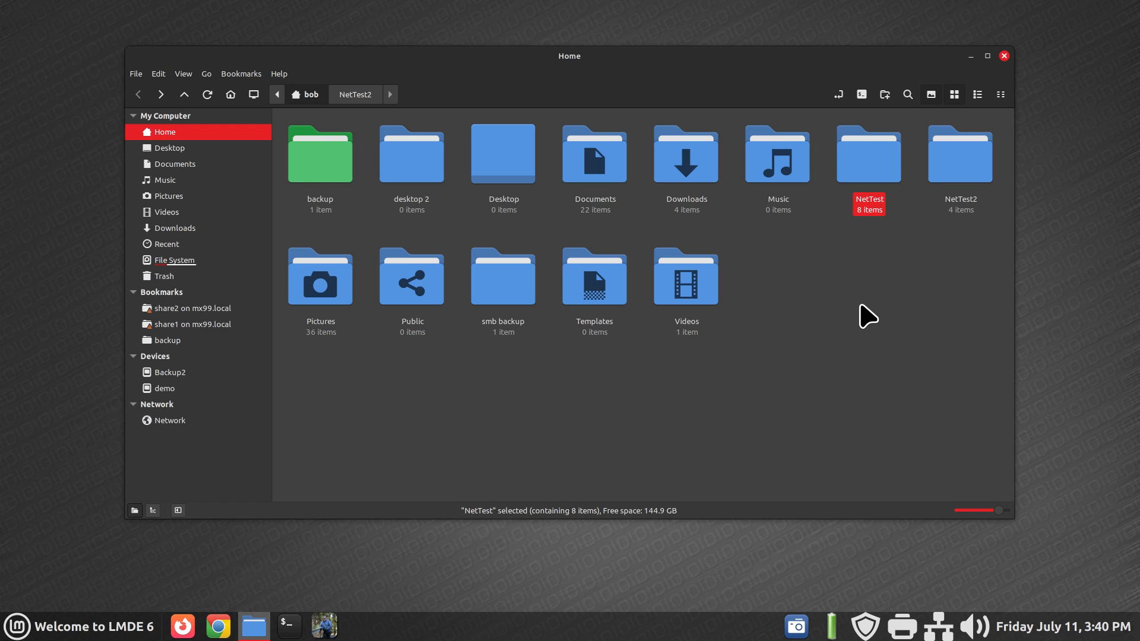
Add NetTest2 to the NetTest selection and show the context menu for both.
left_click(959, 153)
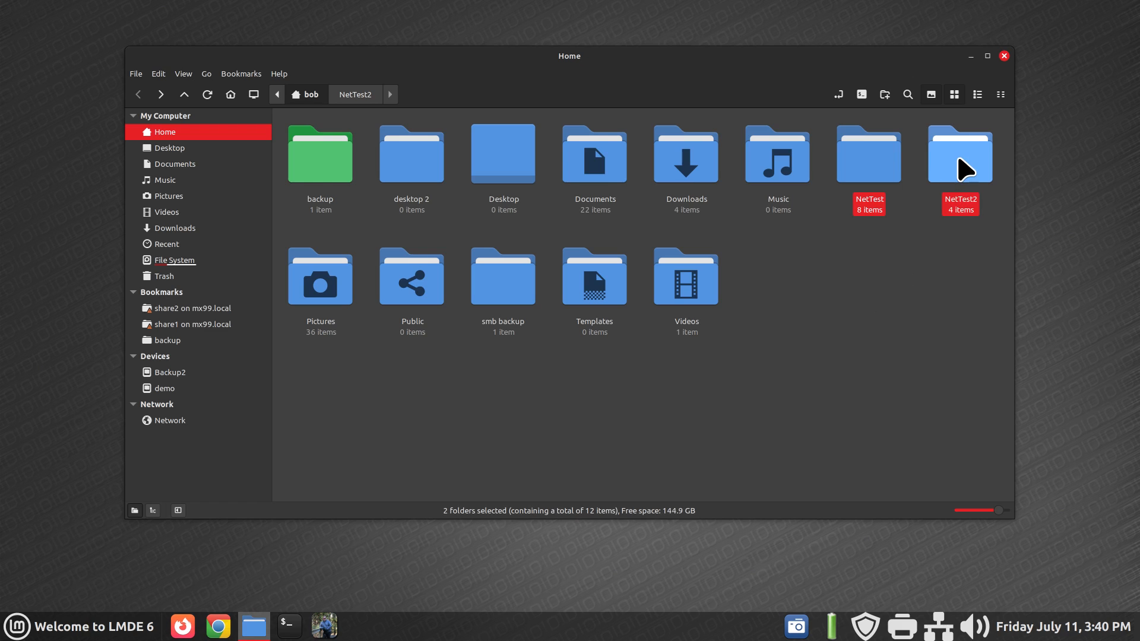
mouse_move(918, 320)
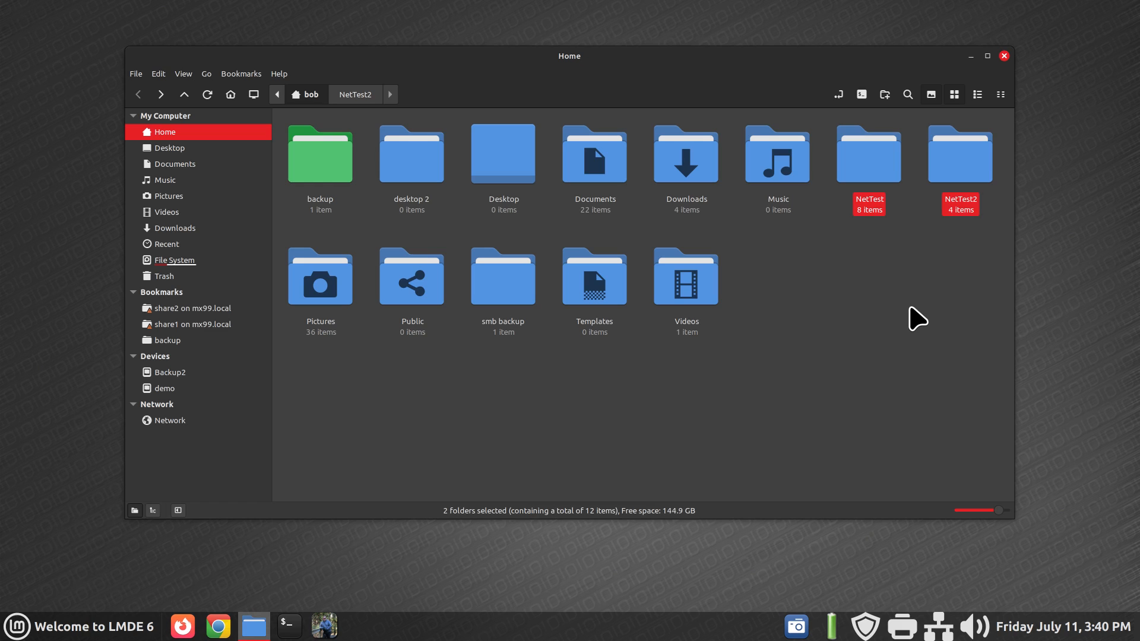
mouse_move(876, 162)
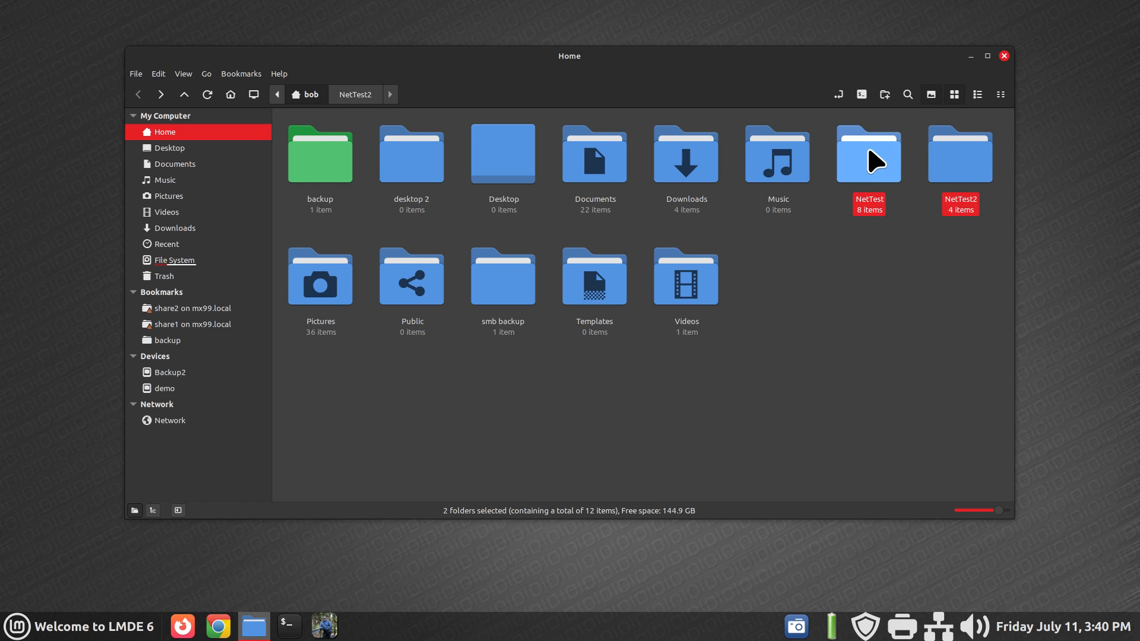
right_click(868, 153)
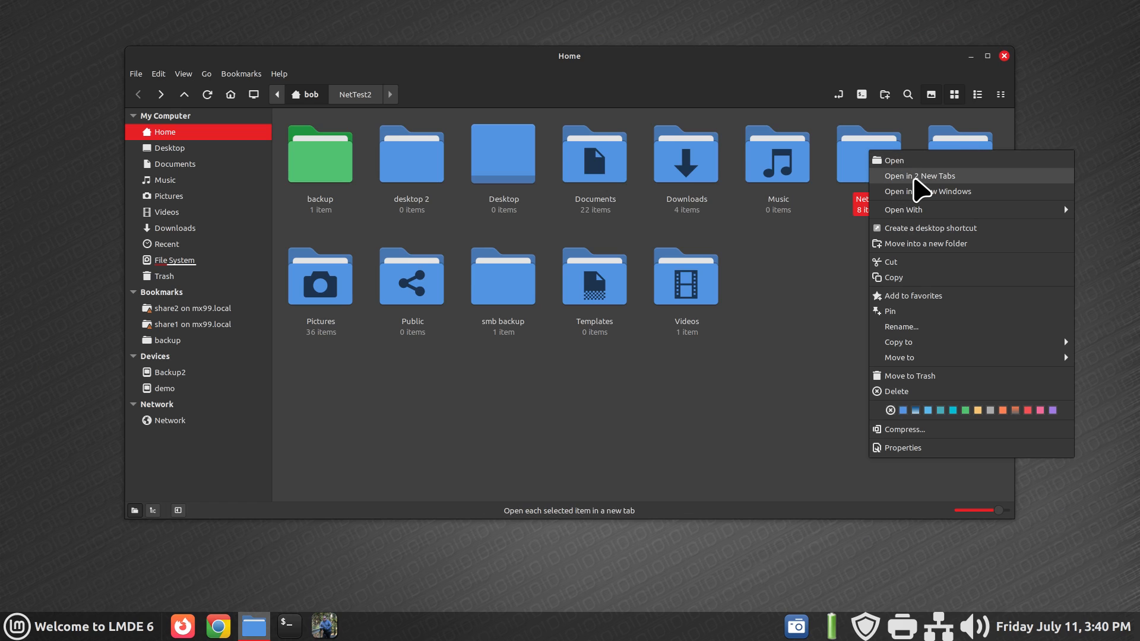
mouse_move(926, 191)
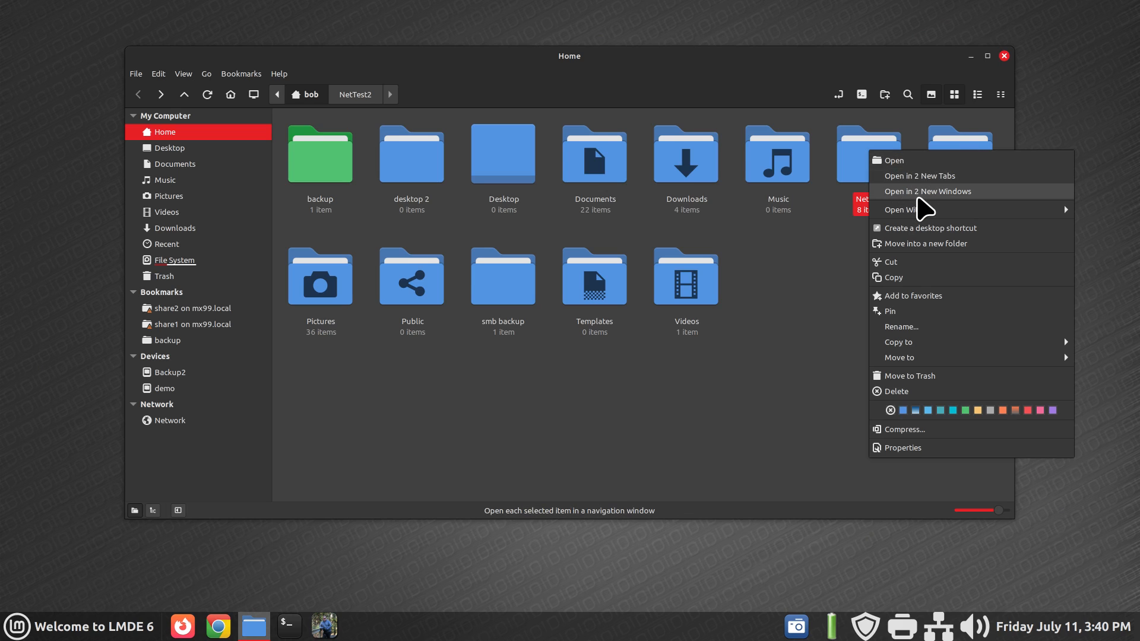
mouse_move(898, 342)
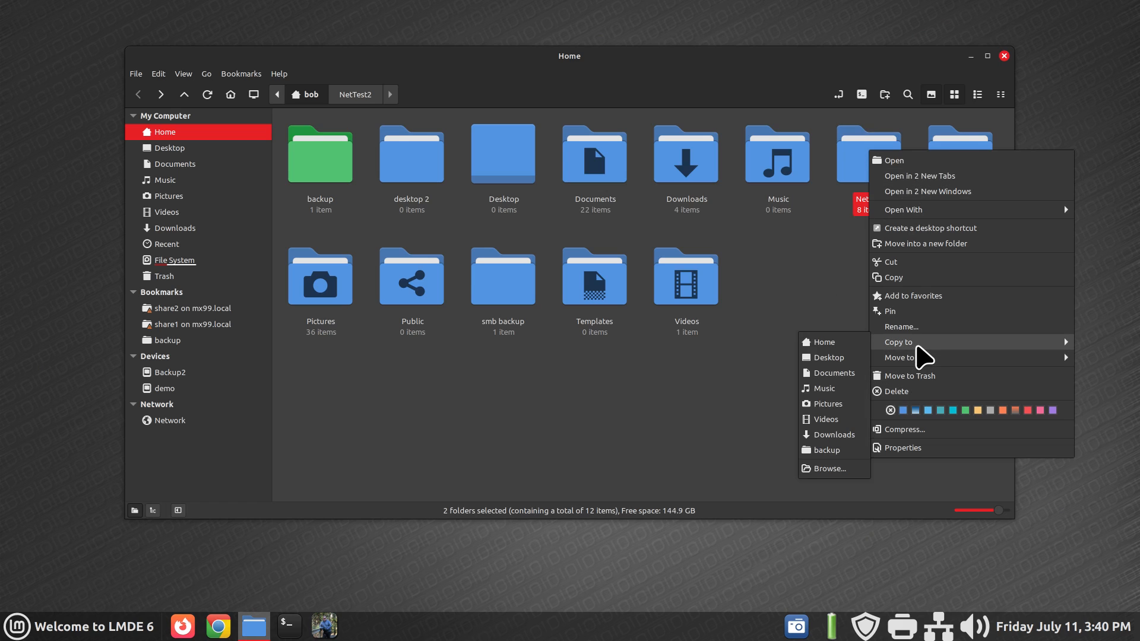
mouse_move(924, 362)
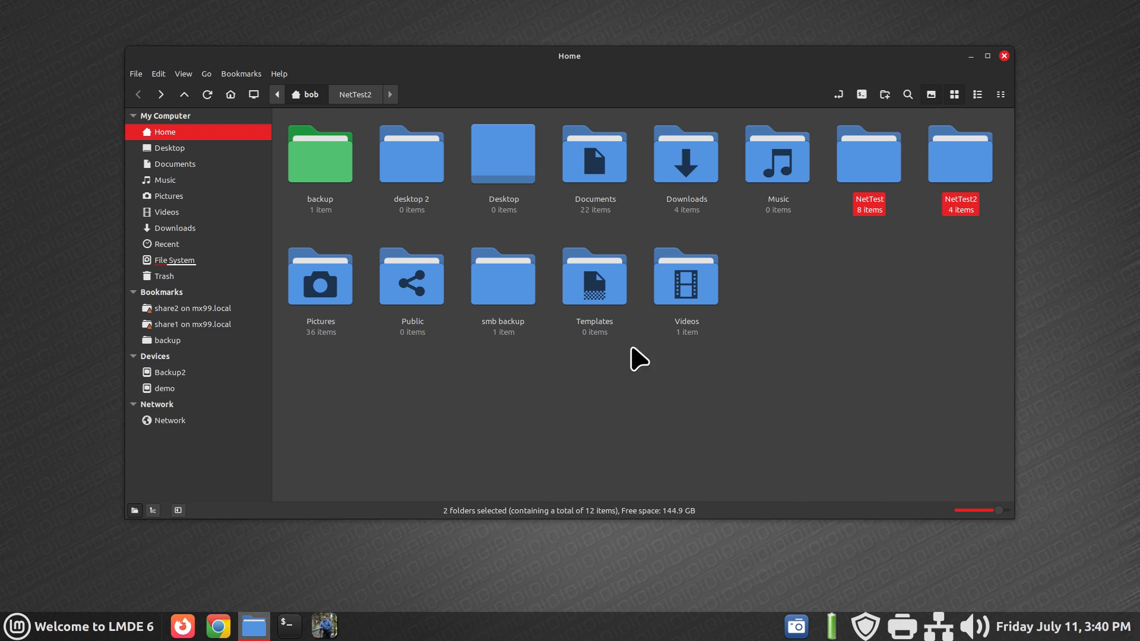
Hide Copy to and Move to via Edit > Preferences' Context Menus page.
left_click(157, 74)
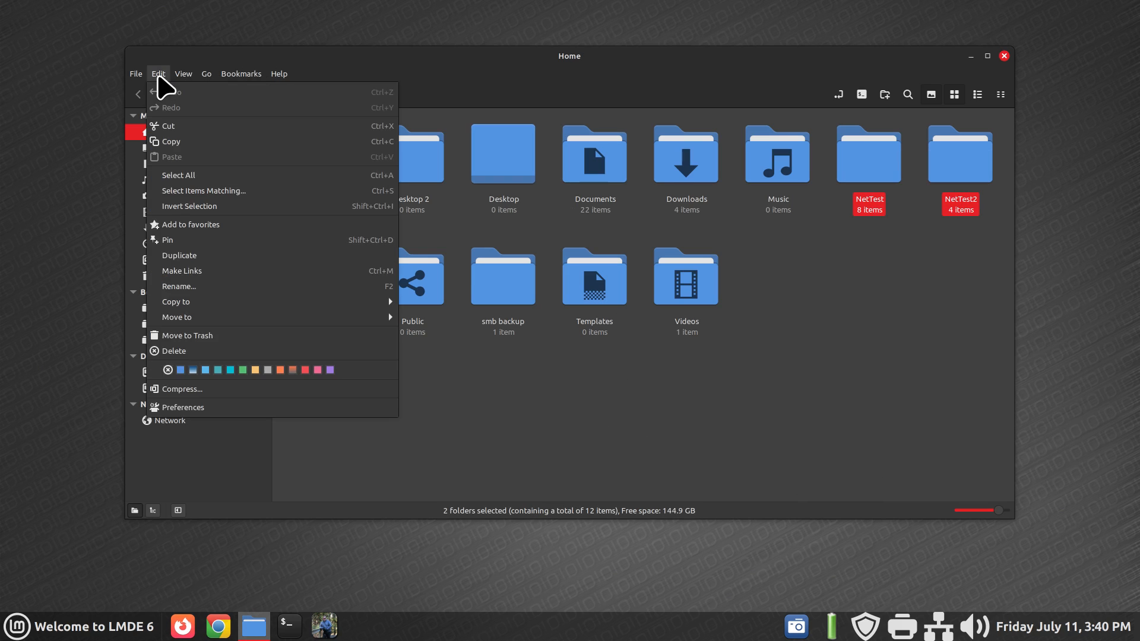
left_click(183, 407)
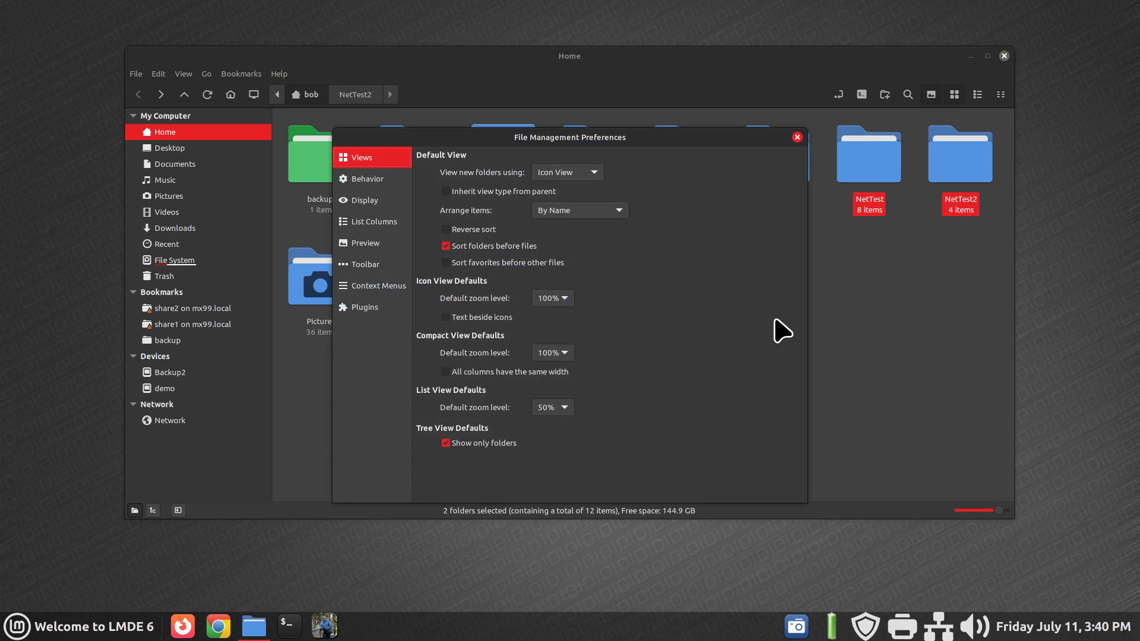
mouse_move(378, 285)
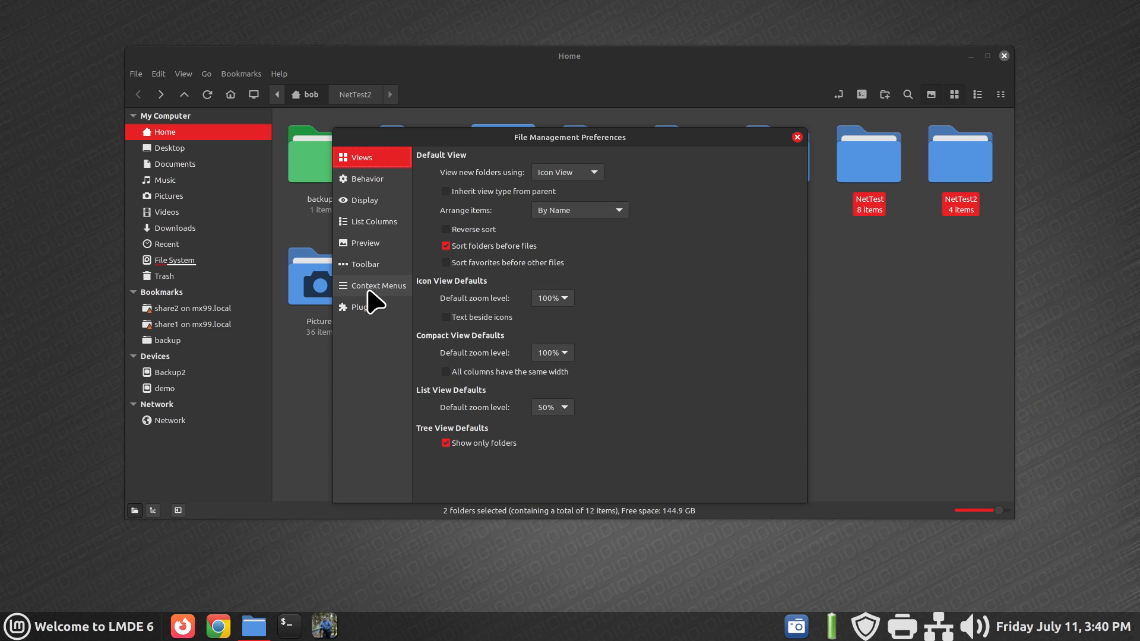
left_click(377, 285)
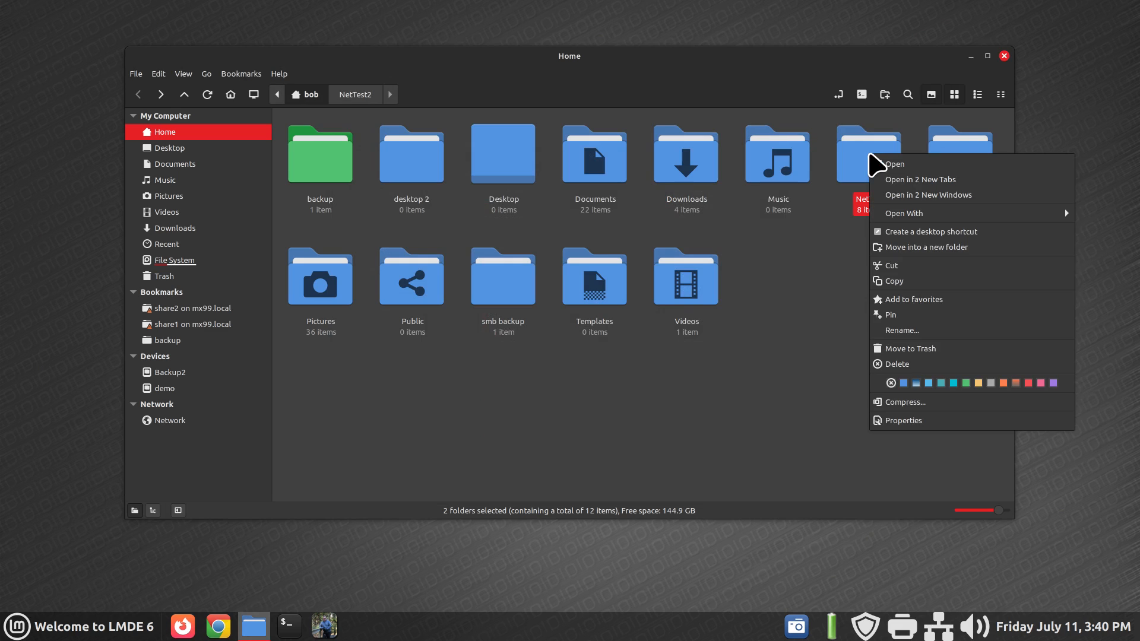
mouse_move(909, 383)
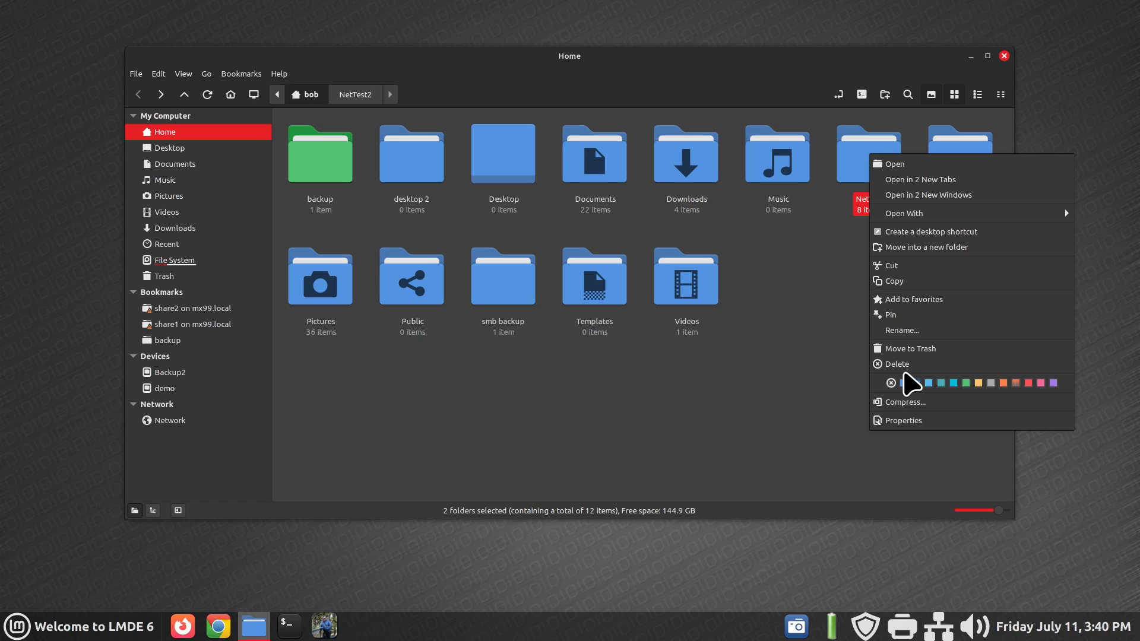
Re-enable Copy to and Move to in Nemo's Context Menus preferences, then close Preferences.
left_click(686, 386)
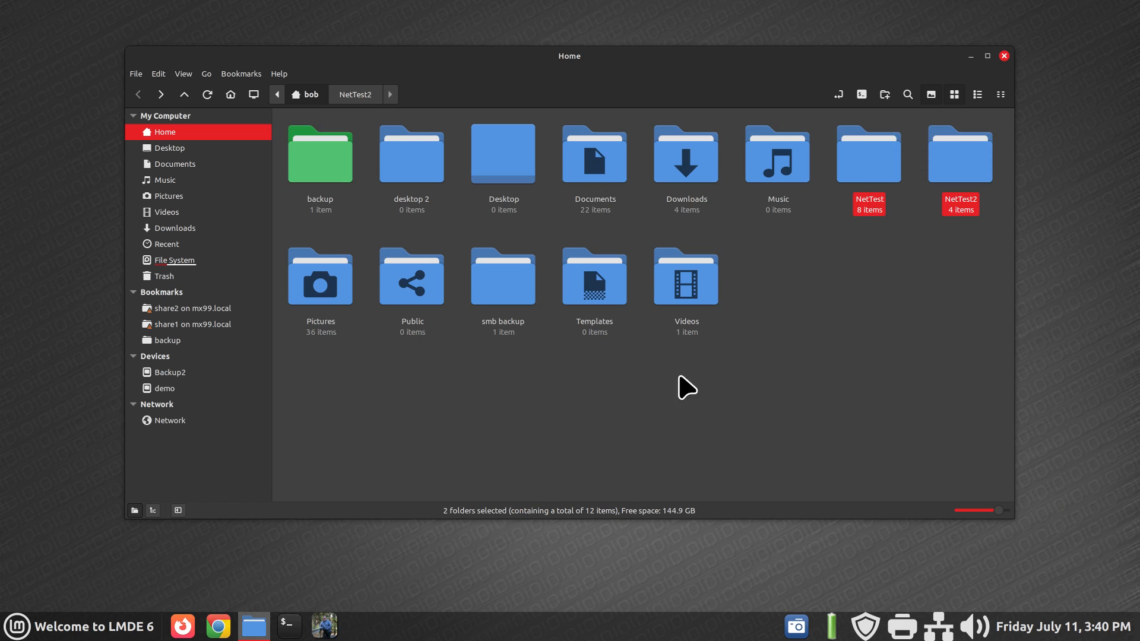
left_click(157, 73)
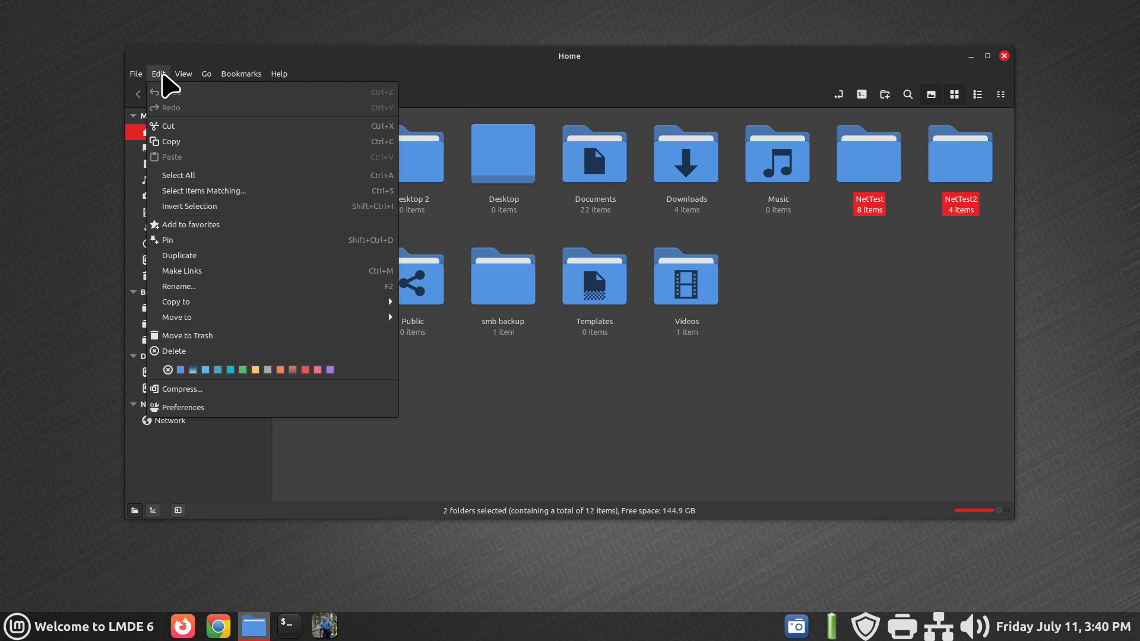
left_click(184, 407)
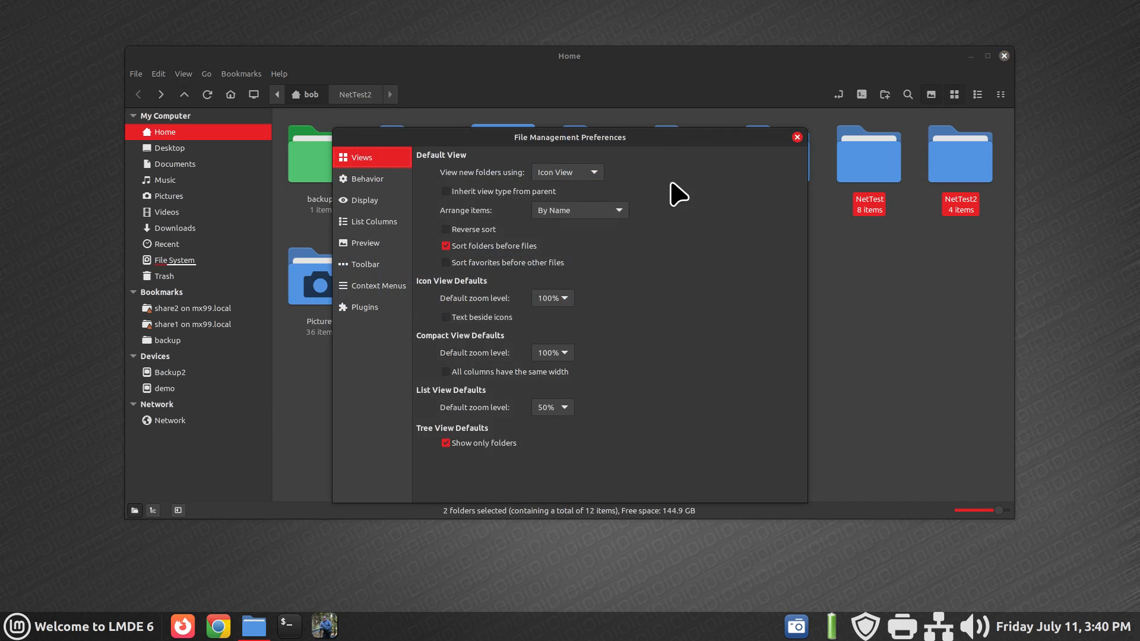
left_click(372, 285)
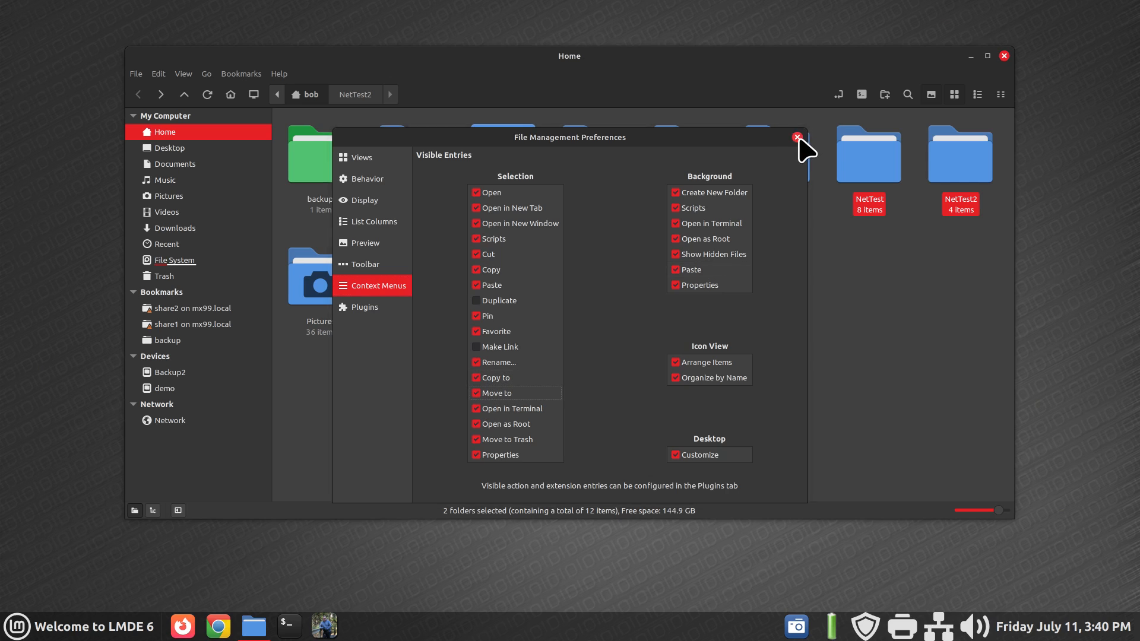
left_click(797, 138)
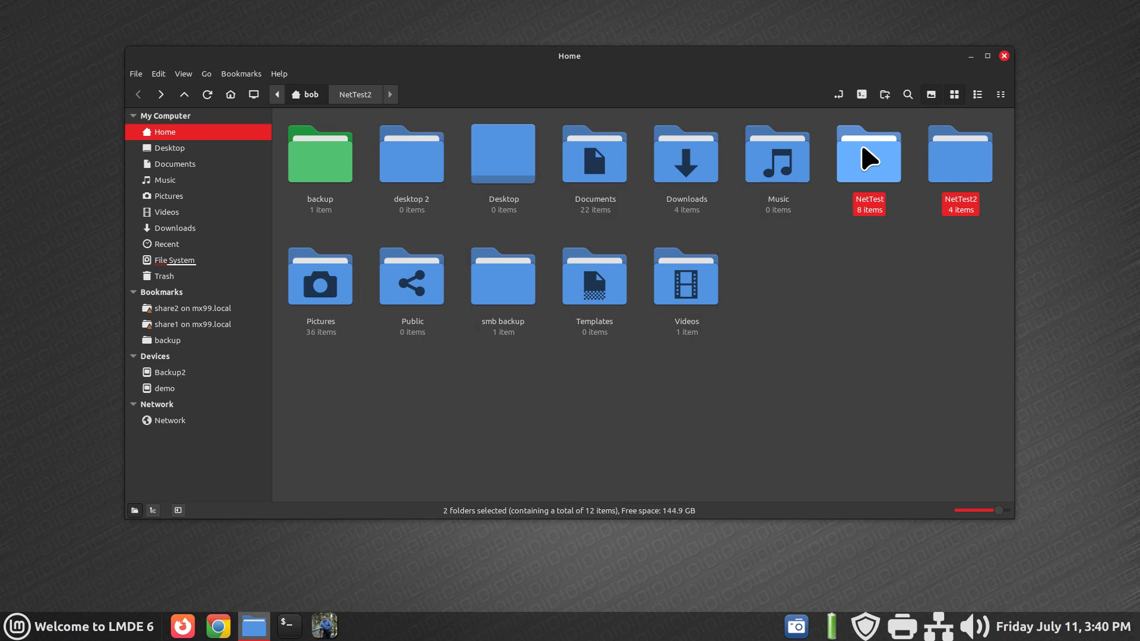
mouse_move(881, 229)
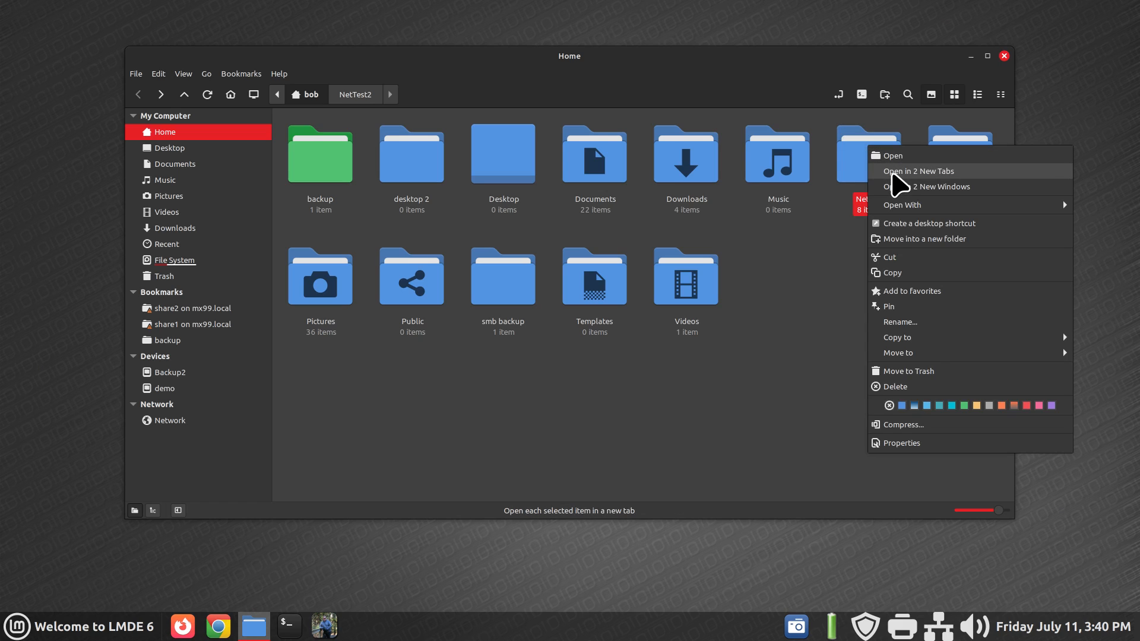
Open NetTest and NetTest2 in two new tabs and switch between them.
left_click(917, 171)
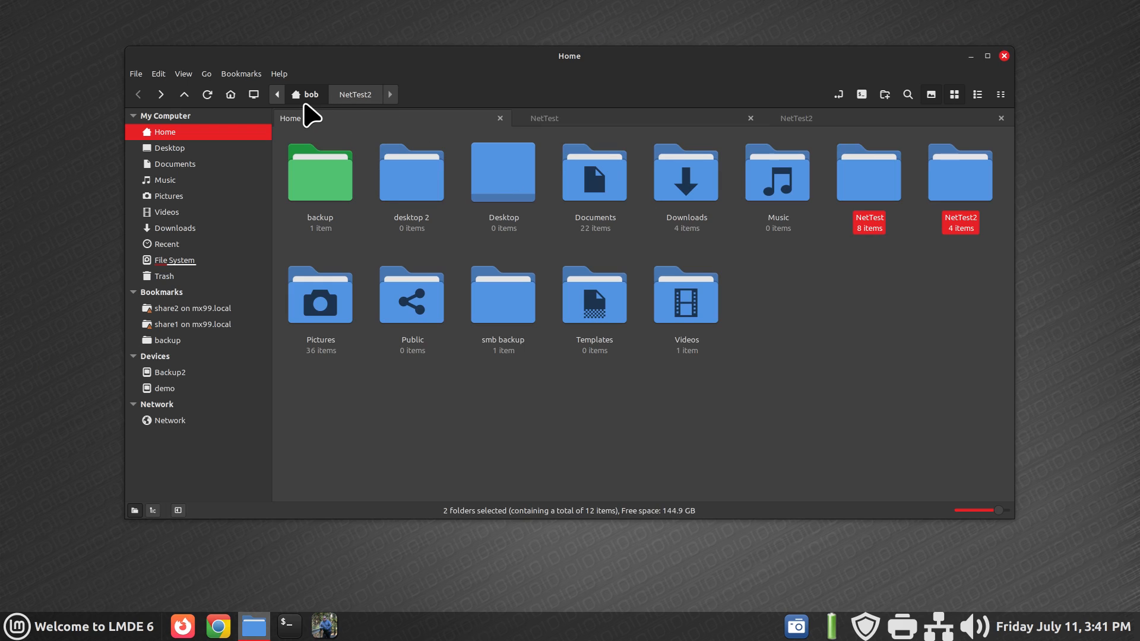
mouse_move(658, 380)
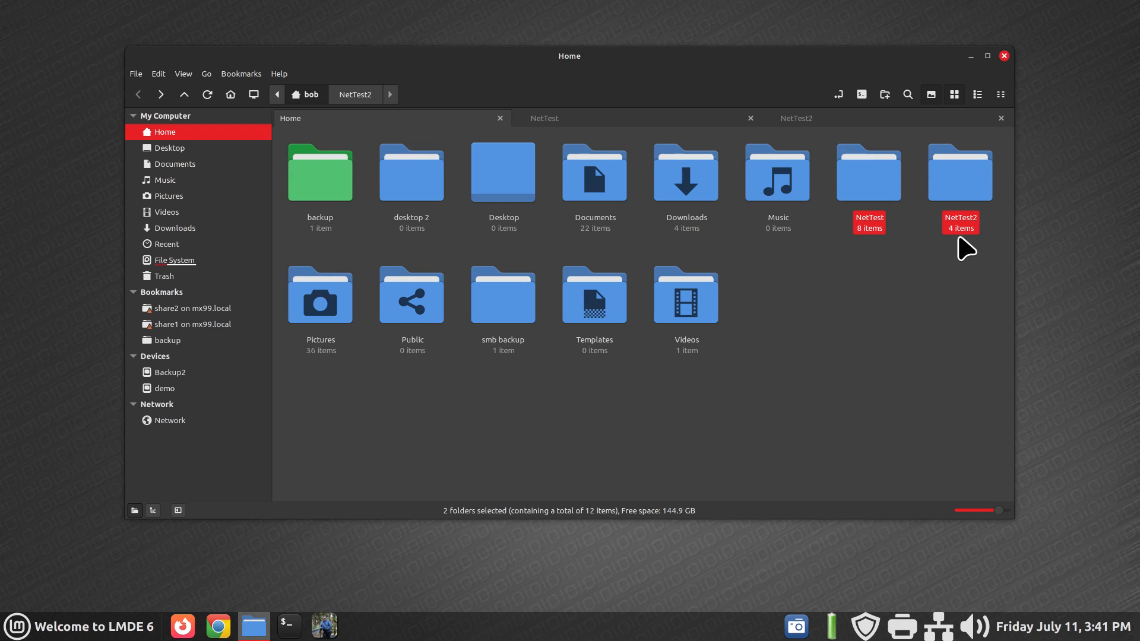
mouse_move(576, 131)
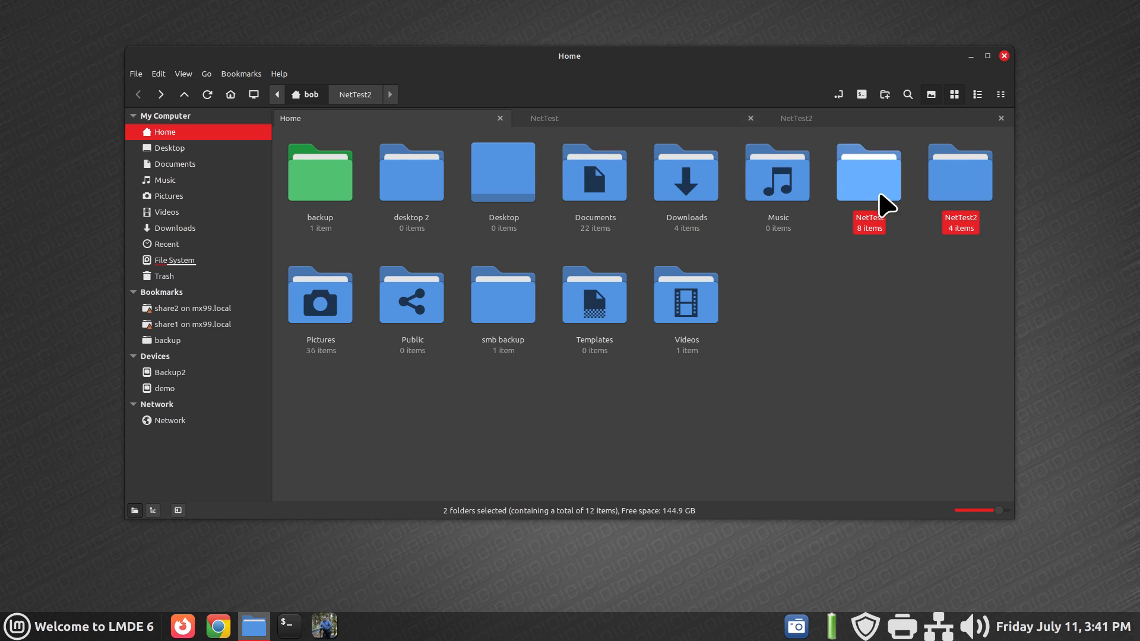
left_click(544, 118)
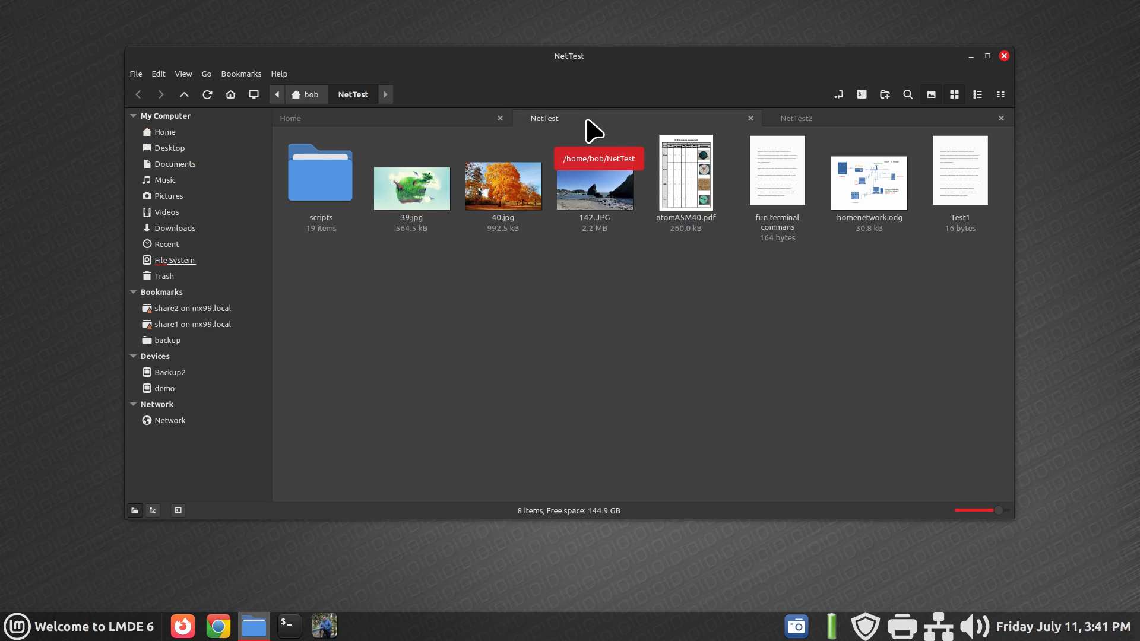
left_click(796, 118)
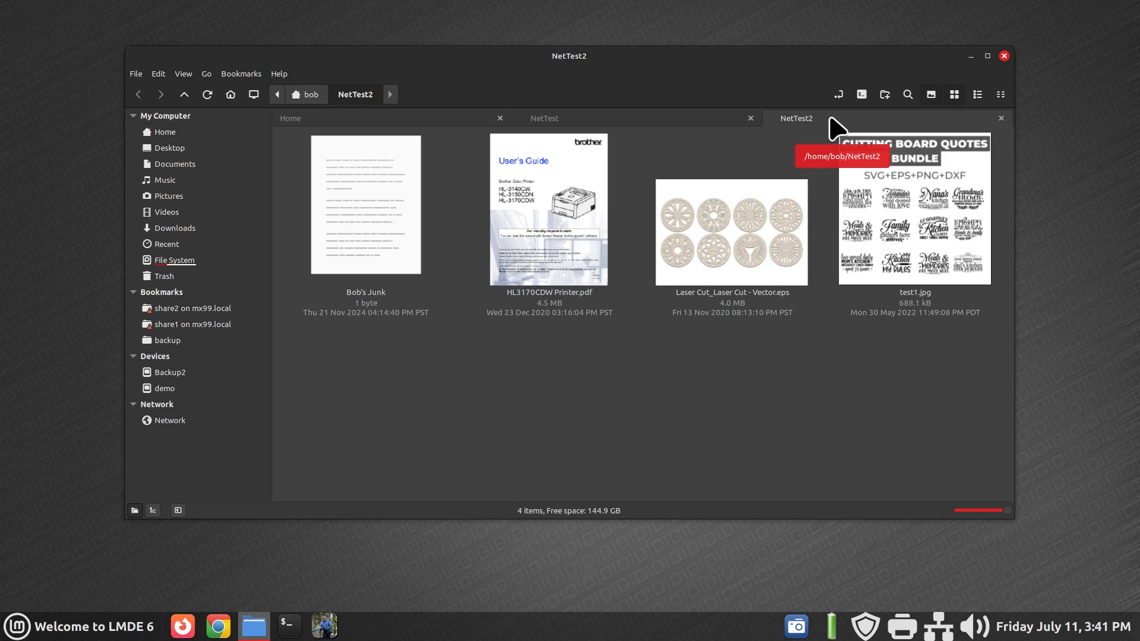
mouse_move(768, 117)
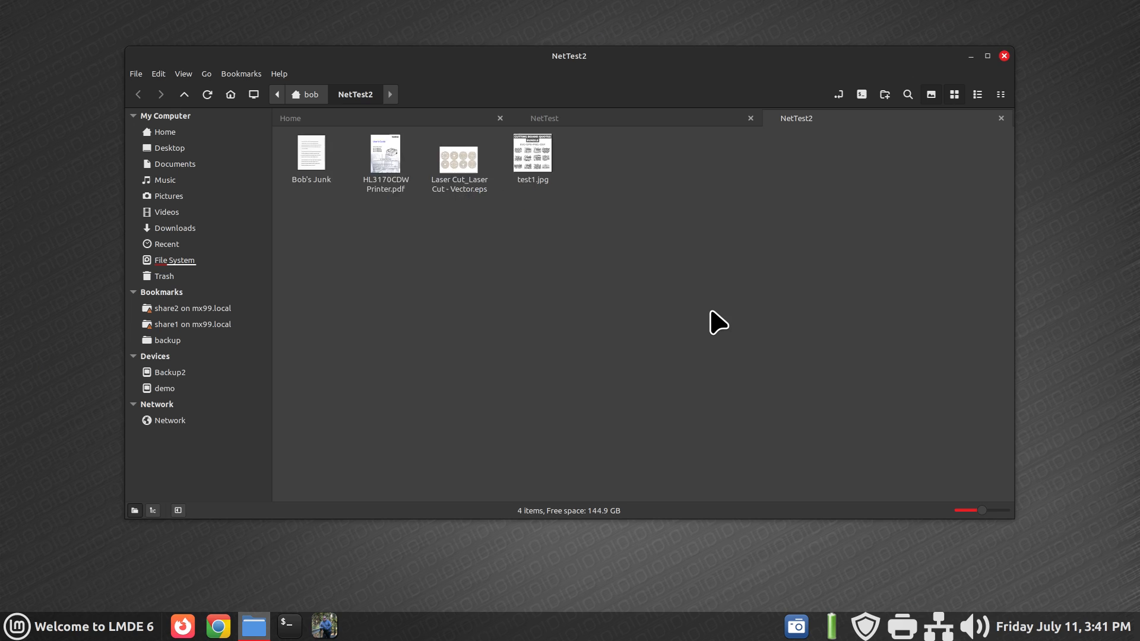
left_click(544, 117)
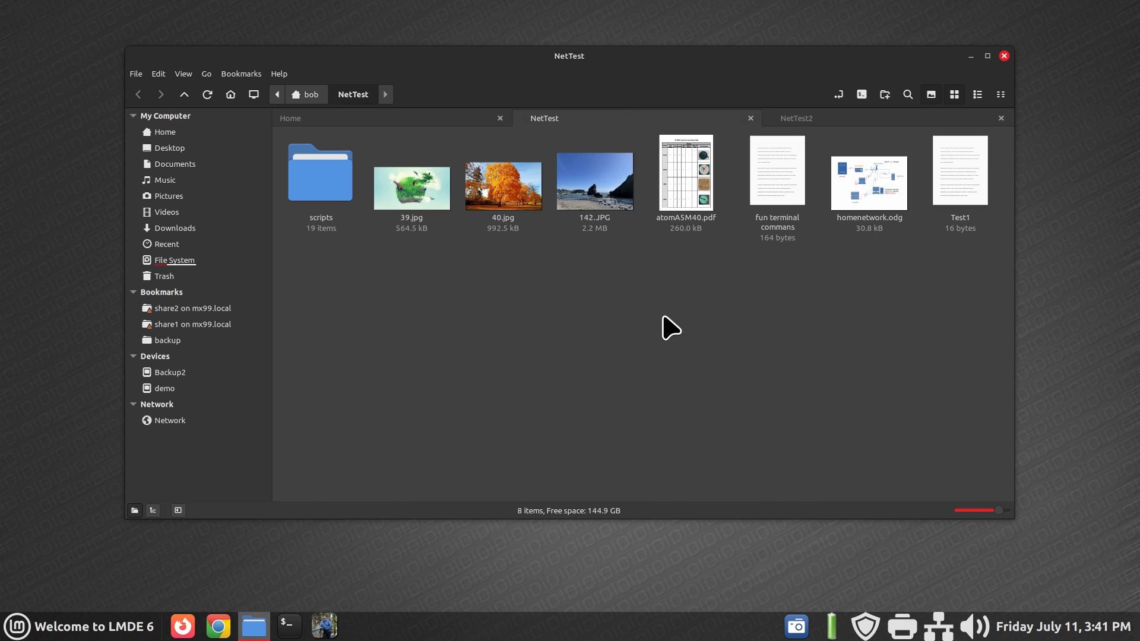
left_click(795, 118)
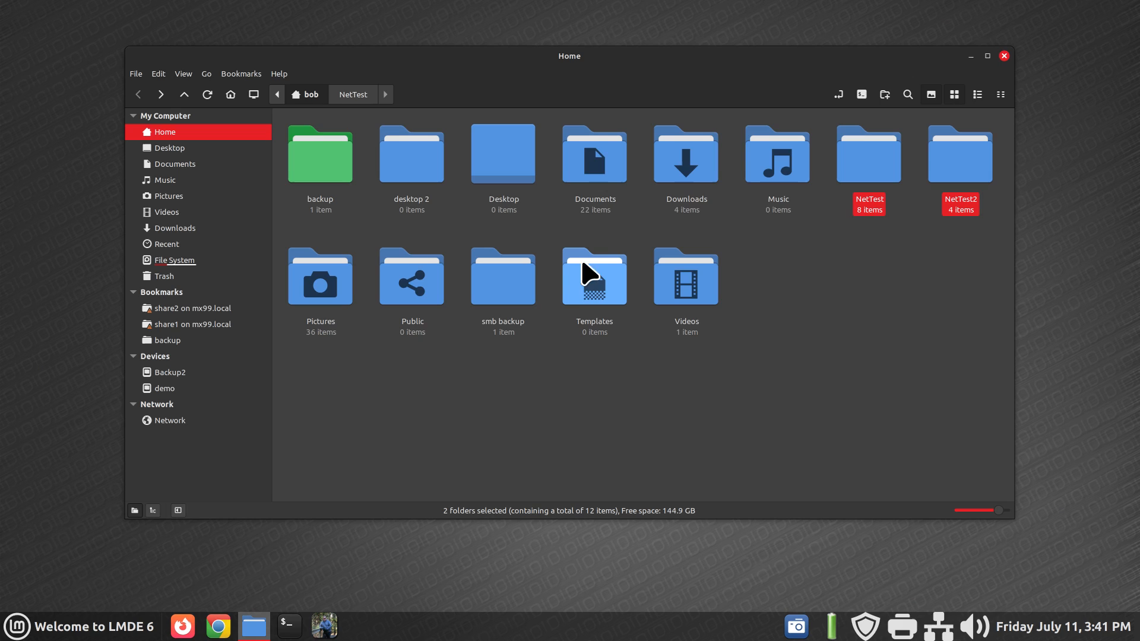
mouse_move(876, 151)
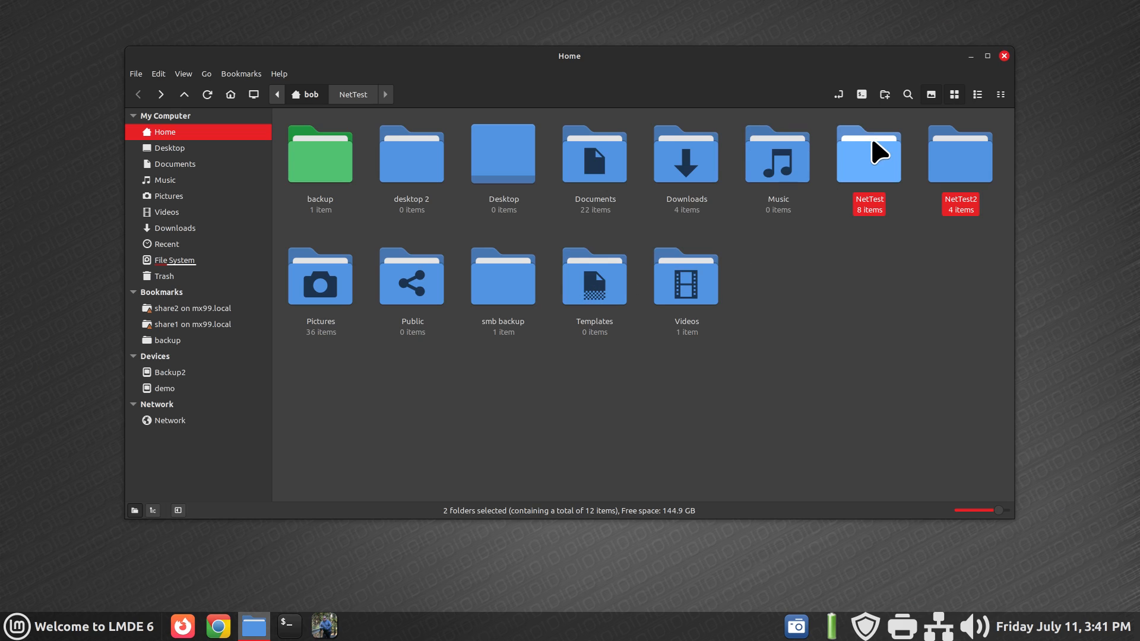
mouse_move(878, 159)
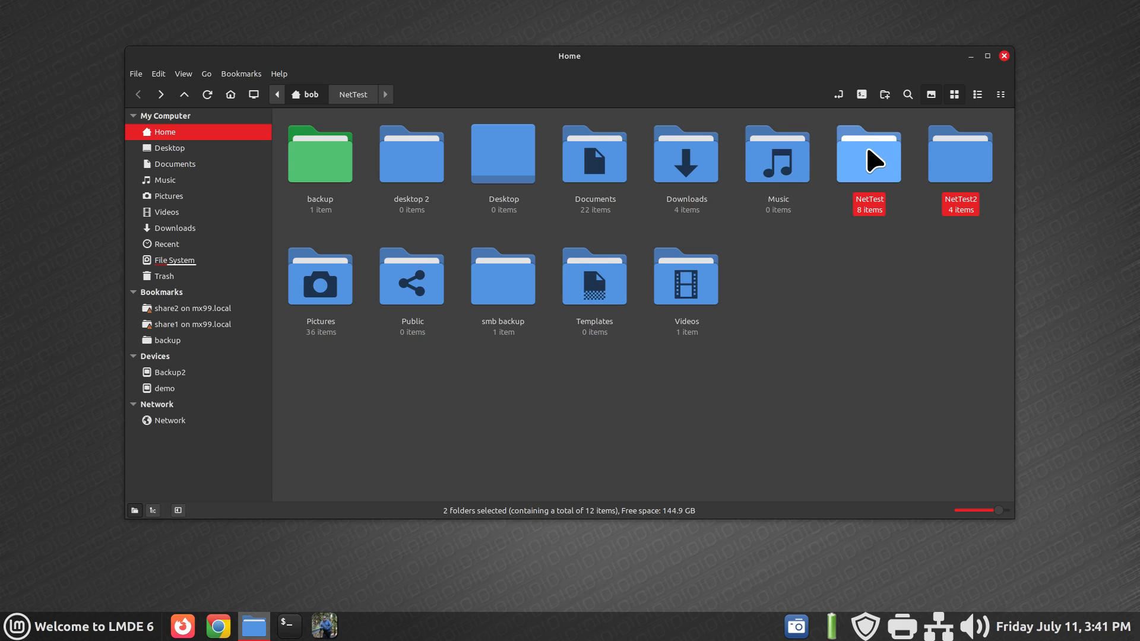
mouse_move(892, 325)
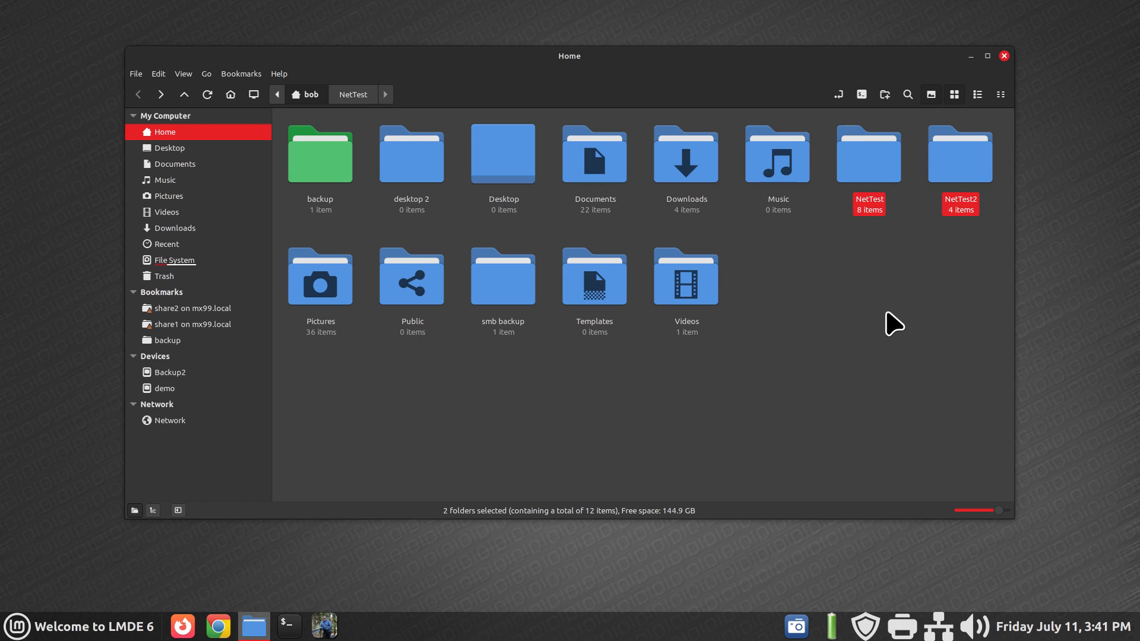
mouse_move(1088, 150)
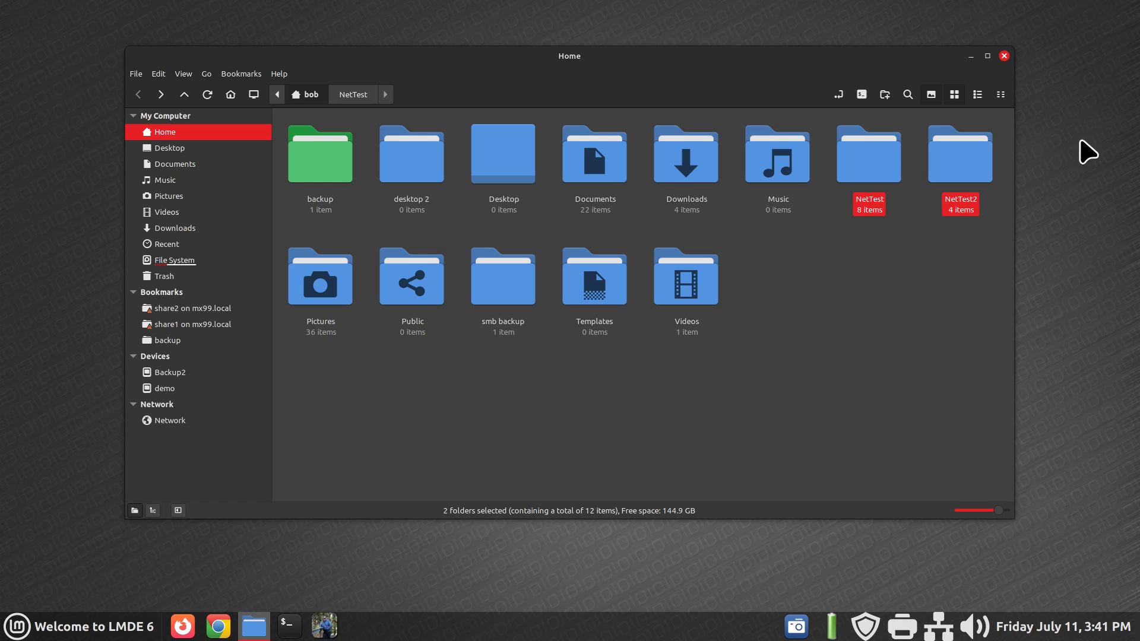
mouse_move(868, 153)
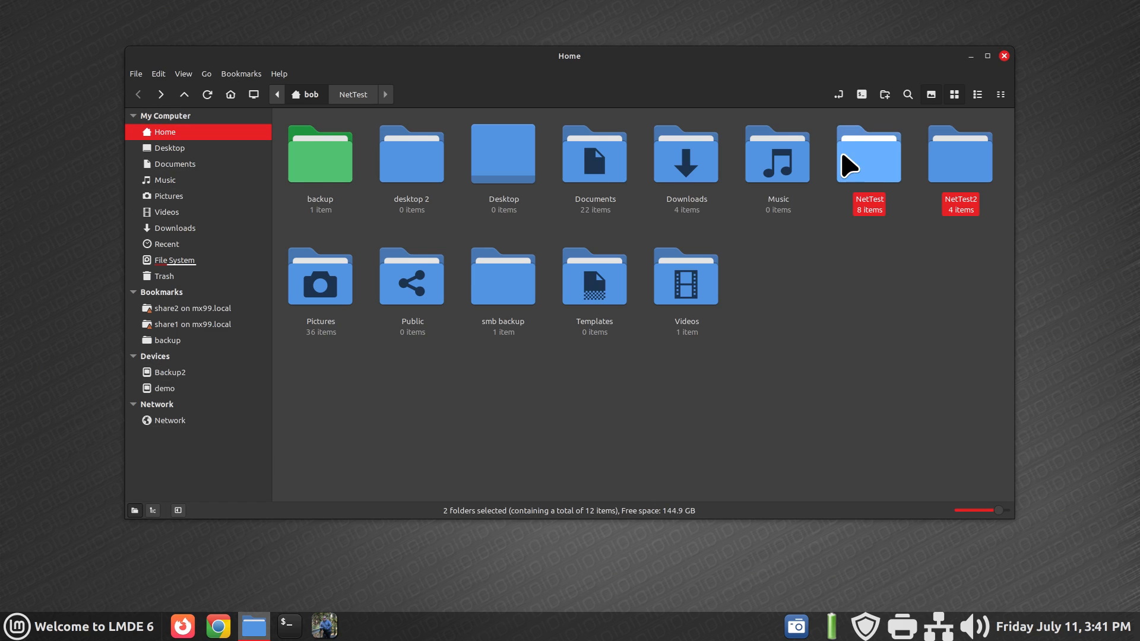
Open NetTest and NetTest2 in separate windows, then close the NetTest2 window.
double_click(868, 152)
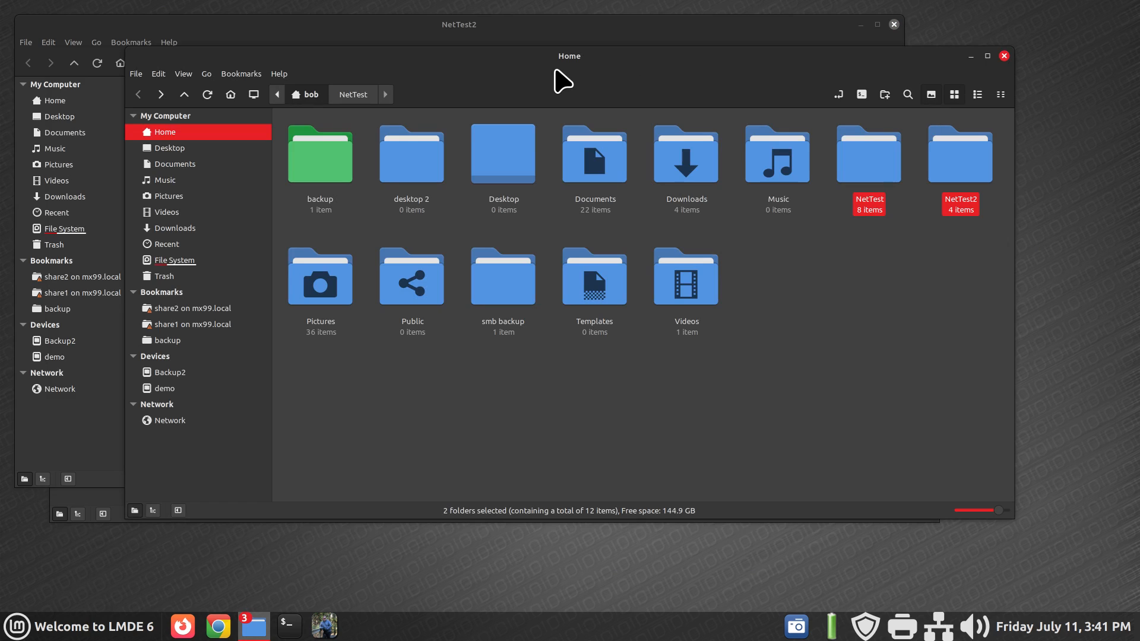
mouse_move(980, 93)
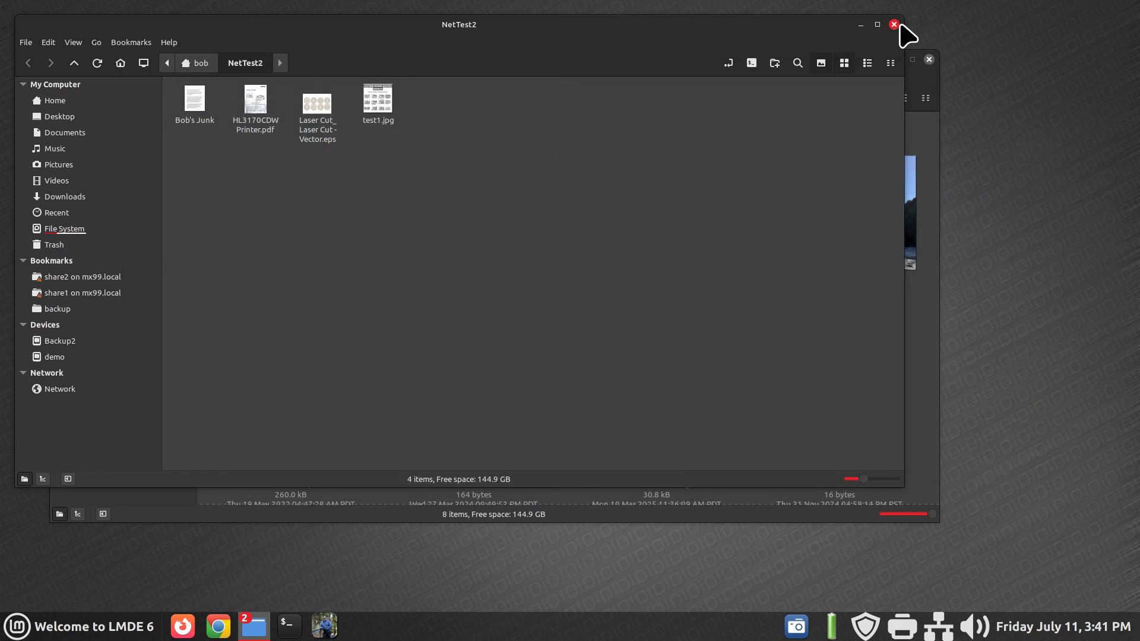
left_click(895, 24)
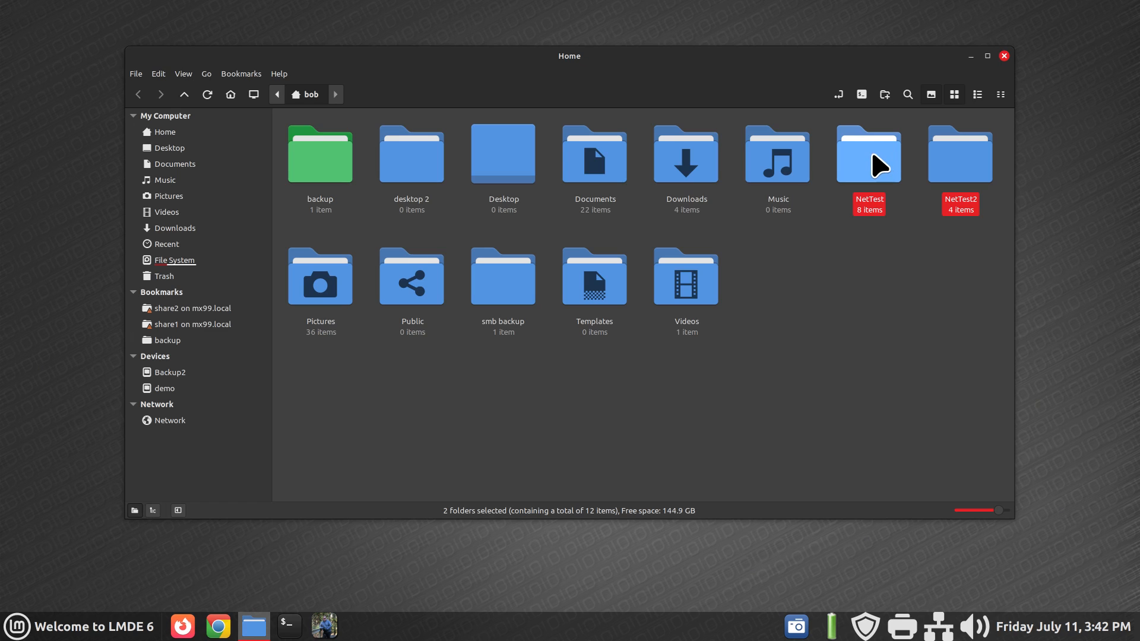
mouse_move(901, 237)
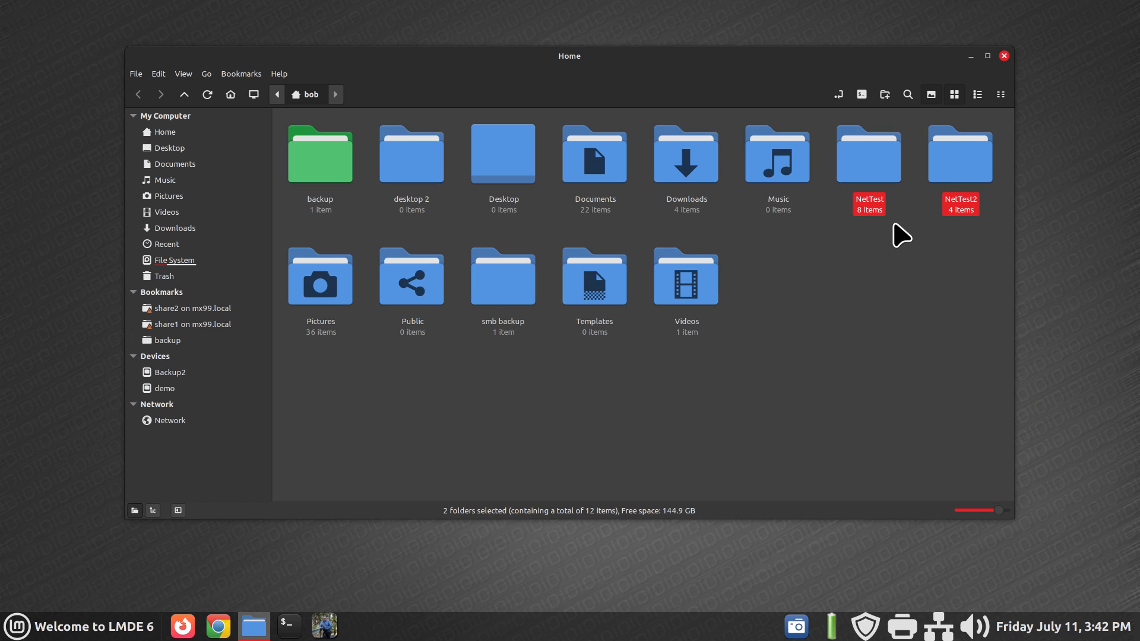
mouse_move(869, 239)
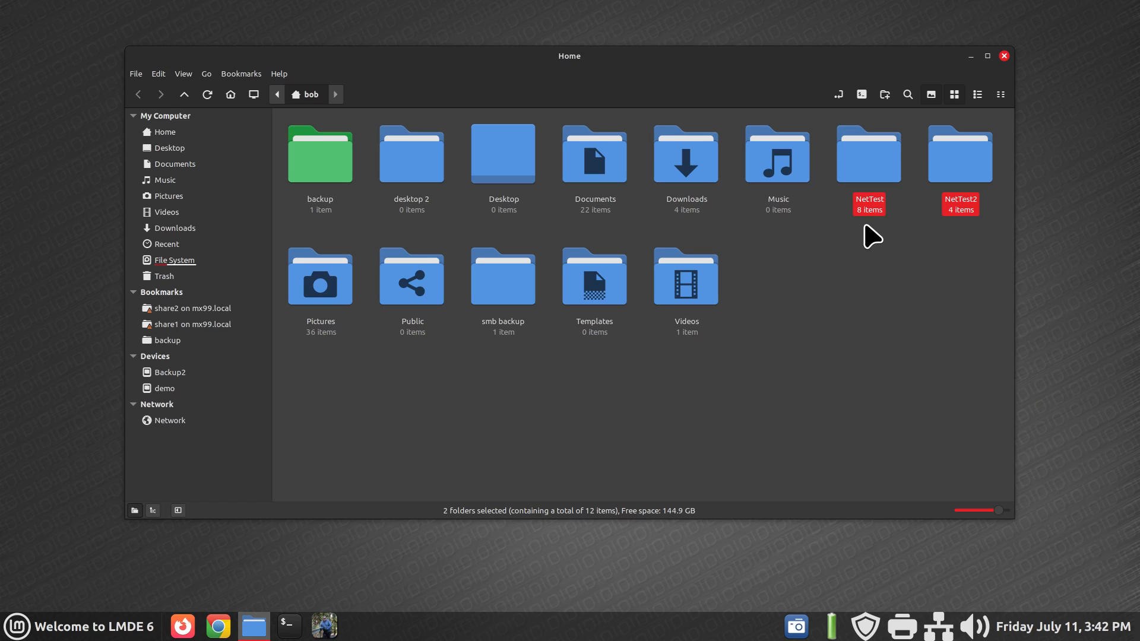
mouse_move(927, 298)
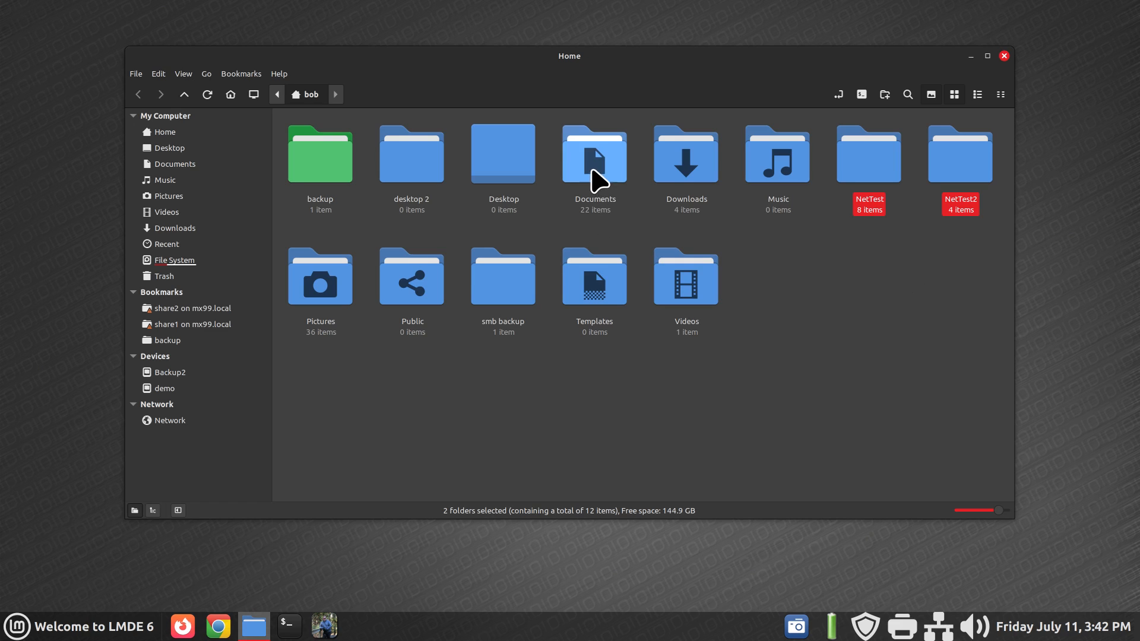
mouse_move(597, 224)
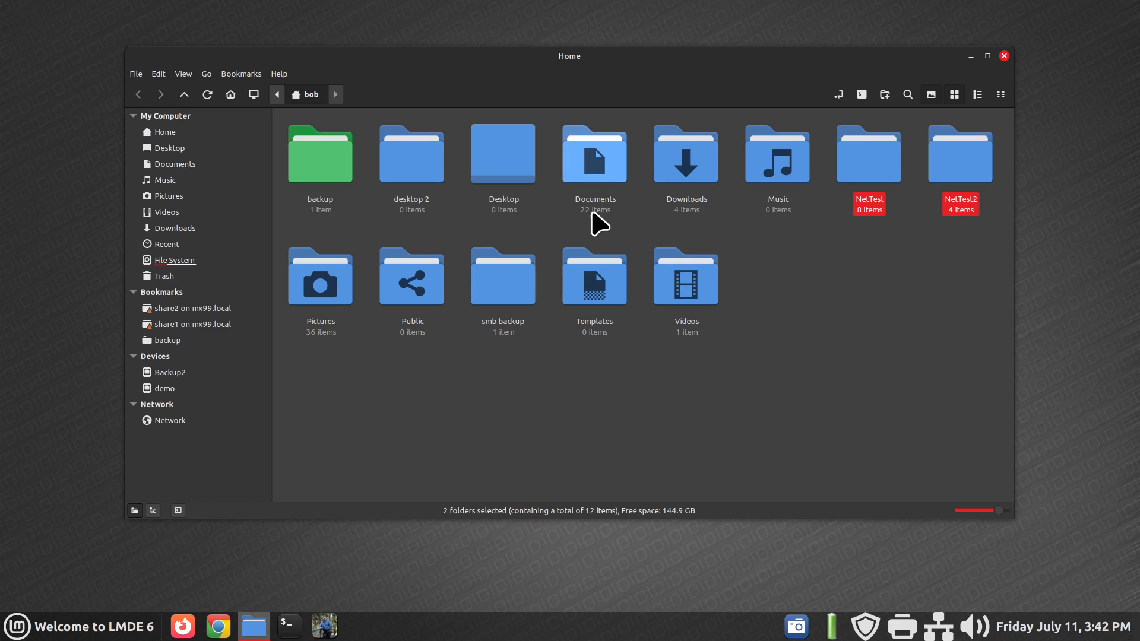
mouse_move(685, 276)
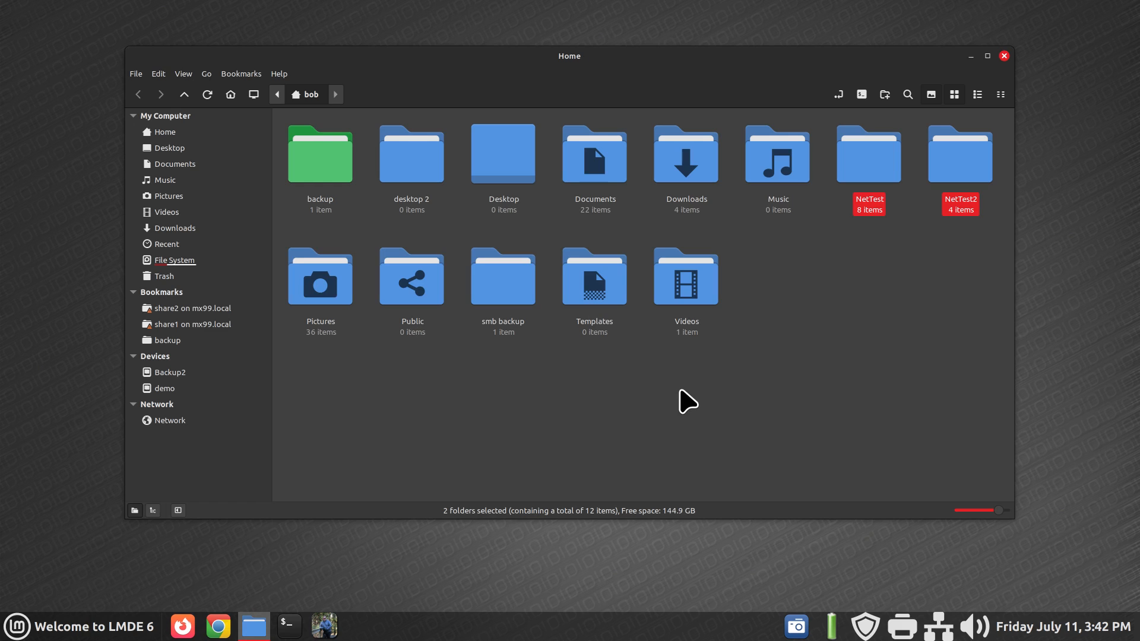
mouse_move(691, 403)
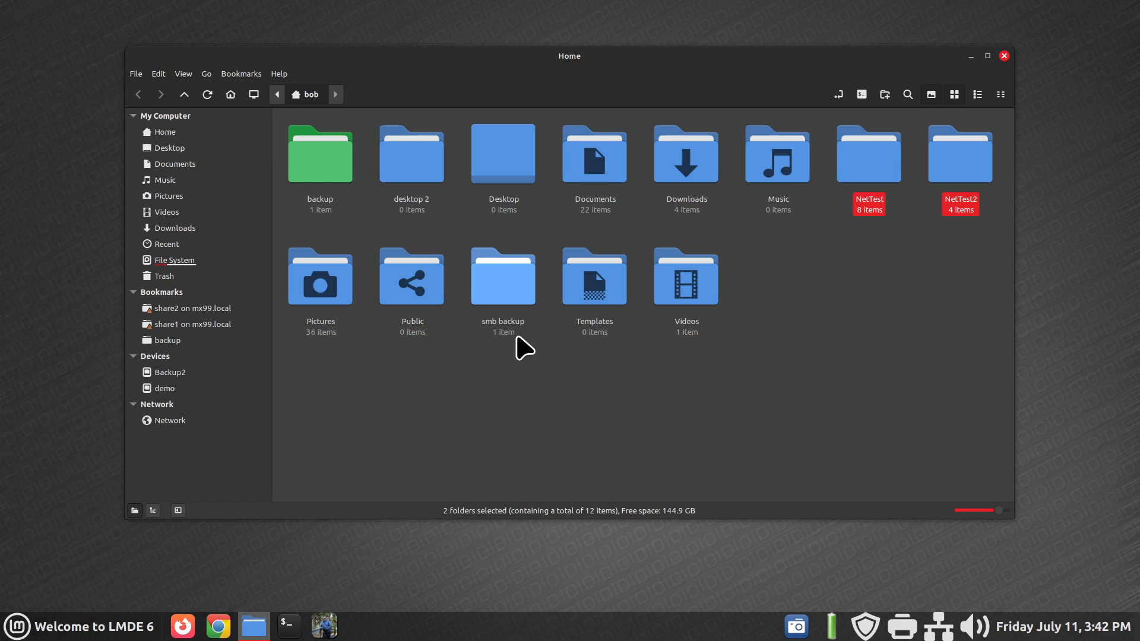
mouse_move(503, 336)
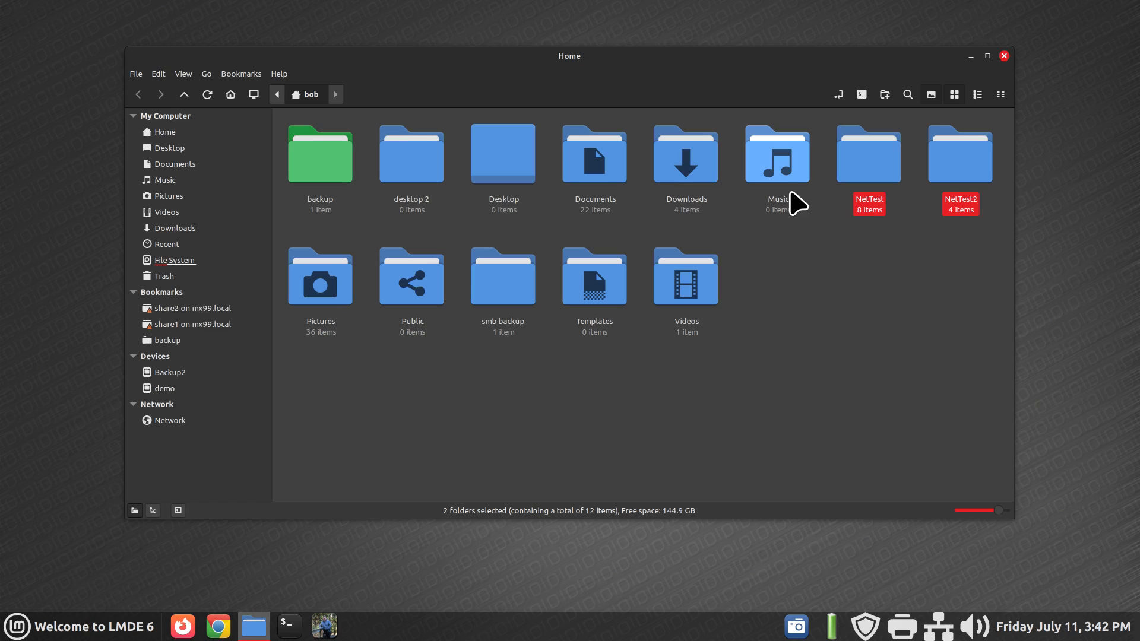
mouse_move(833, 295)
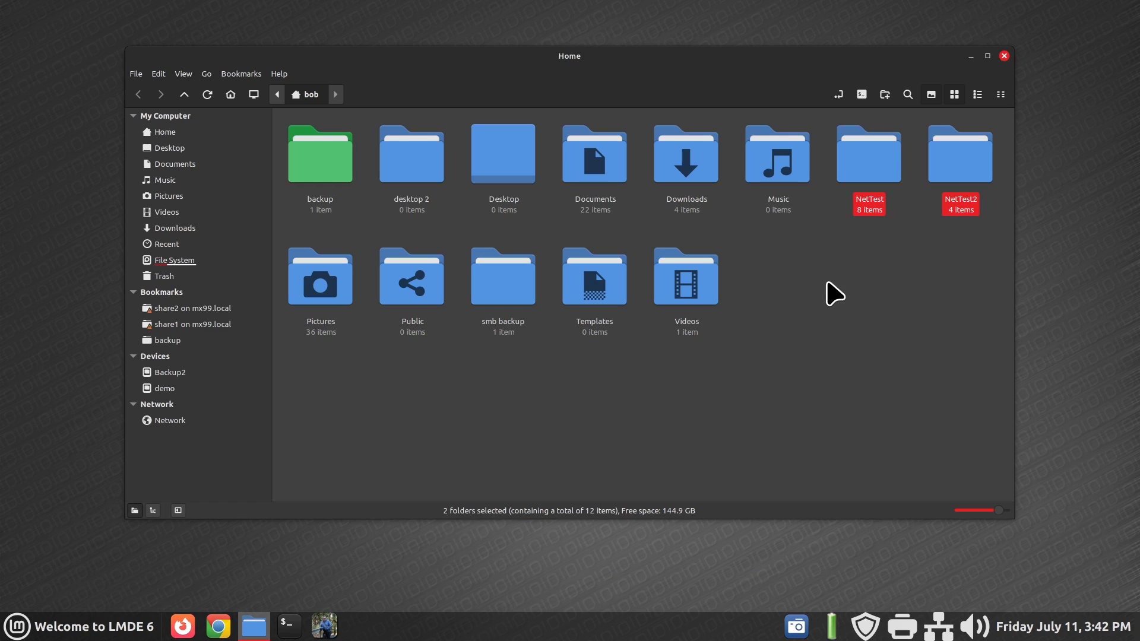
mouse_move(846, 301)
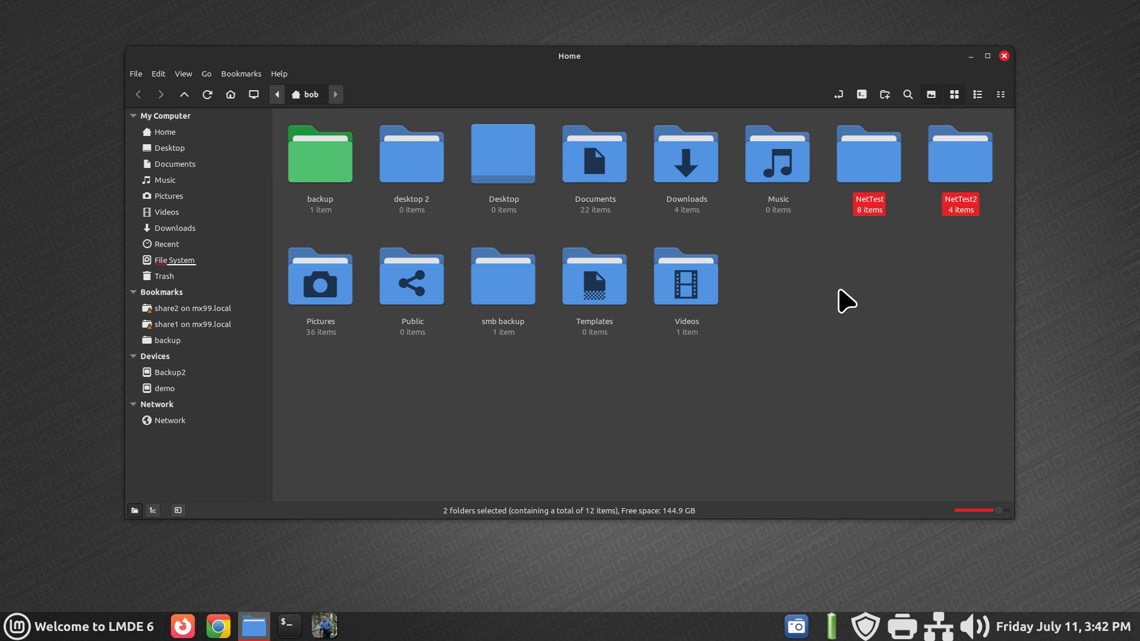
mouse_move(858, 305)
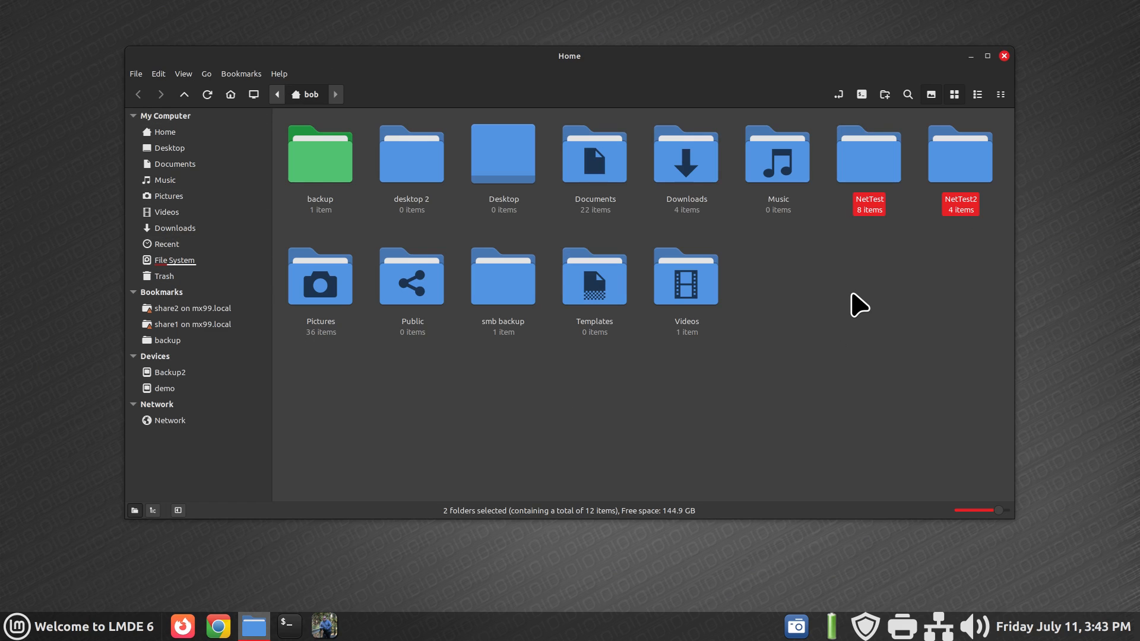
mouse_move(865, 152)
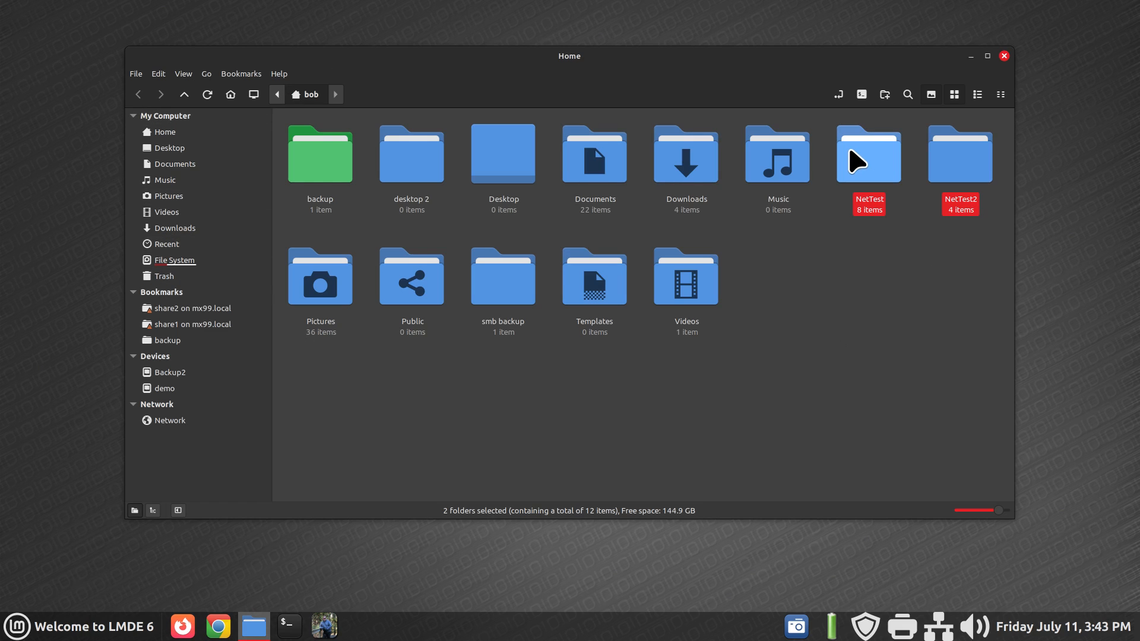
Move NetTest and NetTest2 into a new folder named 'net'.
right_click(867, 153)
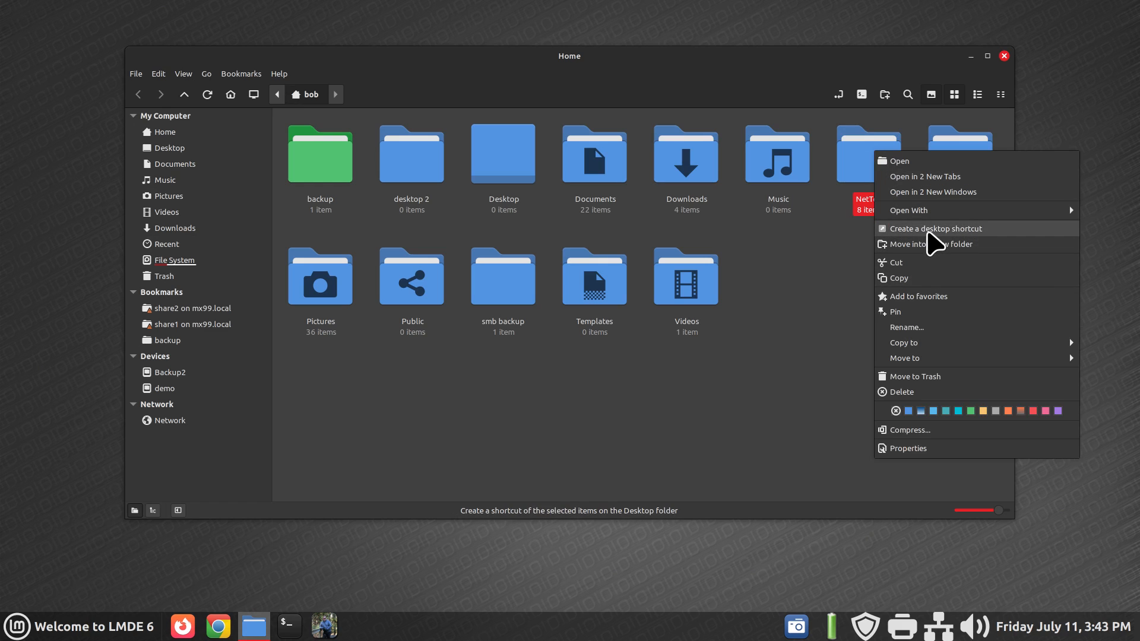
mouse_move(931, 244)
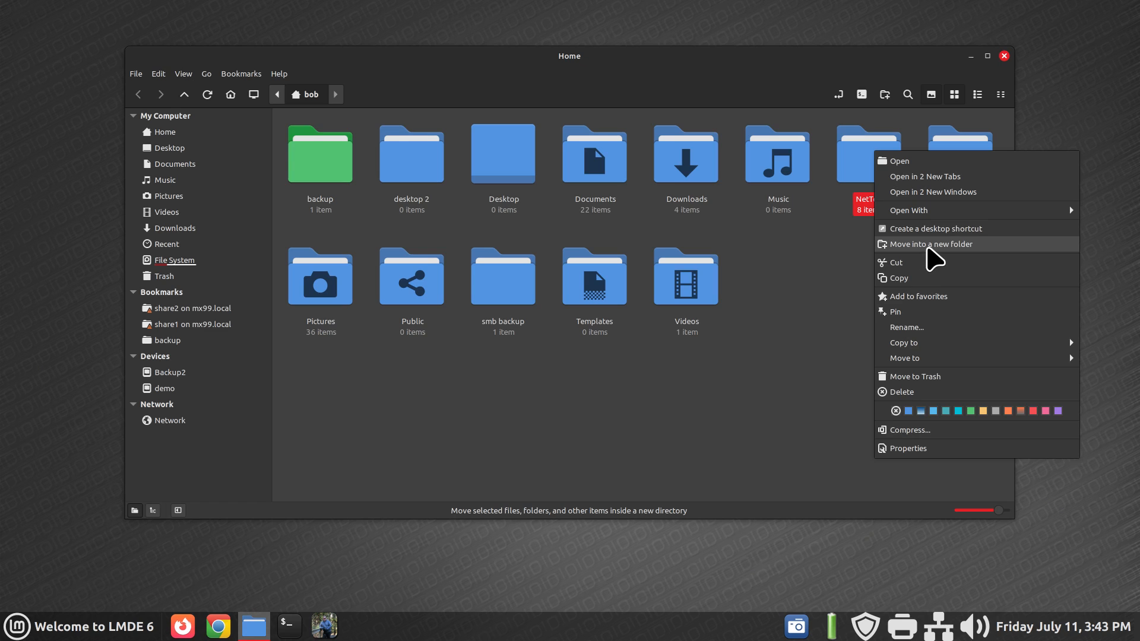
left_click(932, 243)
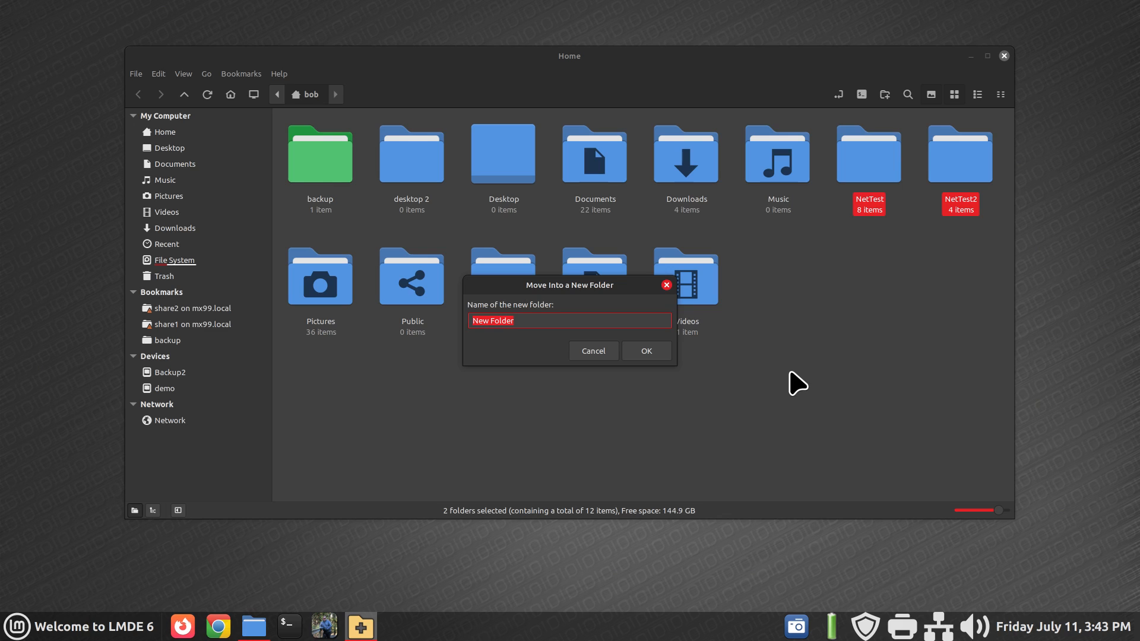
type("net")
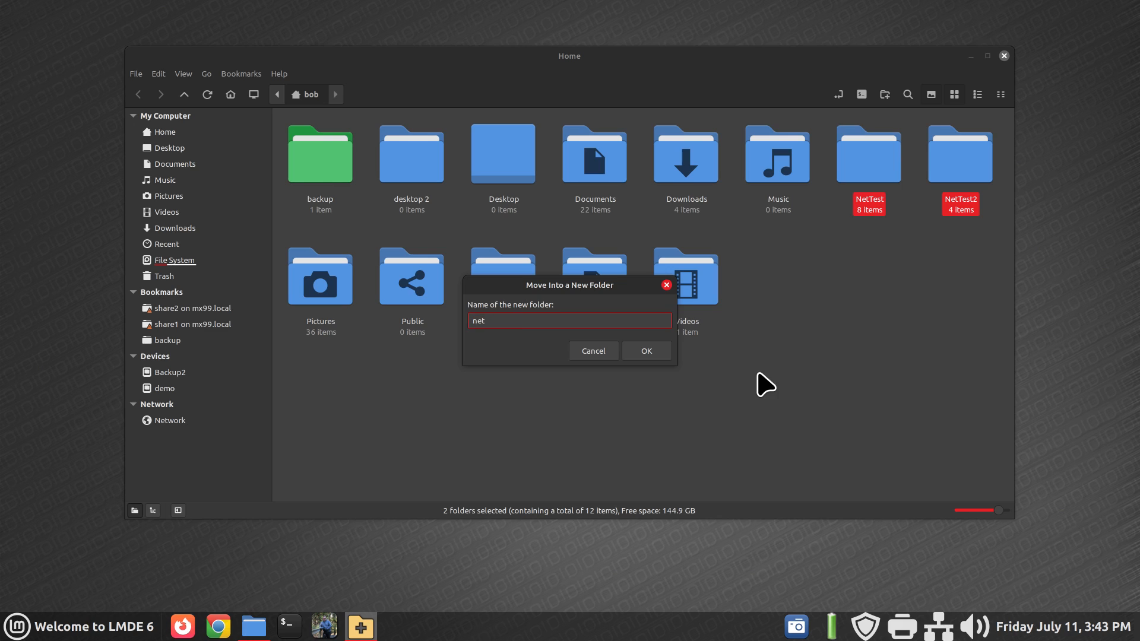
mouse_move(877, 224)
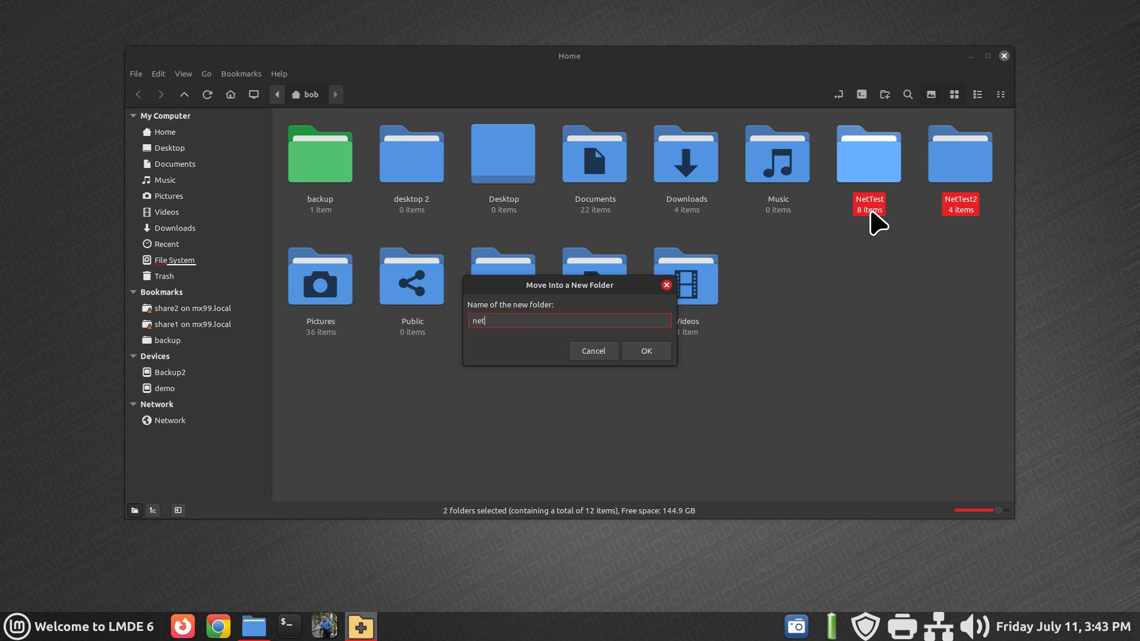
mouse_move(887, 210)
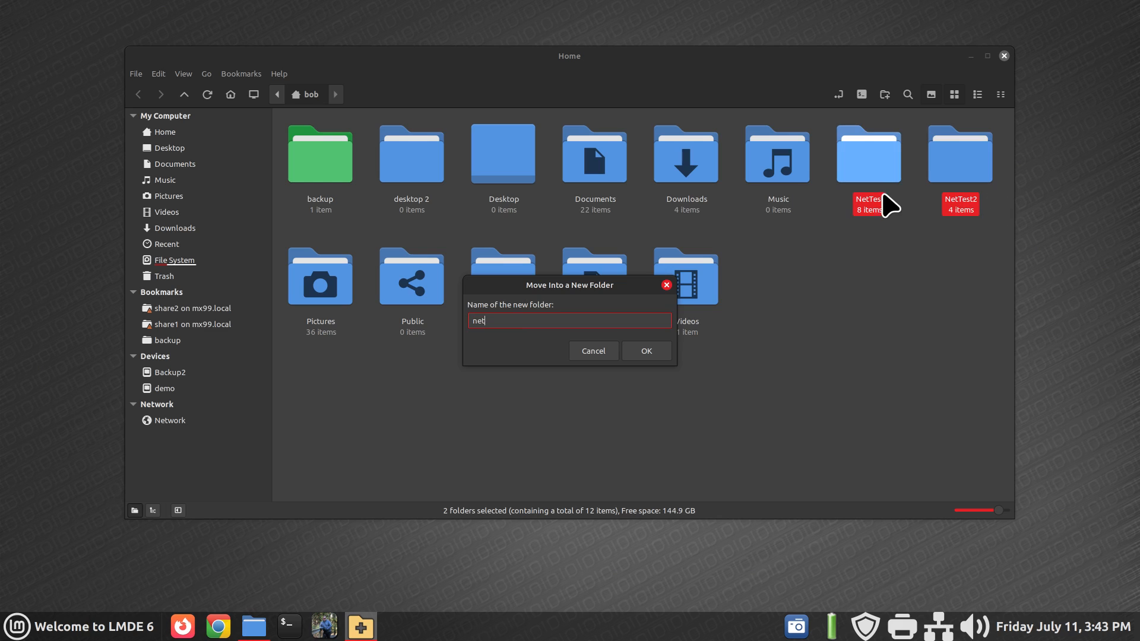
mouse_move(498, 340)
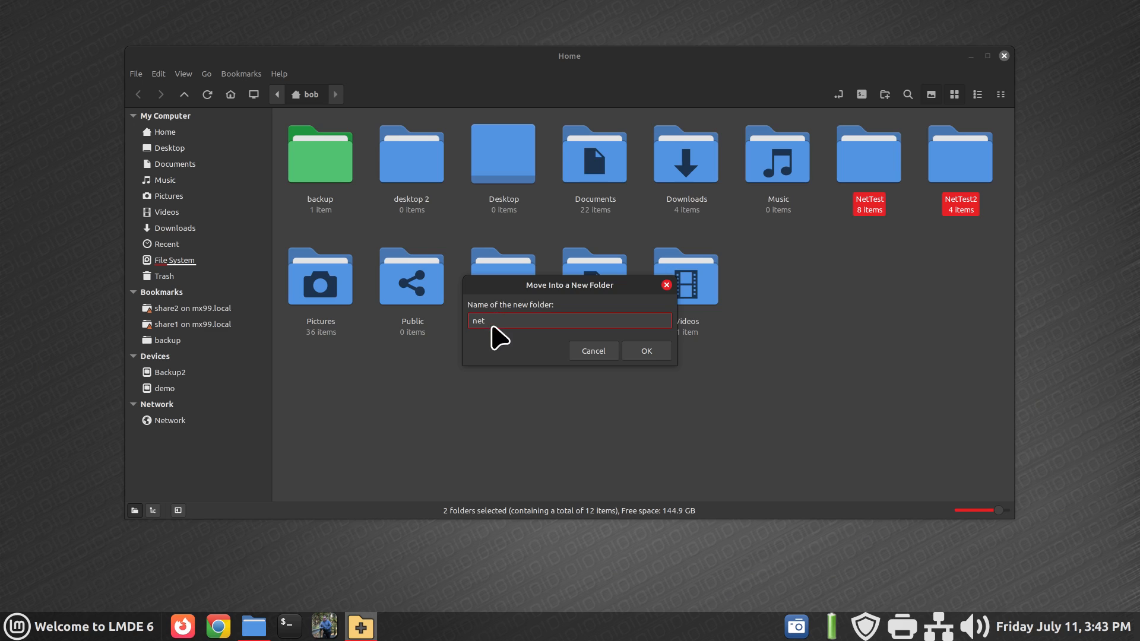
left_click(645, 351)
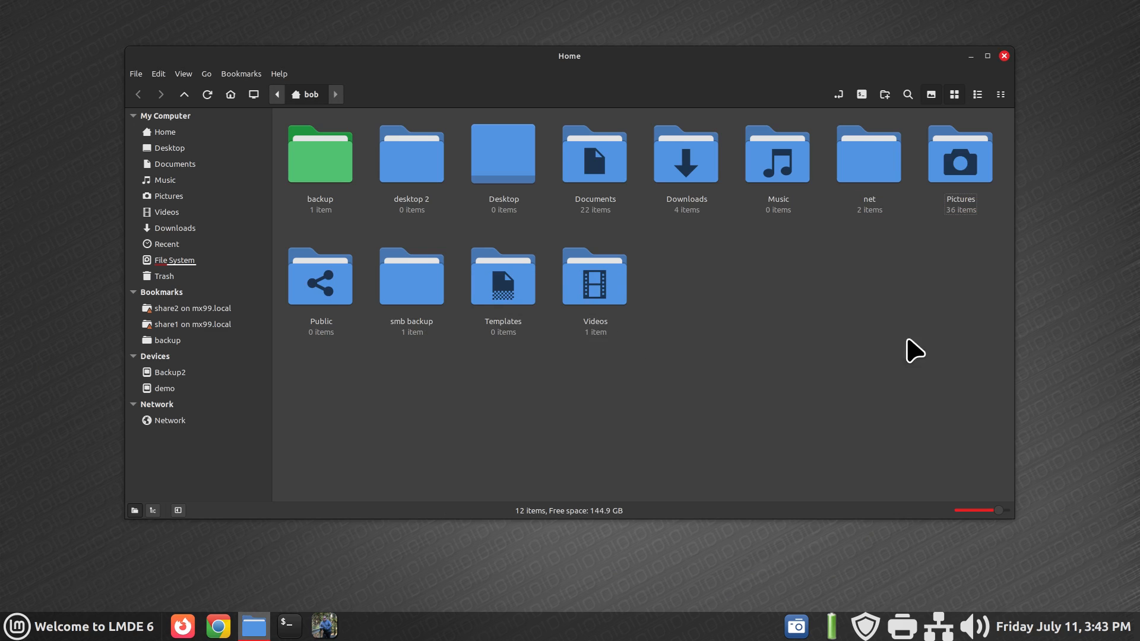
mouse_move(673, 319)
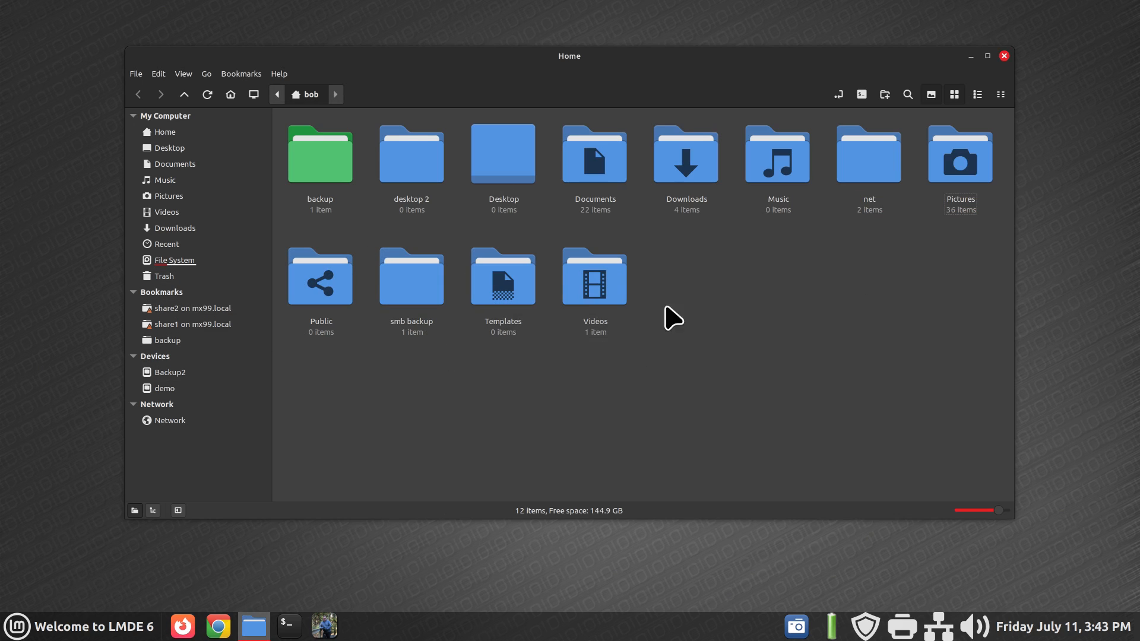
mouse_move(868, 153)
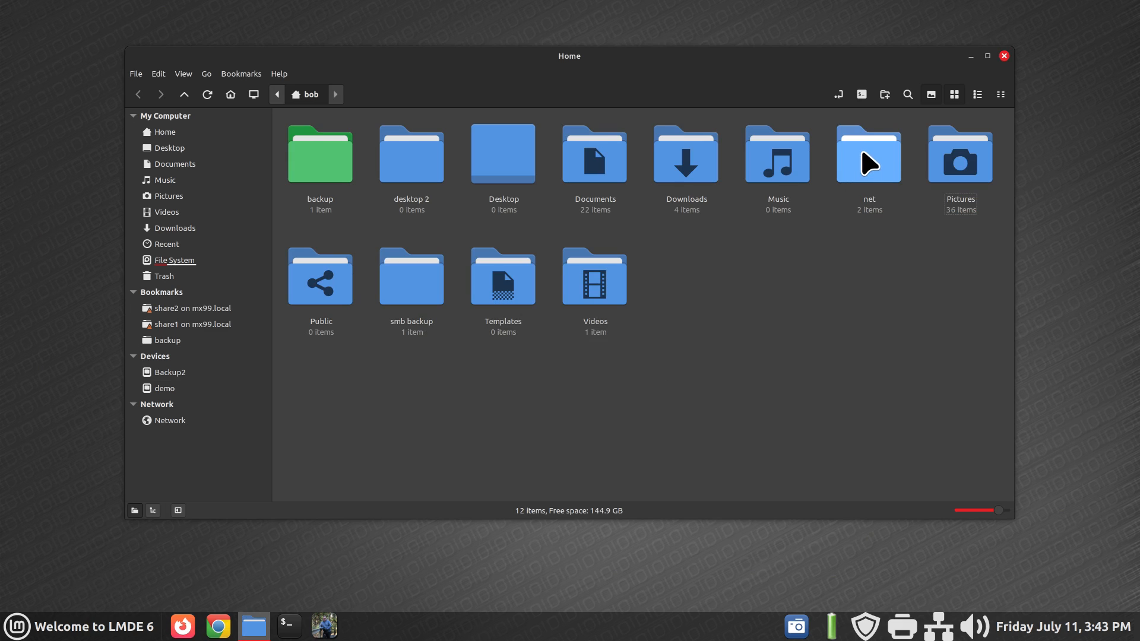
mouse_move(833, 318)
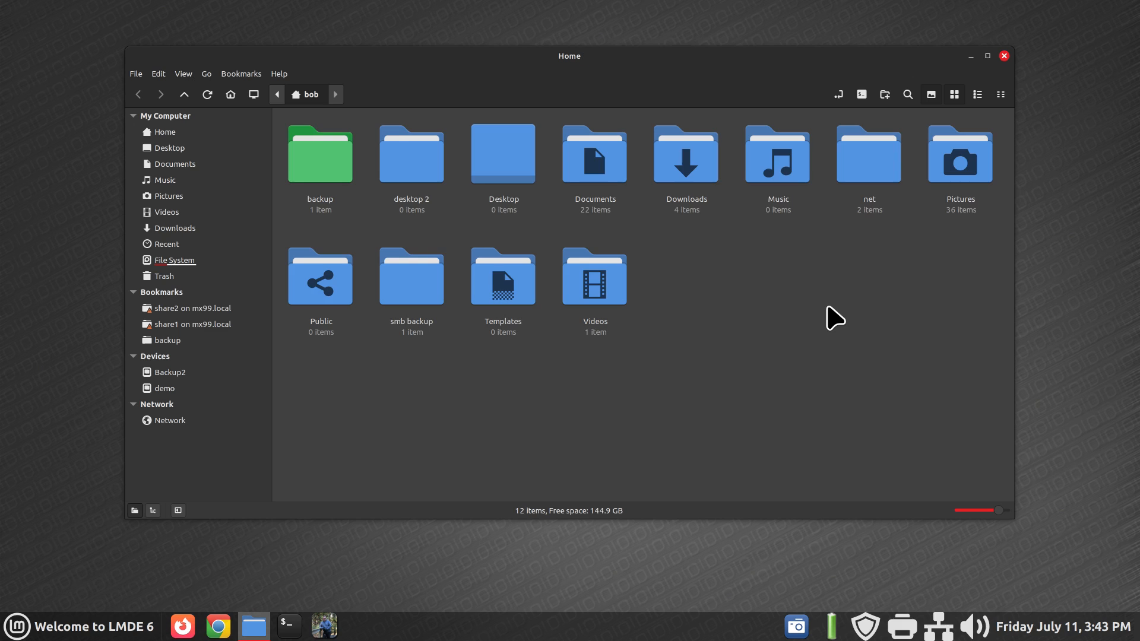
Show then hide hidden files in Home with Ctrl+H, and open the View menu.
key("ctrl+h")
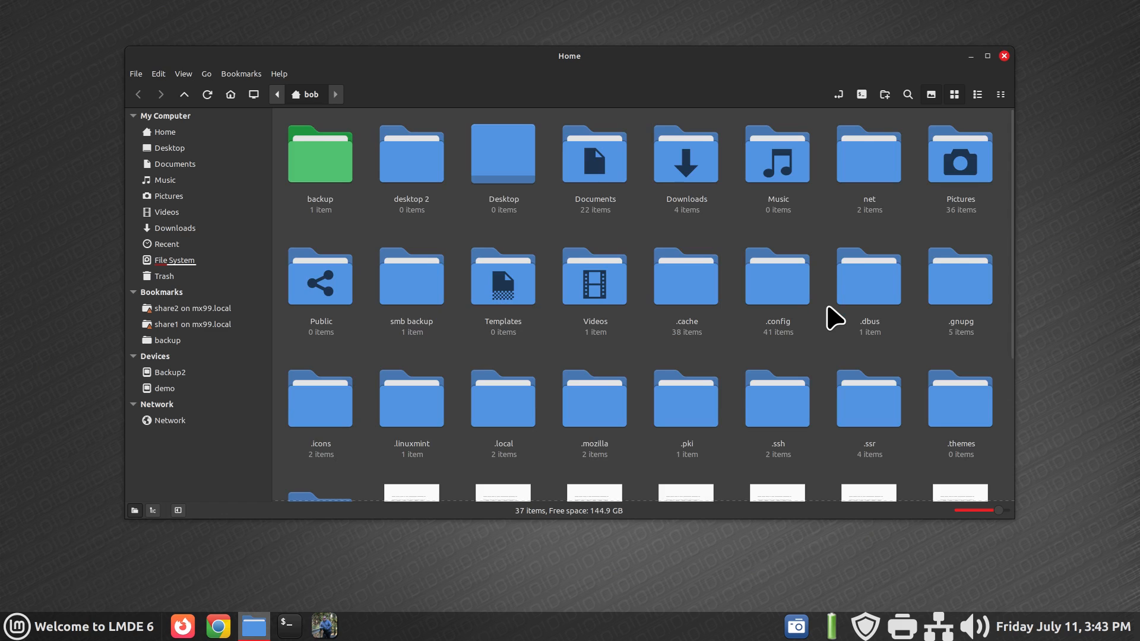
key("ctrl+h")
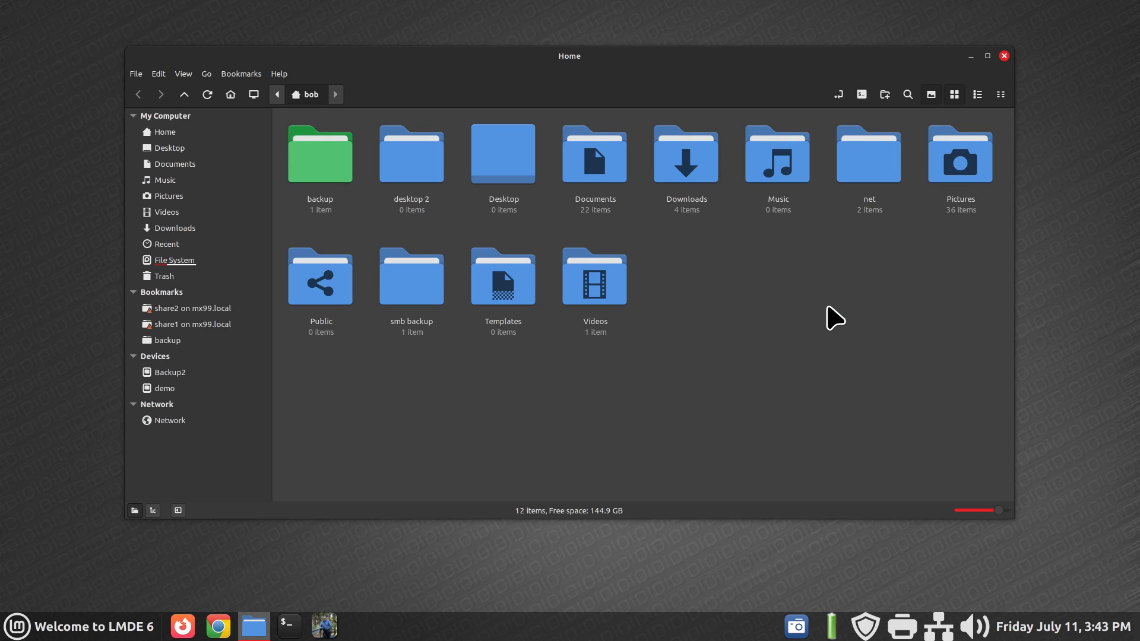
left_click(183, 73)
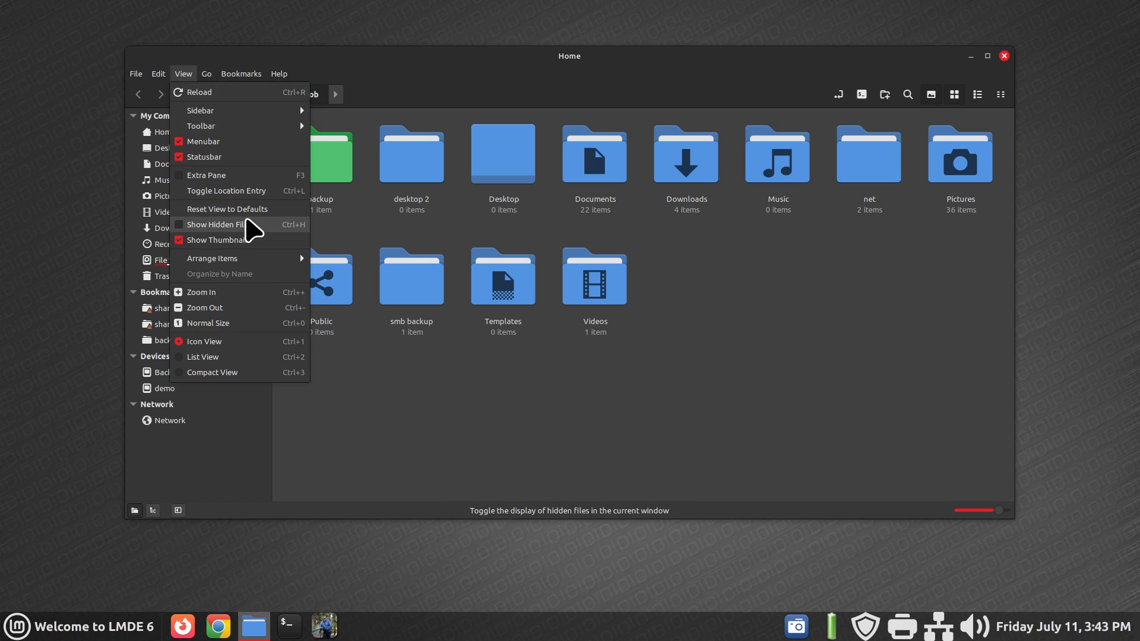
mouse_move(305, 241)
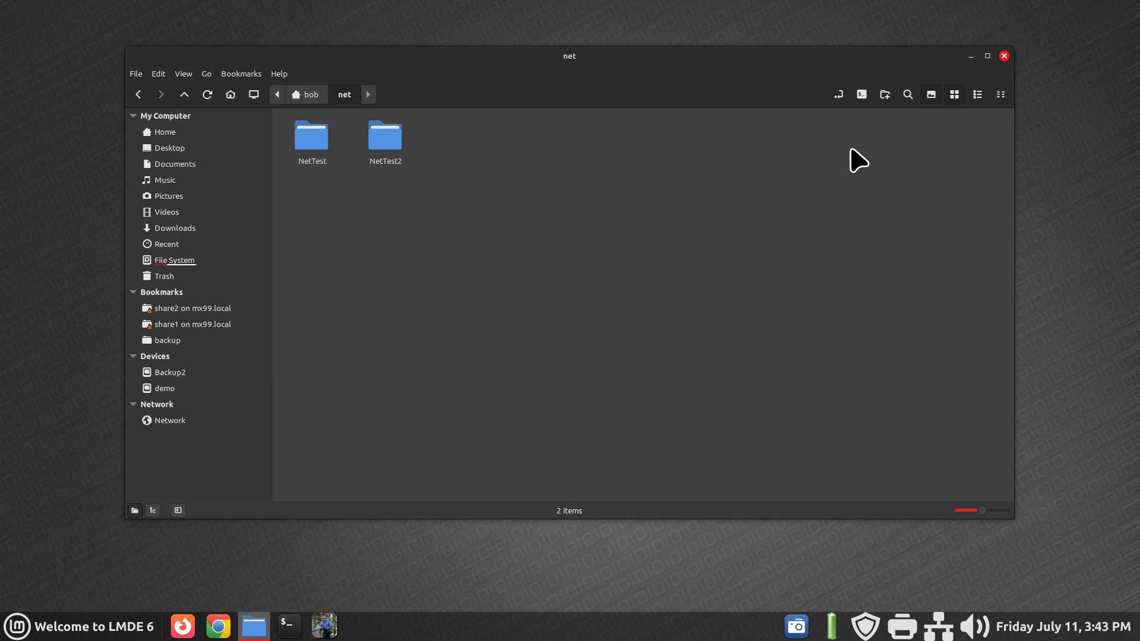
Drag the zoom slider to enlarge the icons in the net folder.
left_click_drag(981, 510, 1007, 510)
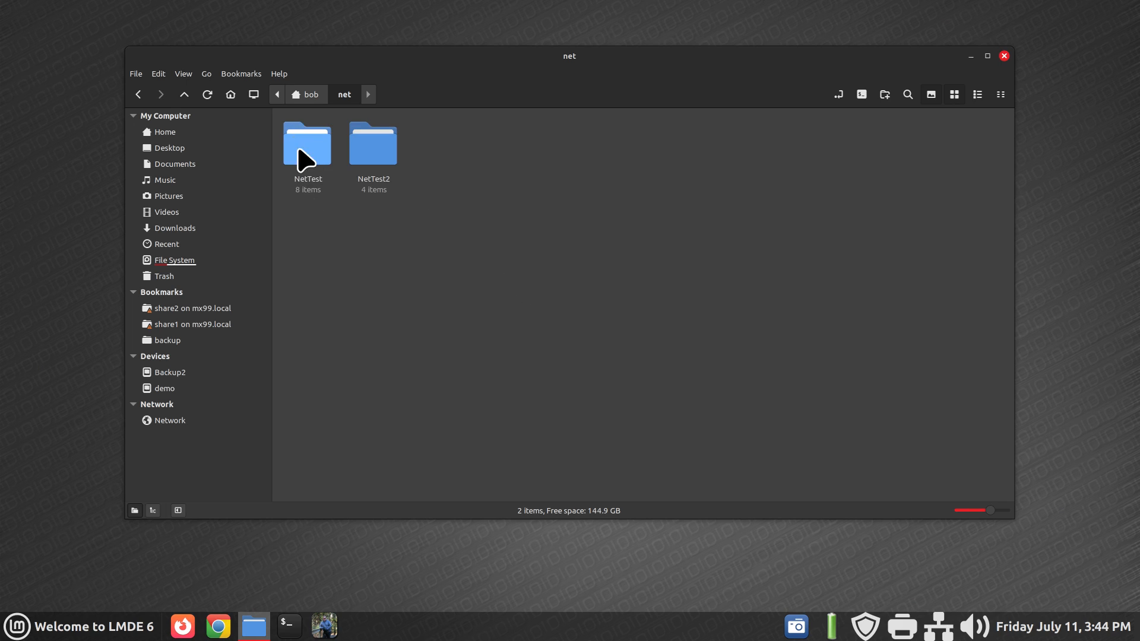
mouse_move(529, 268)
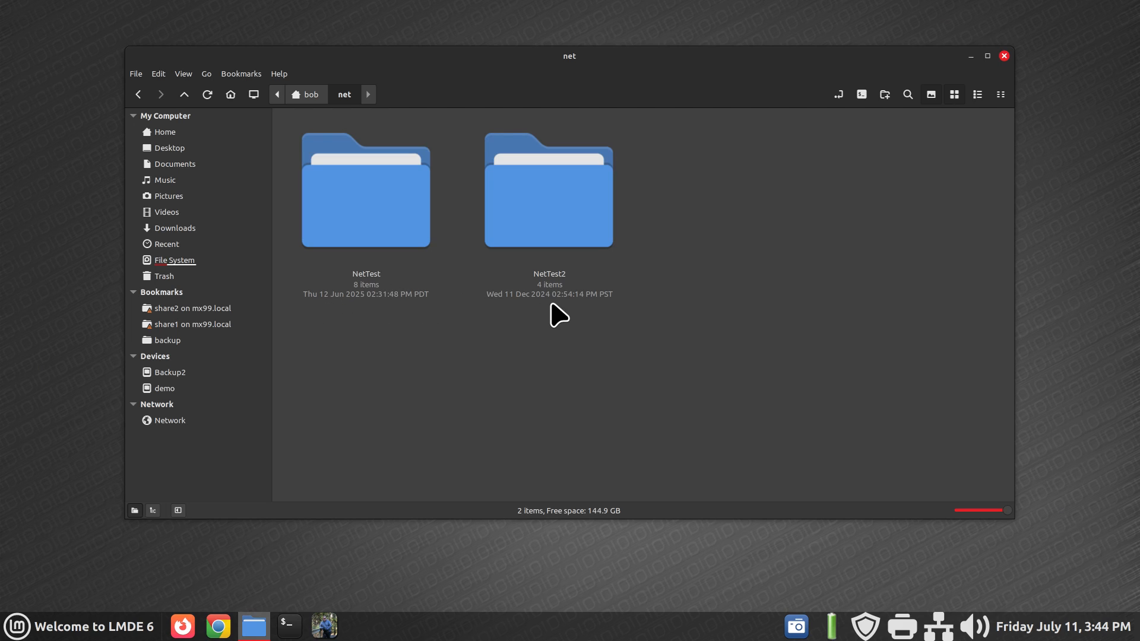
mouse_move(456, 389)
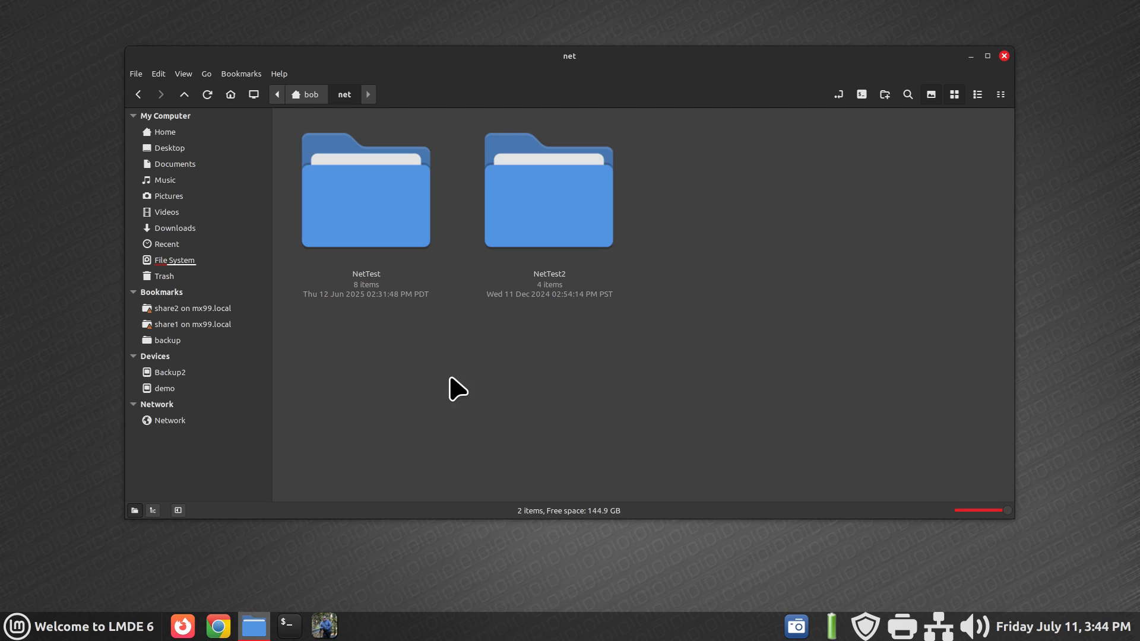
mouse_move(557, 360)
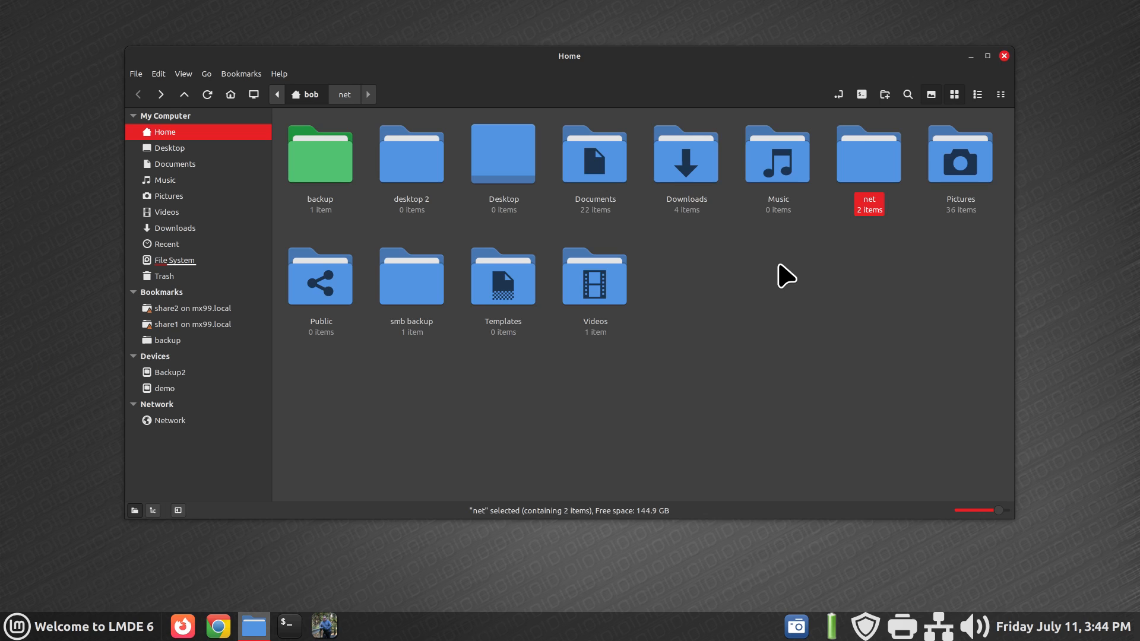
mouse_move(725, 338)
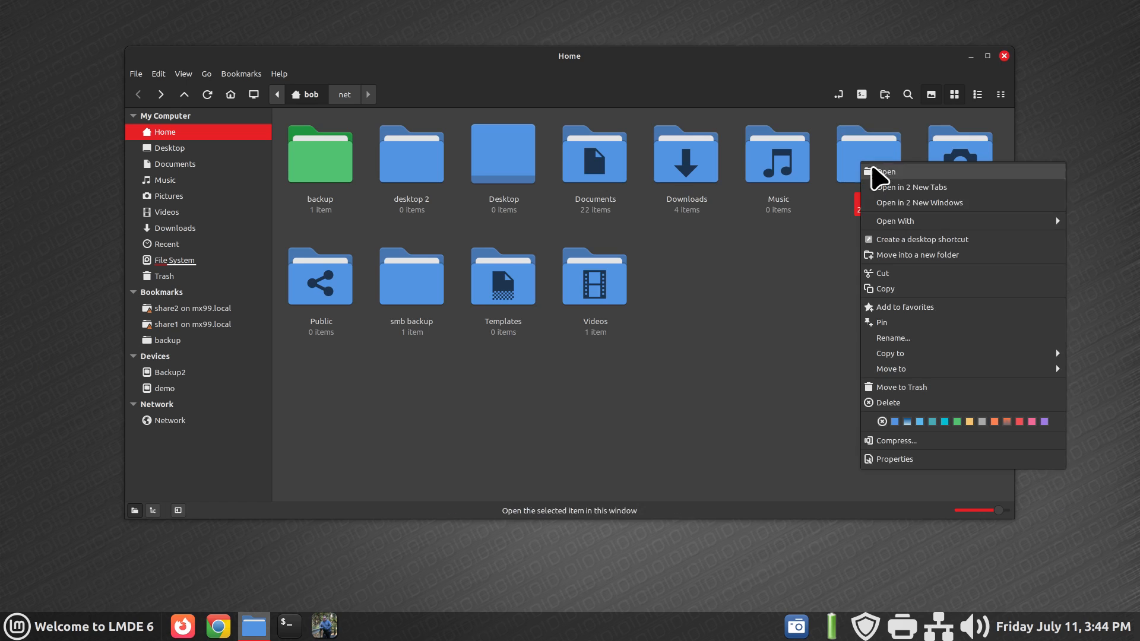
mouse_move(925, 204)
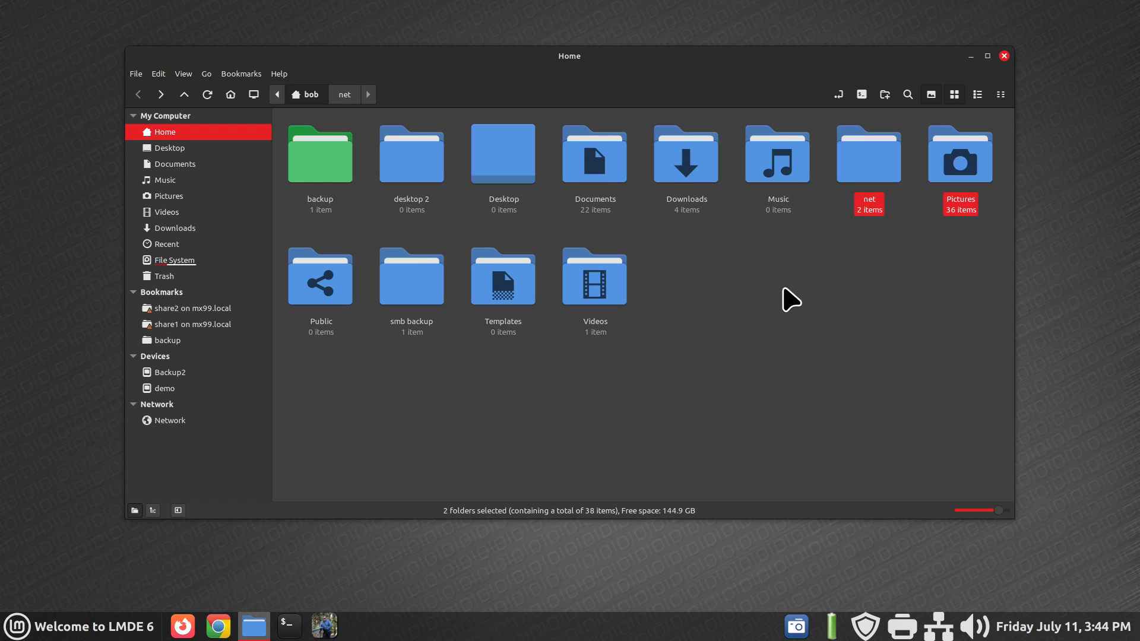
mouse_move(777, 155)
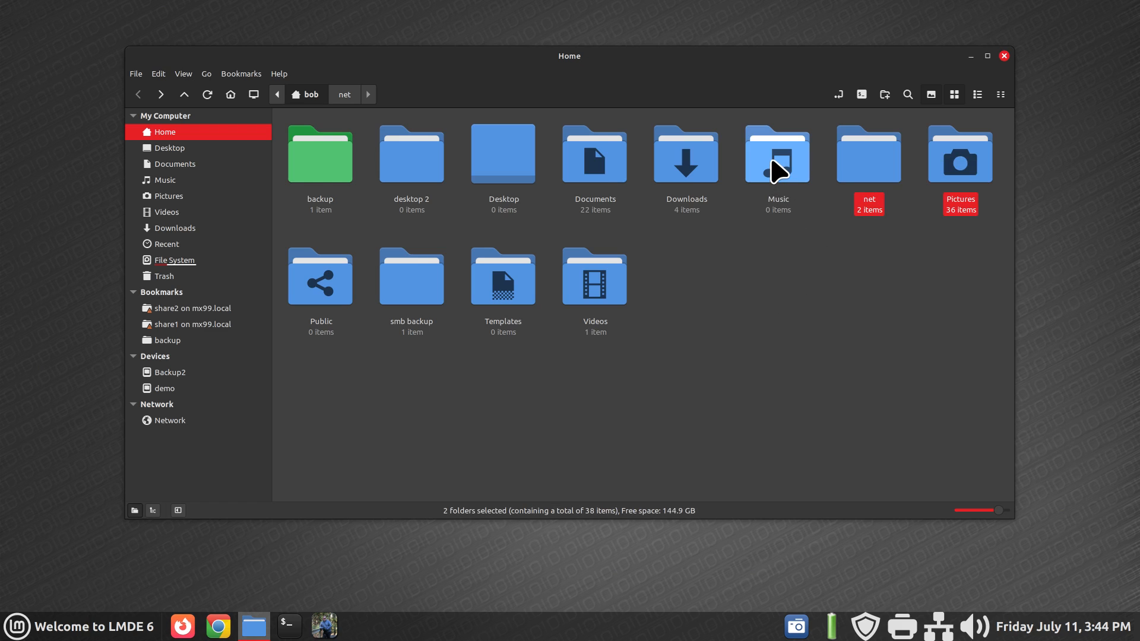
right_click(776, 153)
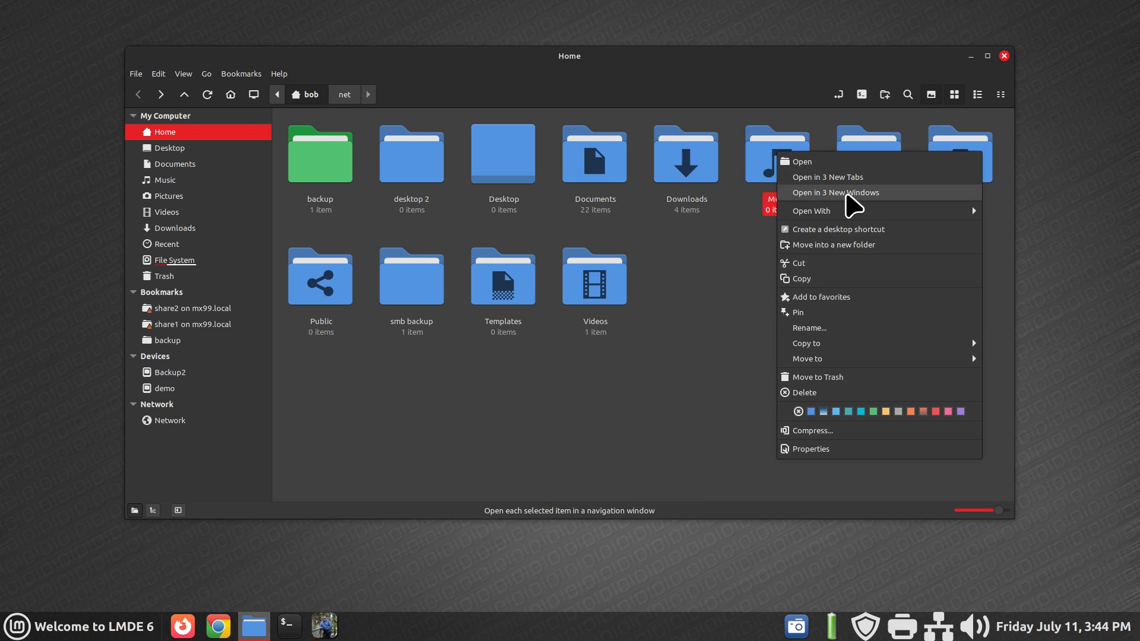
mouse_move(856, 312)
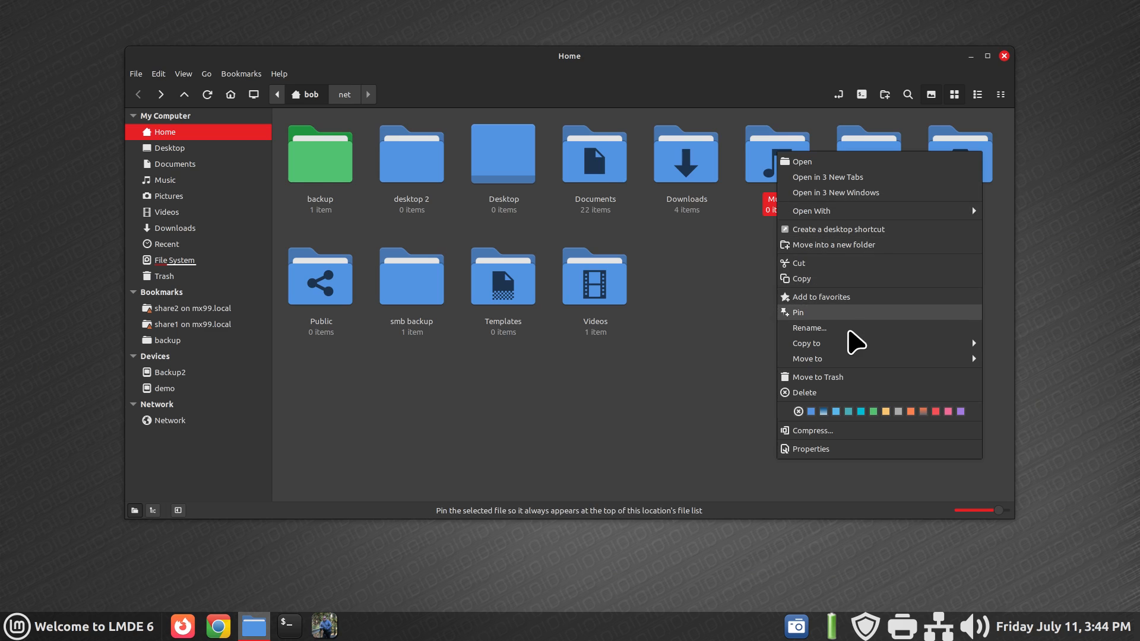
mouse_move(807, 359)
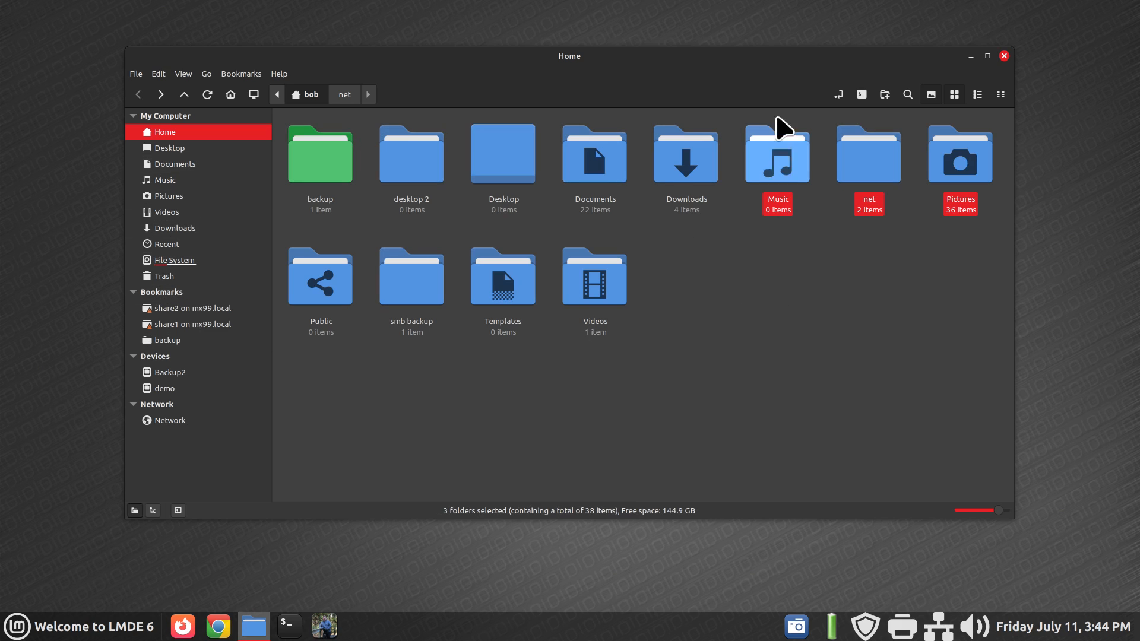
left_click(756, 309)
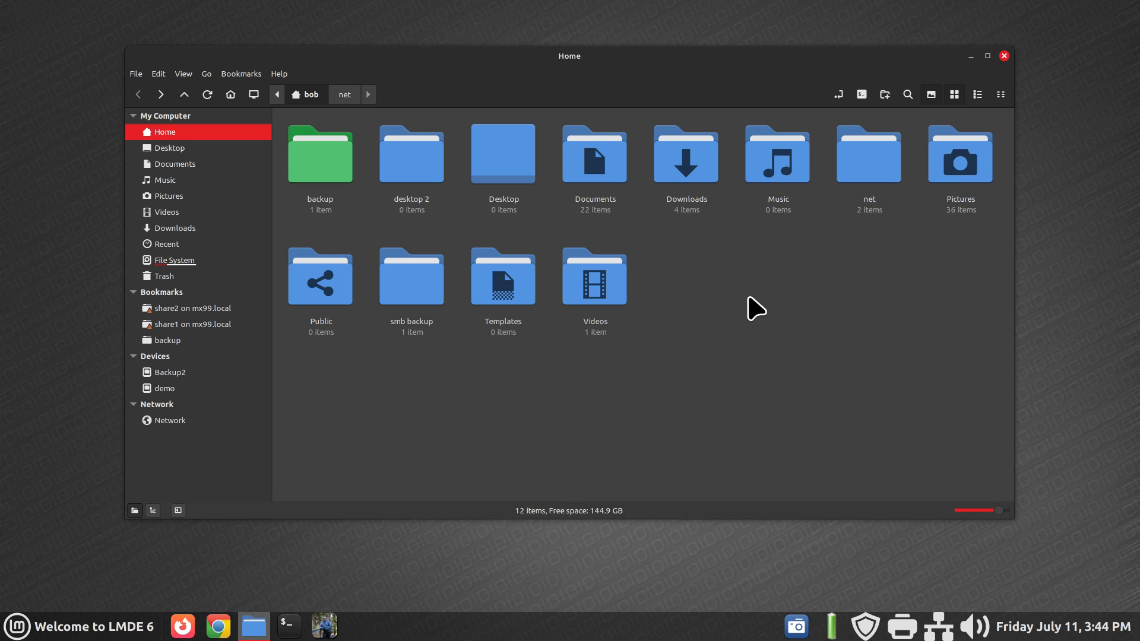
mouse_move(349, 619)
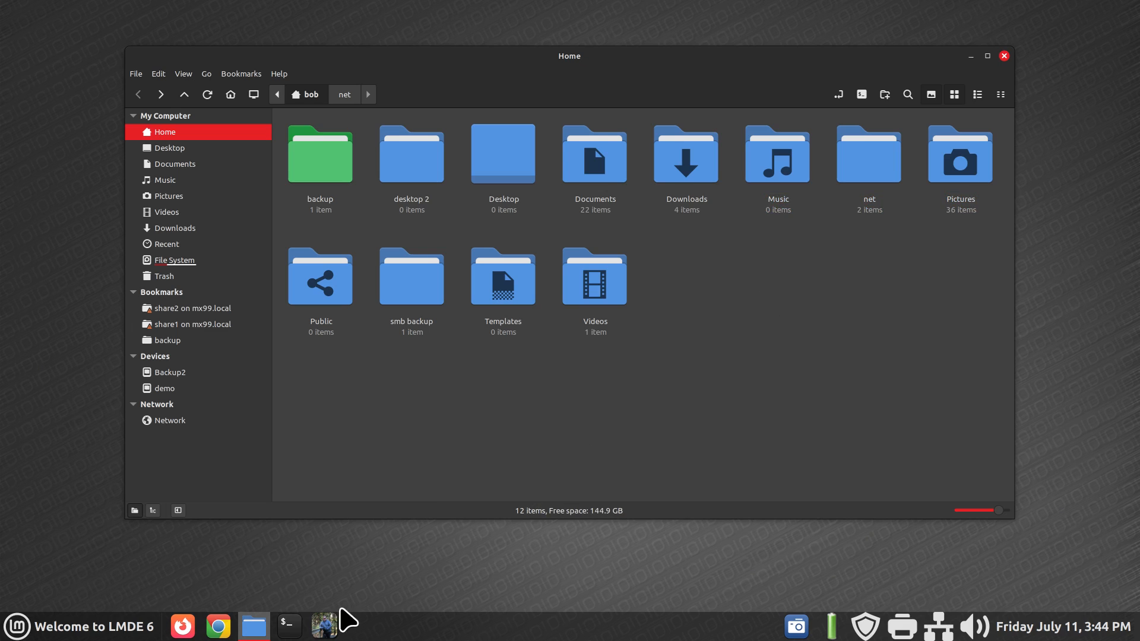
Raise Chrome showing the Linux for Seniors YouTube channel page.
left_click(324, 626)
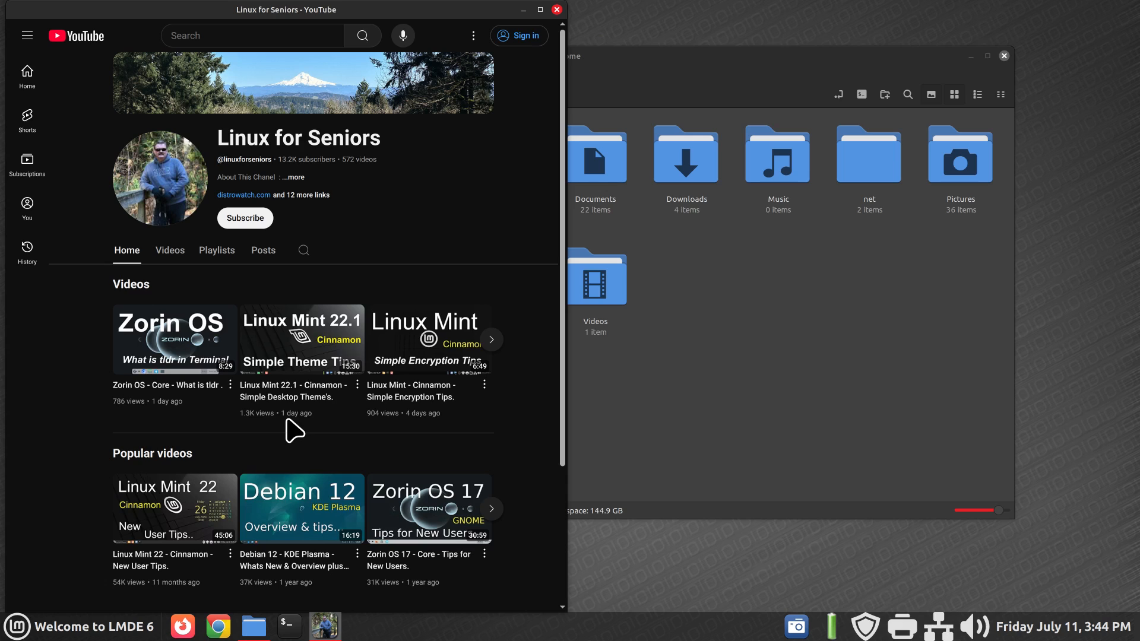
mouse_move(301, 339)
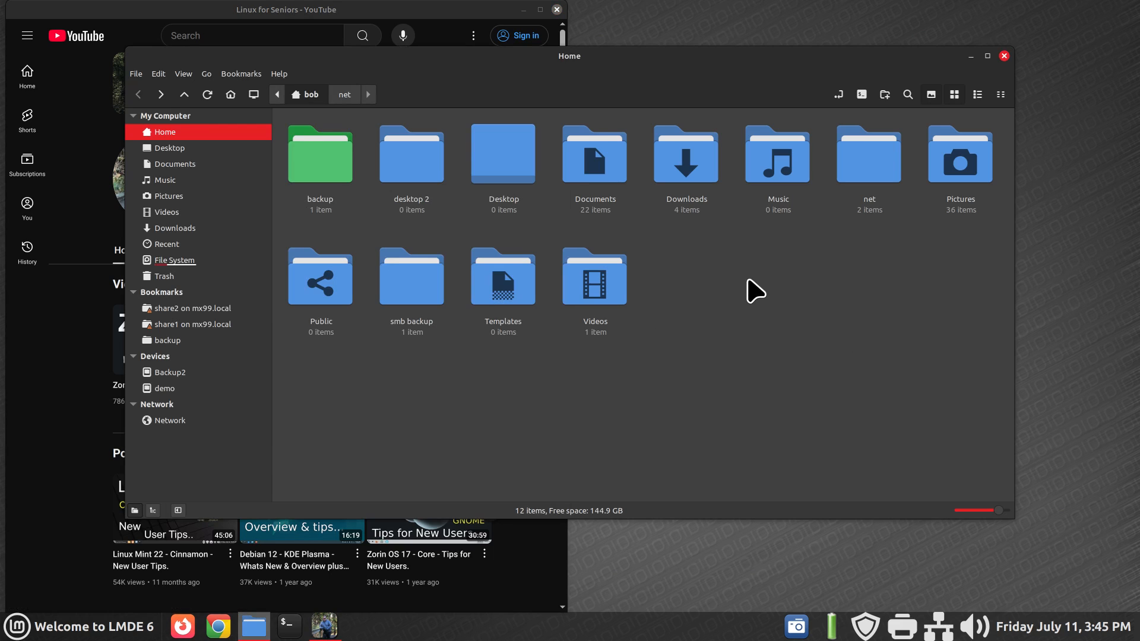
mouse_move(331, 179)
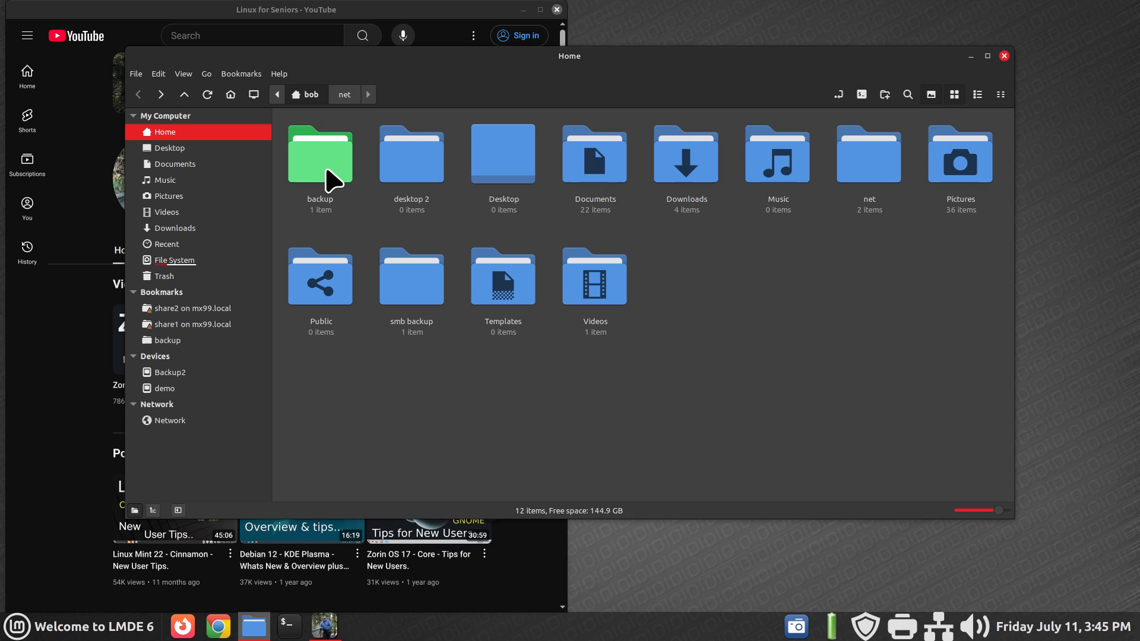
mouse_move(325, 164)
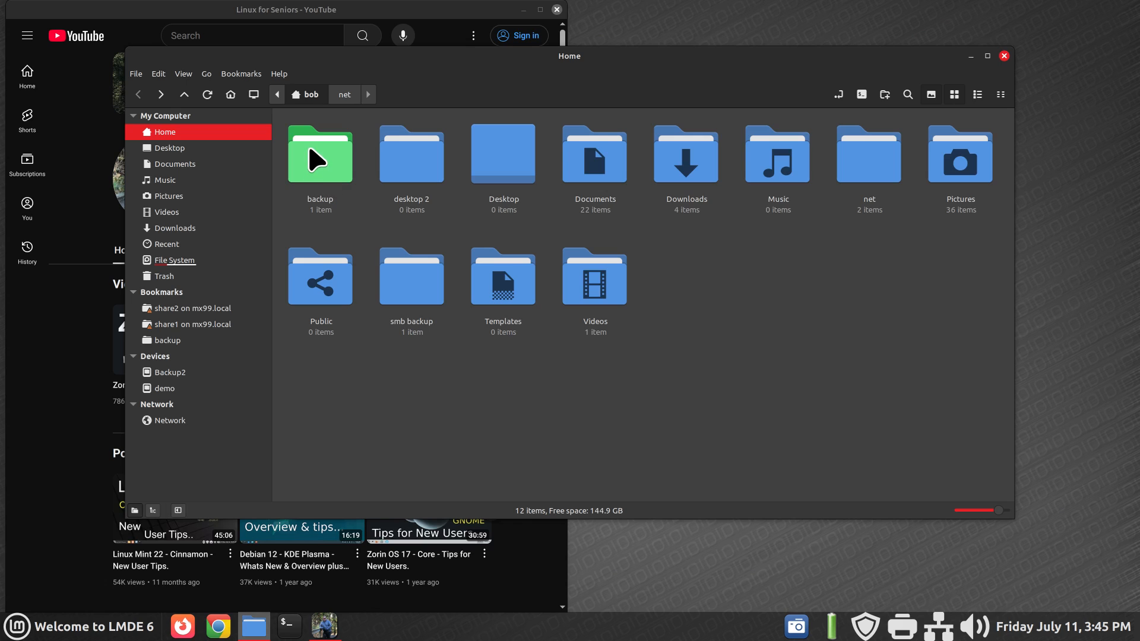
Recolor the backup folder from green to yellow, then minimize the Nemo window.
right_click(320, 153)
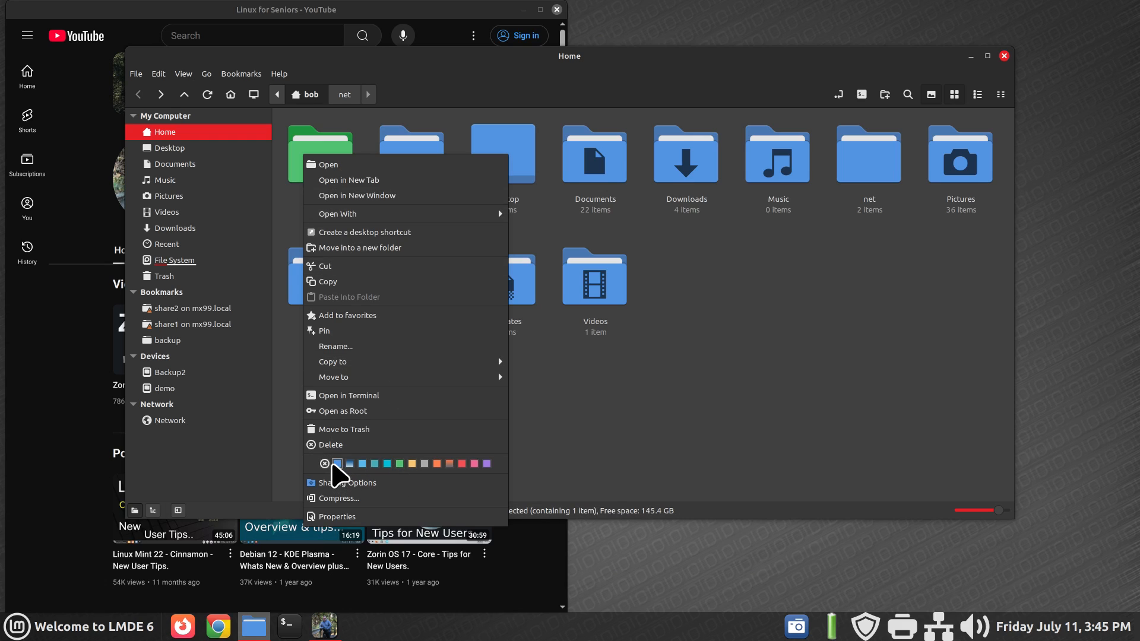
left_click(336, 464)
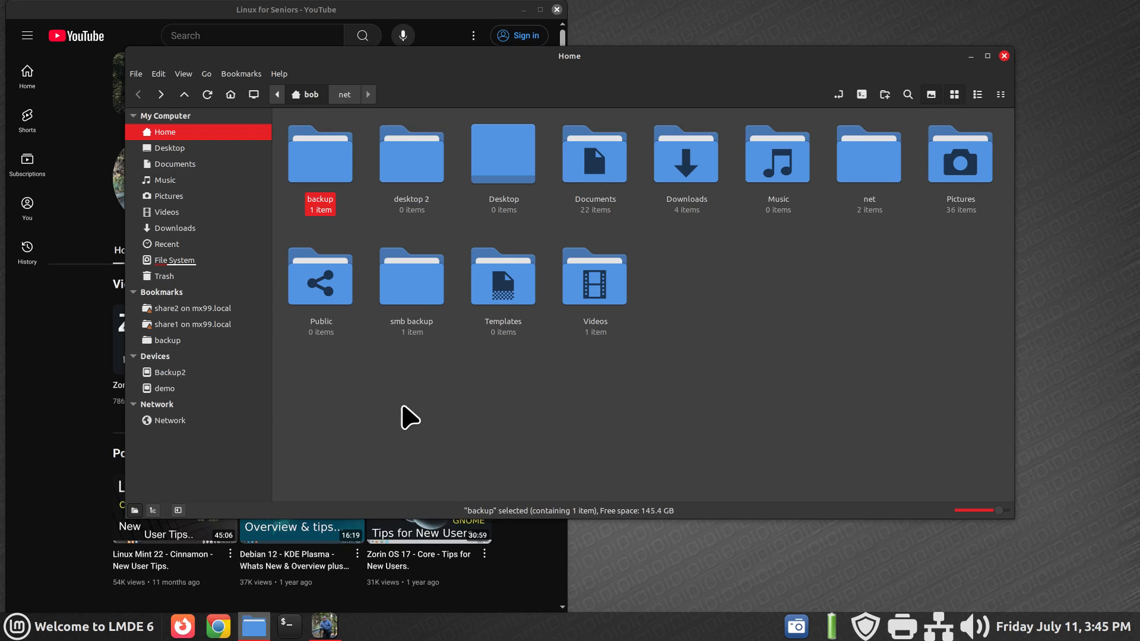
mouse_move(319, 154)
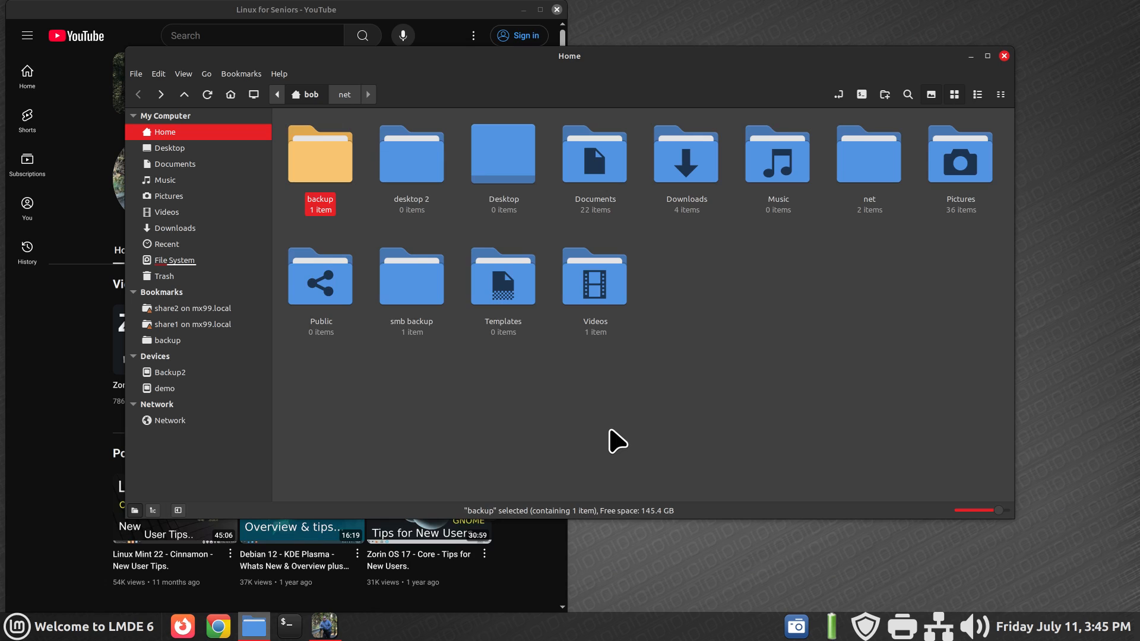
mouse_move(324, 625)
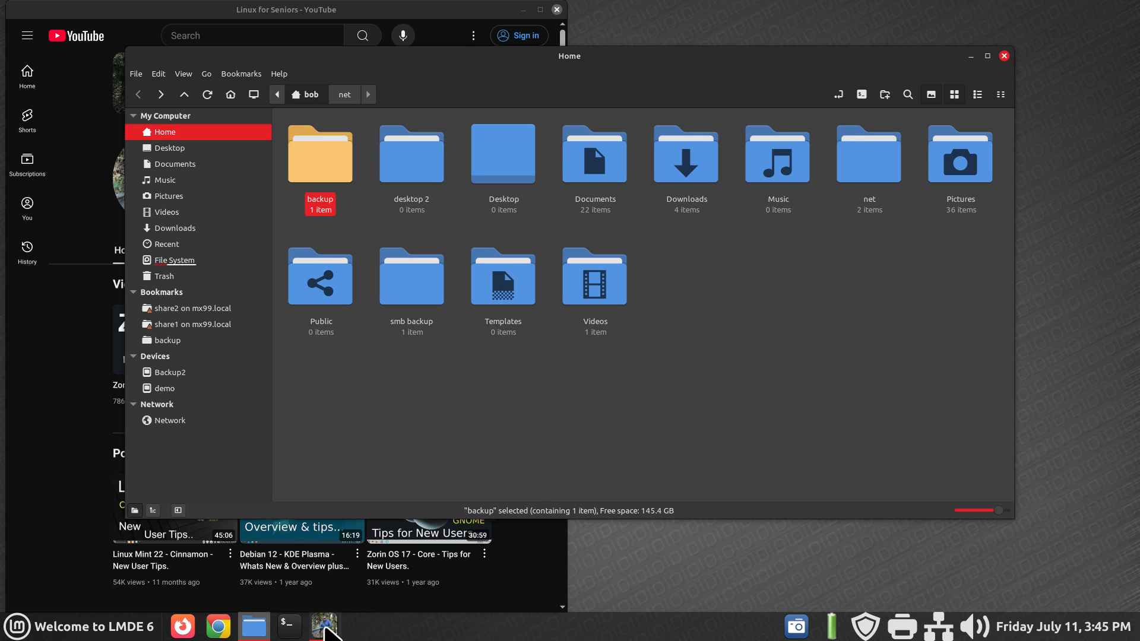
mouse_move(769, 377)
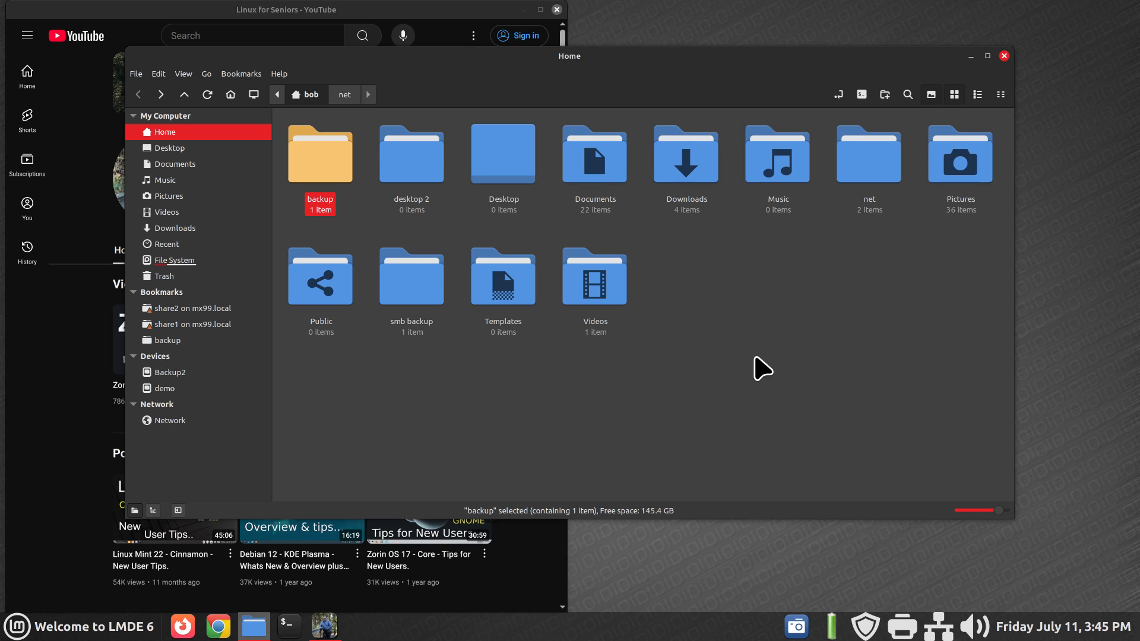
mouse_move(768, 370)
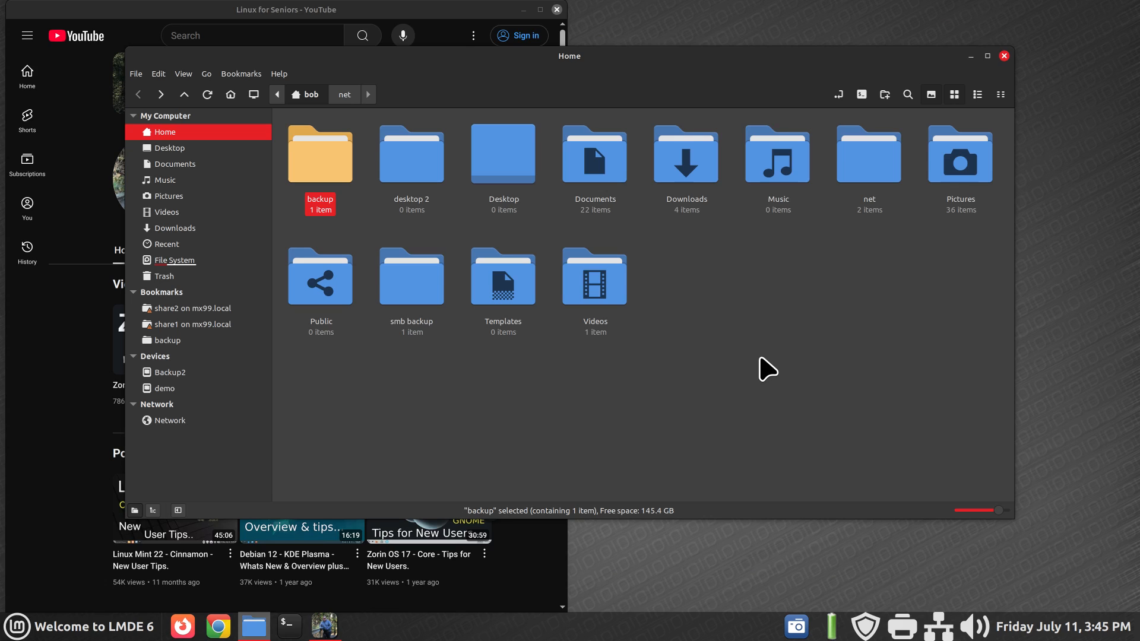
mouse_move(954, 110)
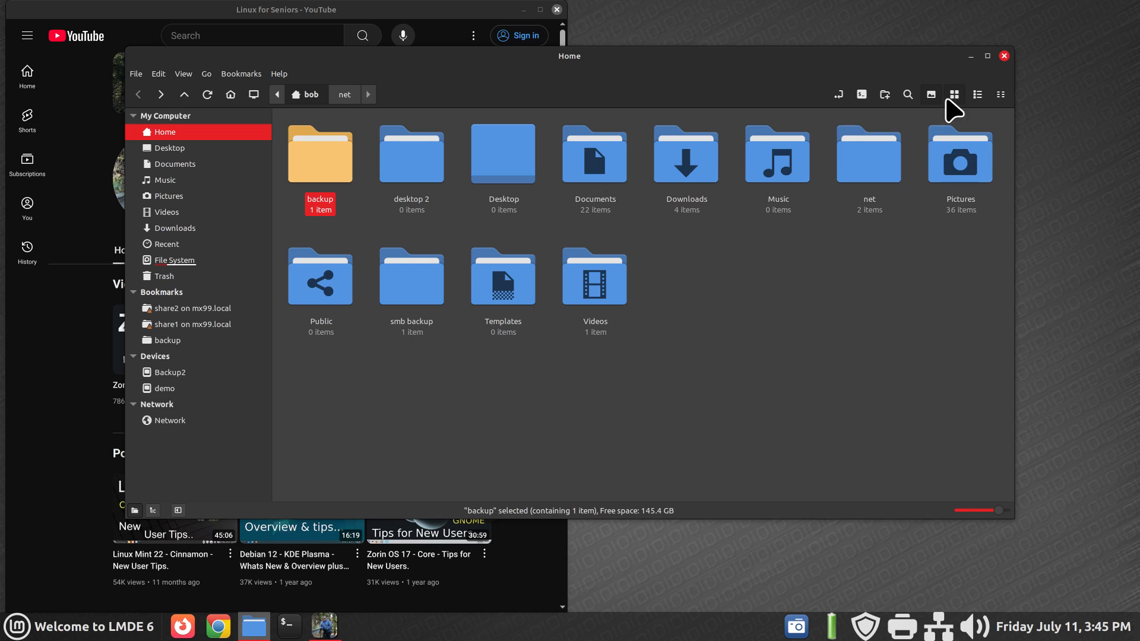
left_click(969, 56)
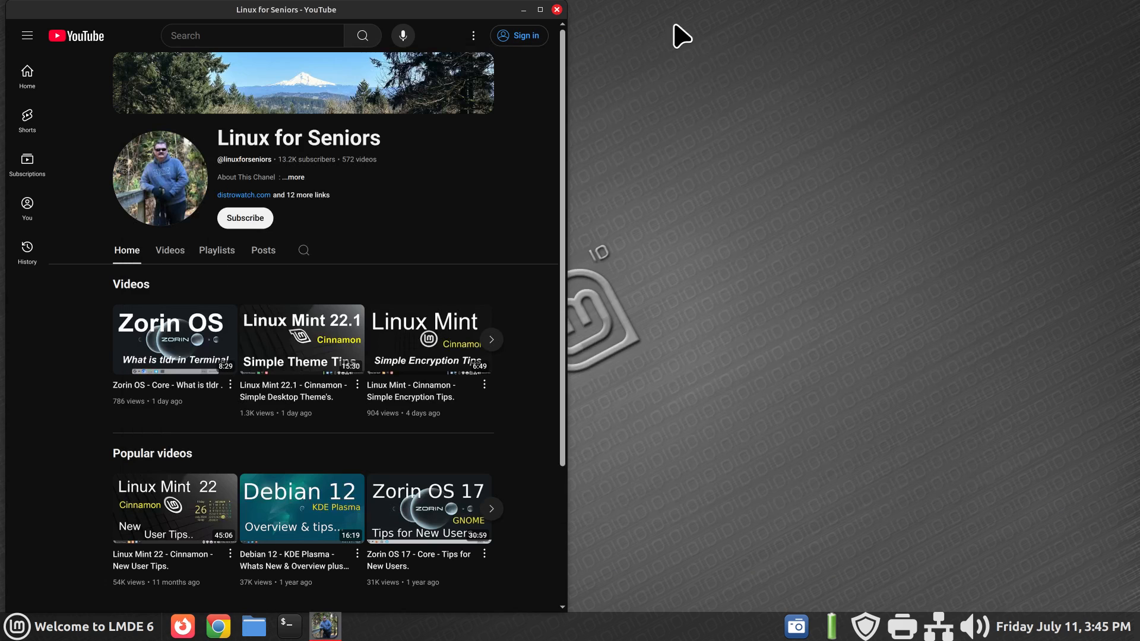